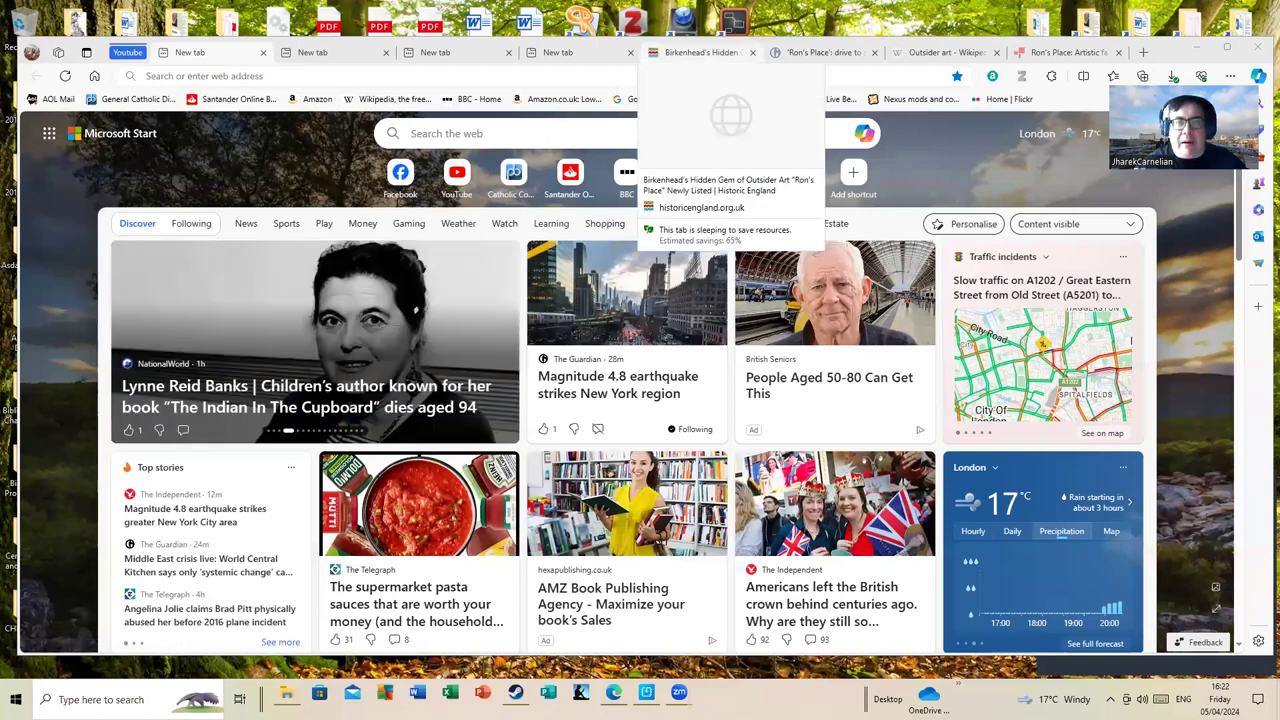
Switch to the 'Birkenhead's Hidden Gem' tab and read the Ron's Place article's title and opening paragraphs.
left_click(700, 52)
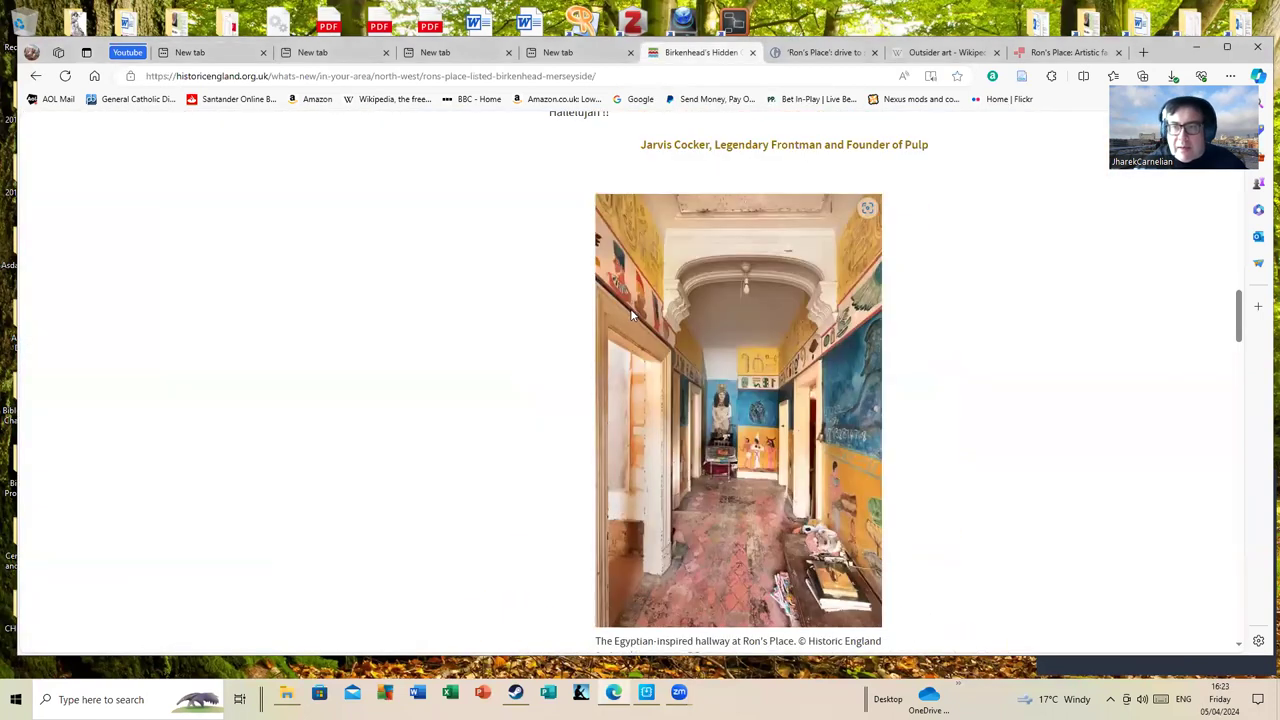
scroll("up", 3)
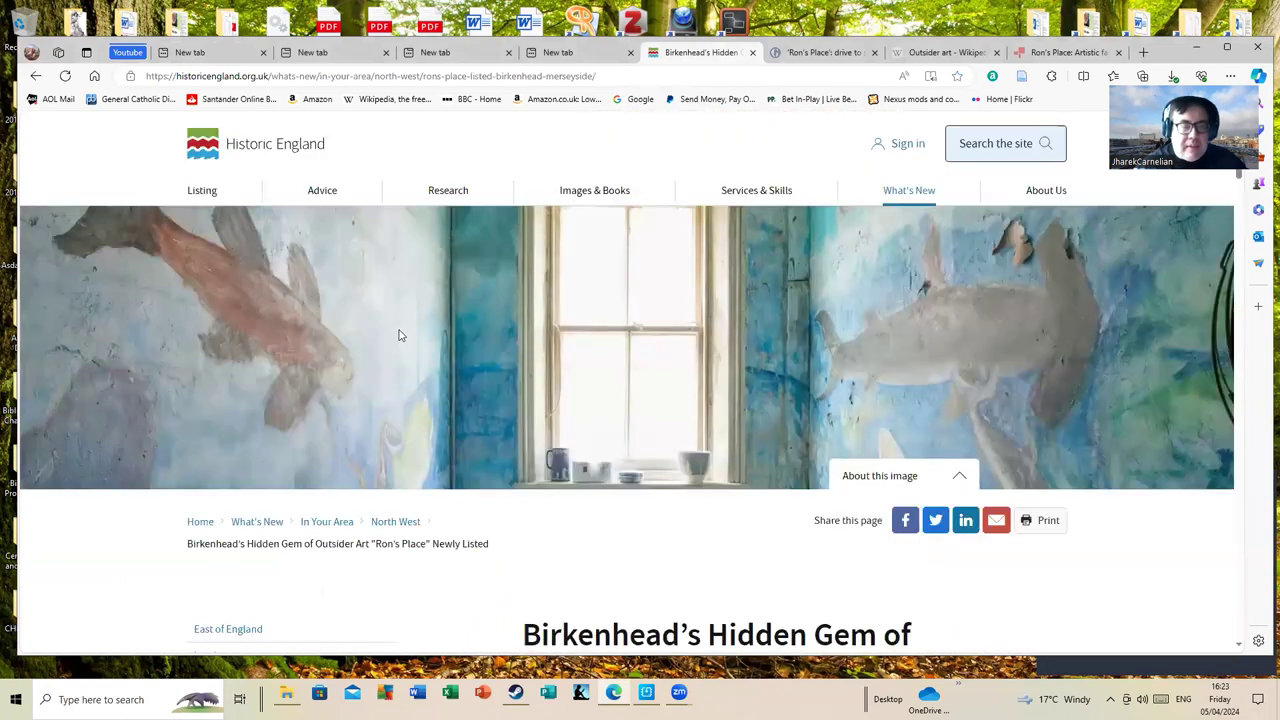
scroll("down", 3)
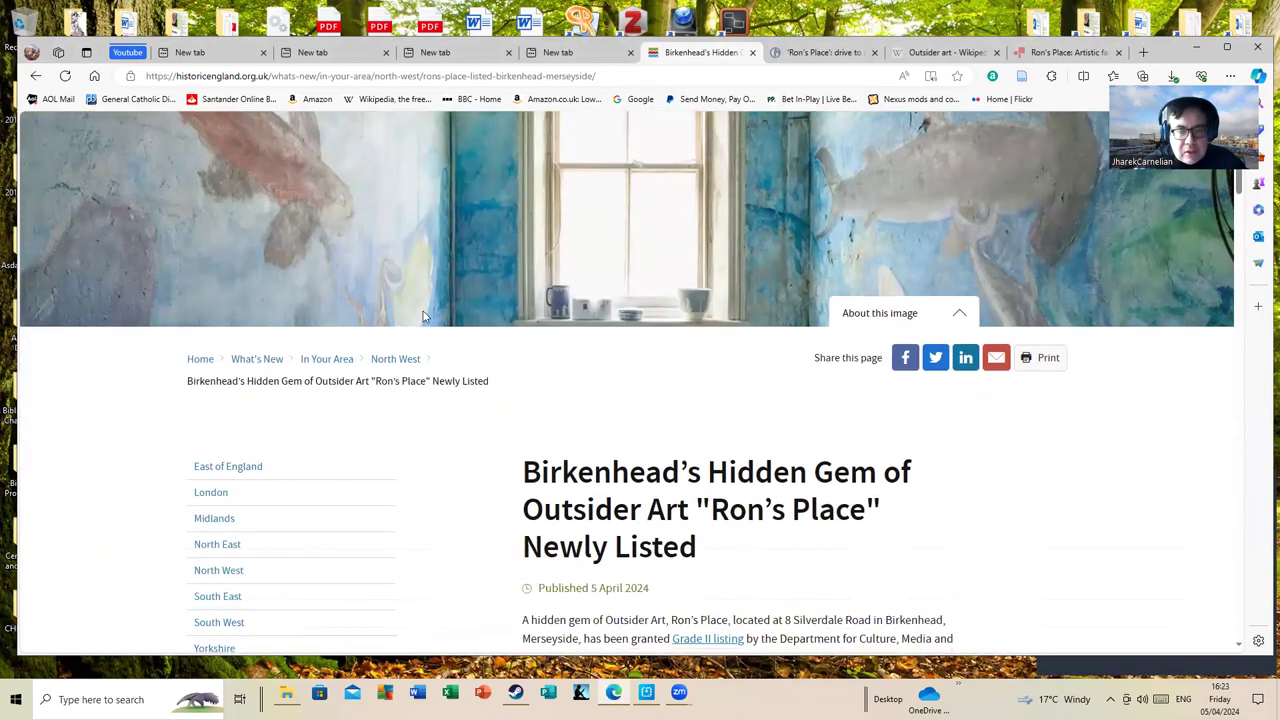
scroll("down", 3)
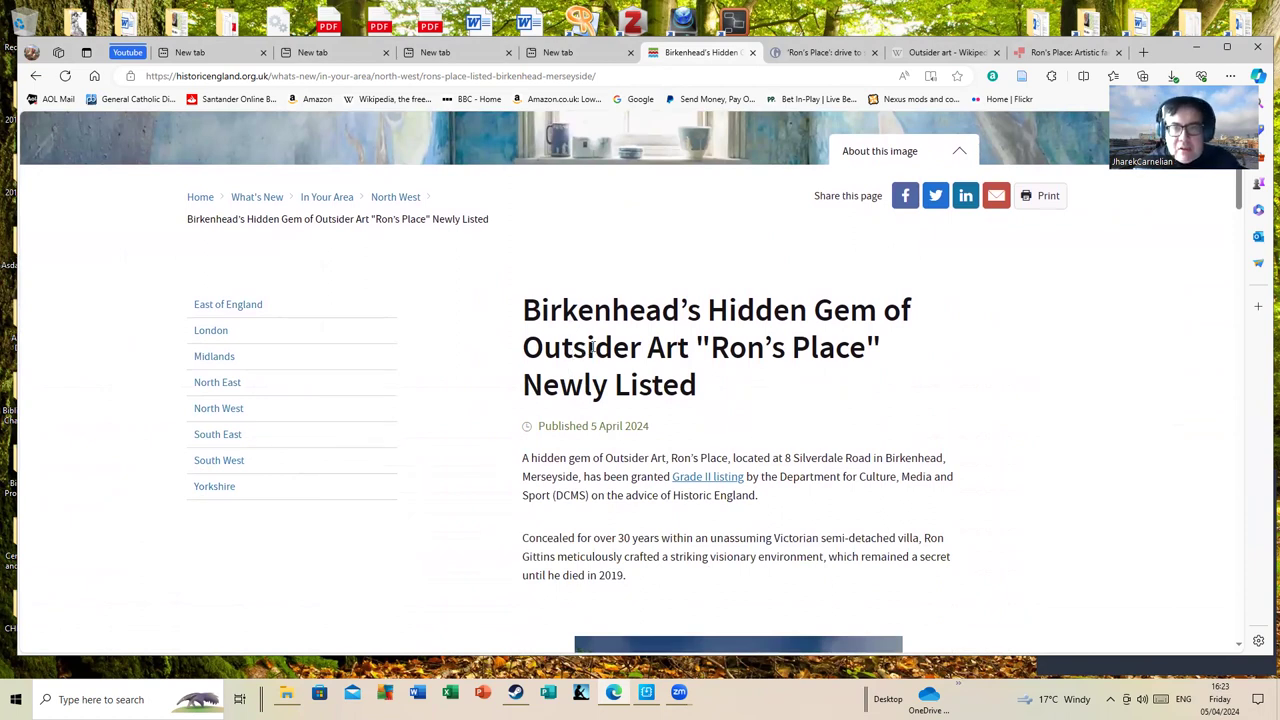
scroll("down", 3)
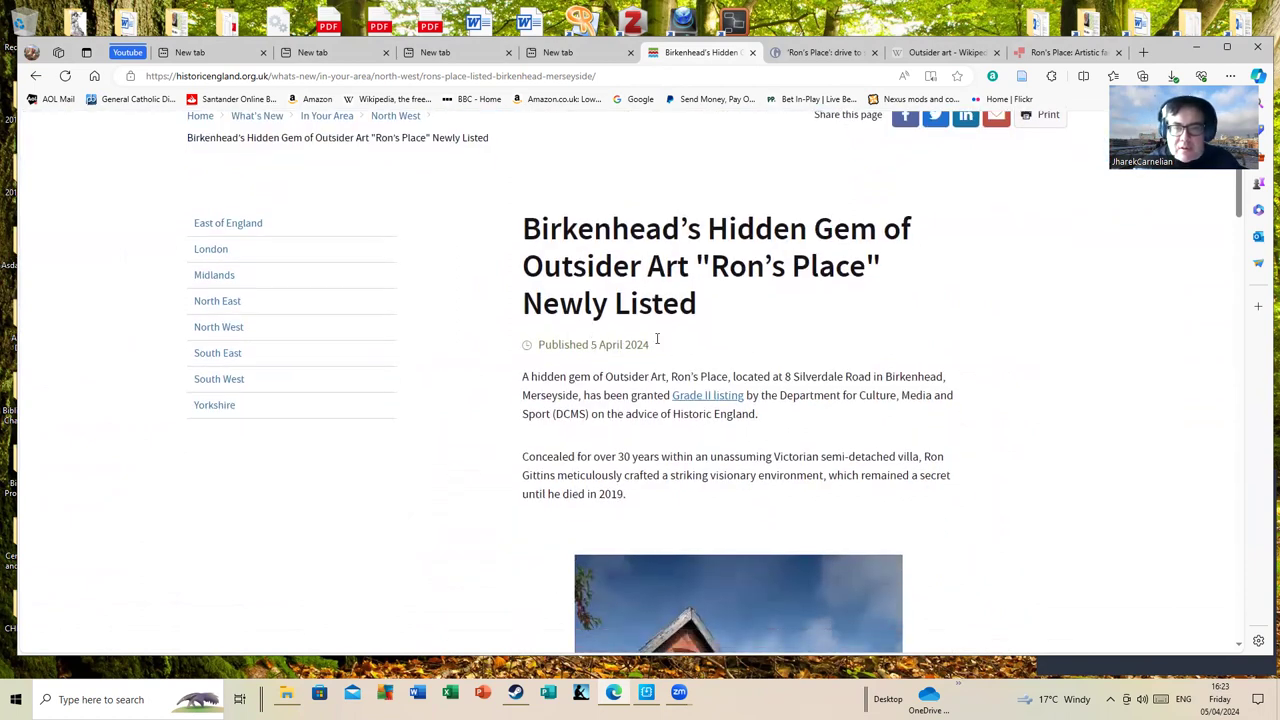
scroll("down", 3)
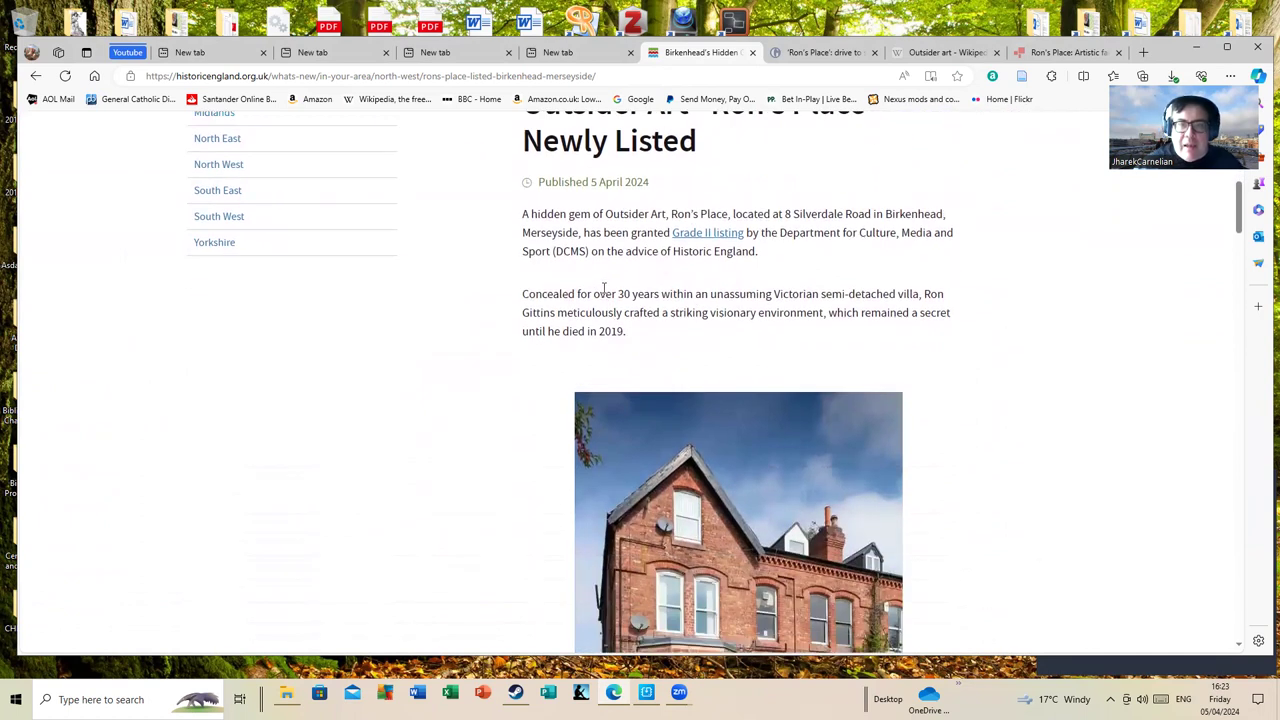
mouse_move(638, 264)
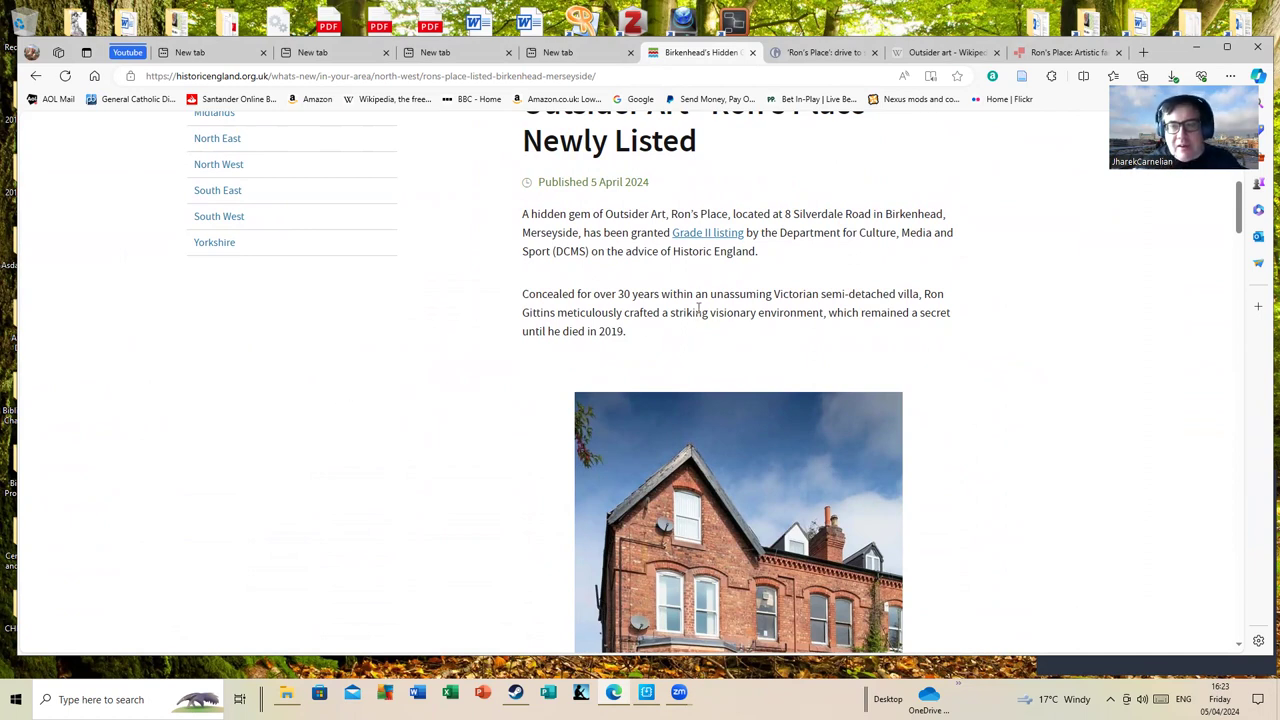
mouse_move(840, 280)
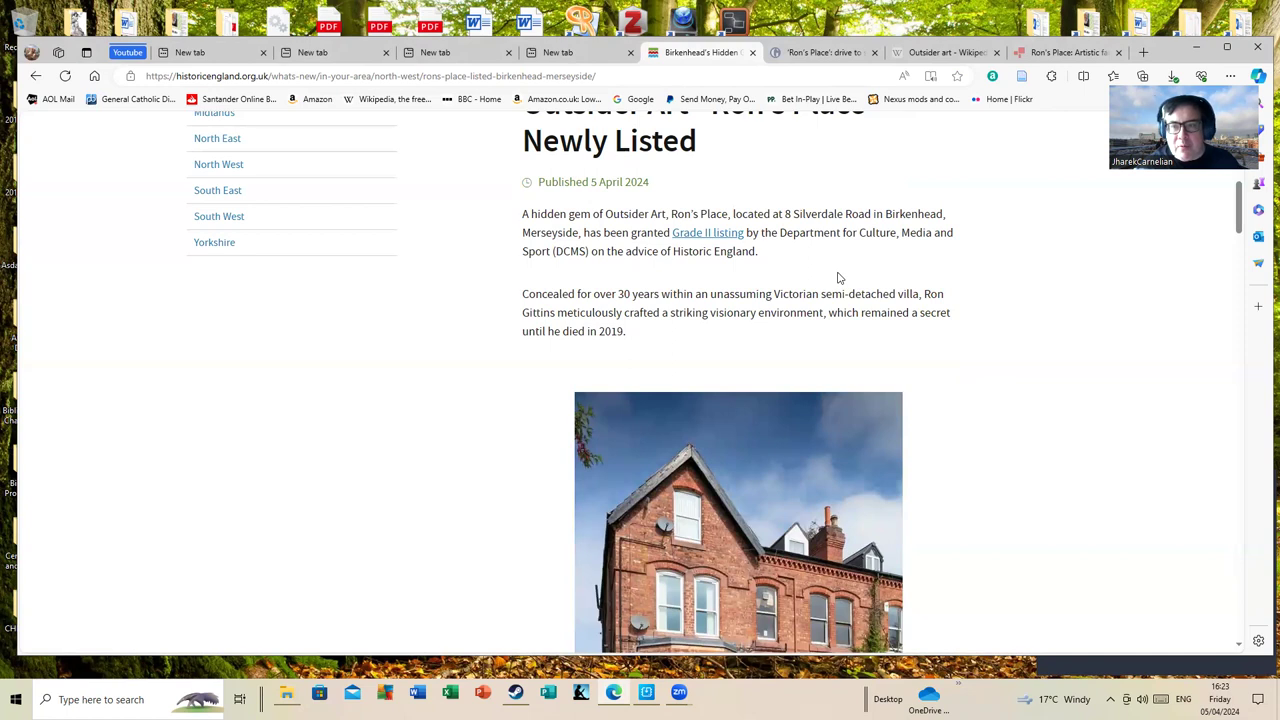
mouse_move(800, 276)
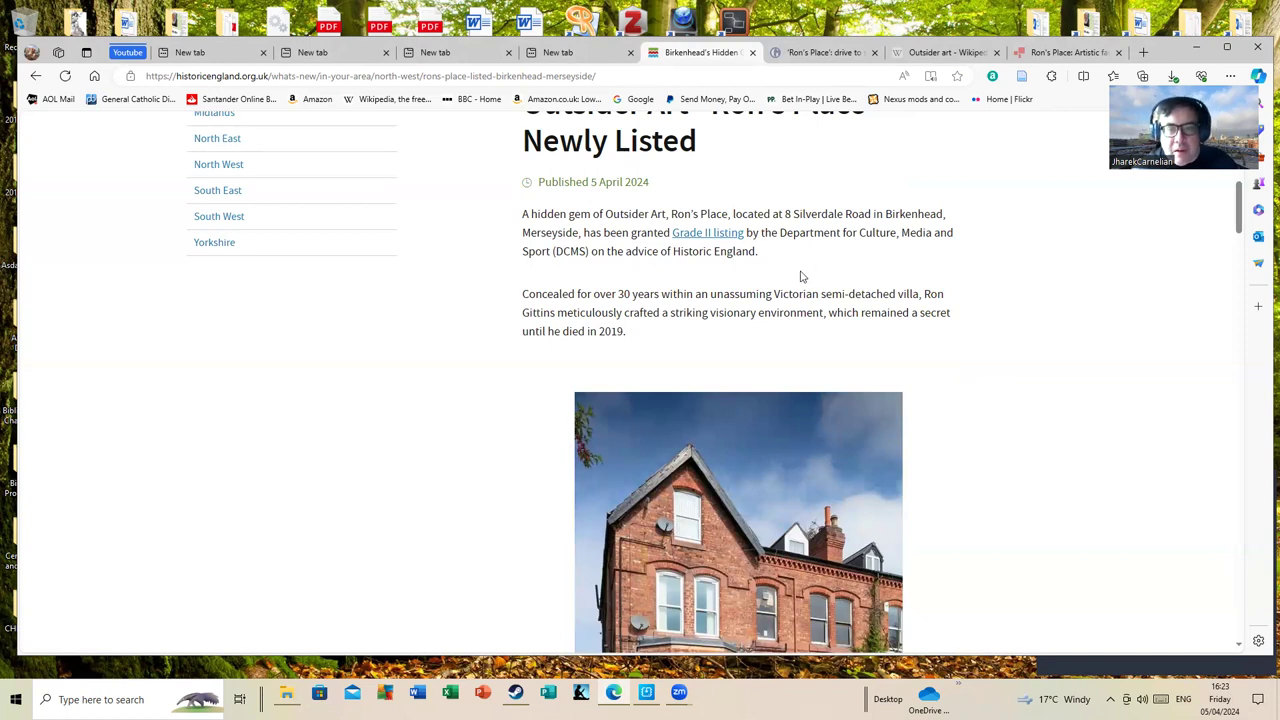
mouse_move(792, 276)
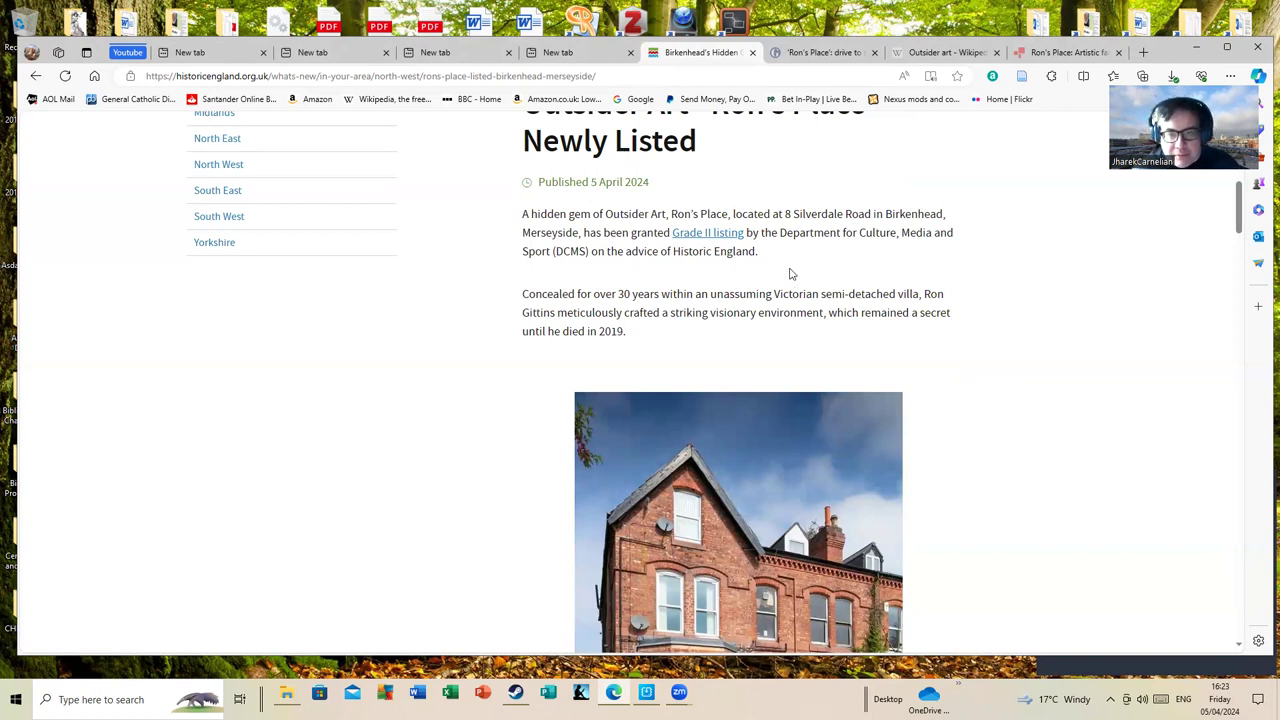
mouse_move(732, 274)
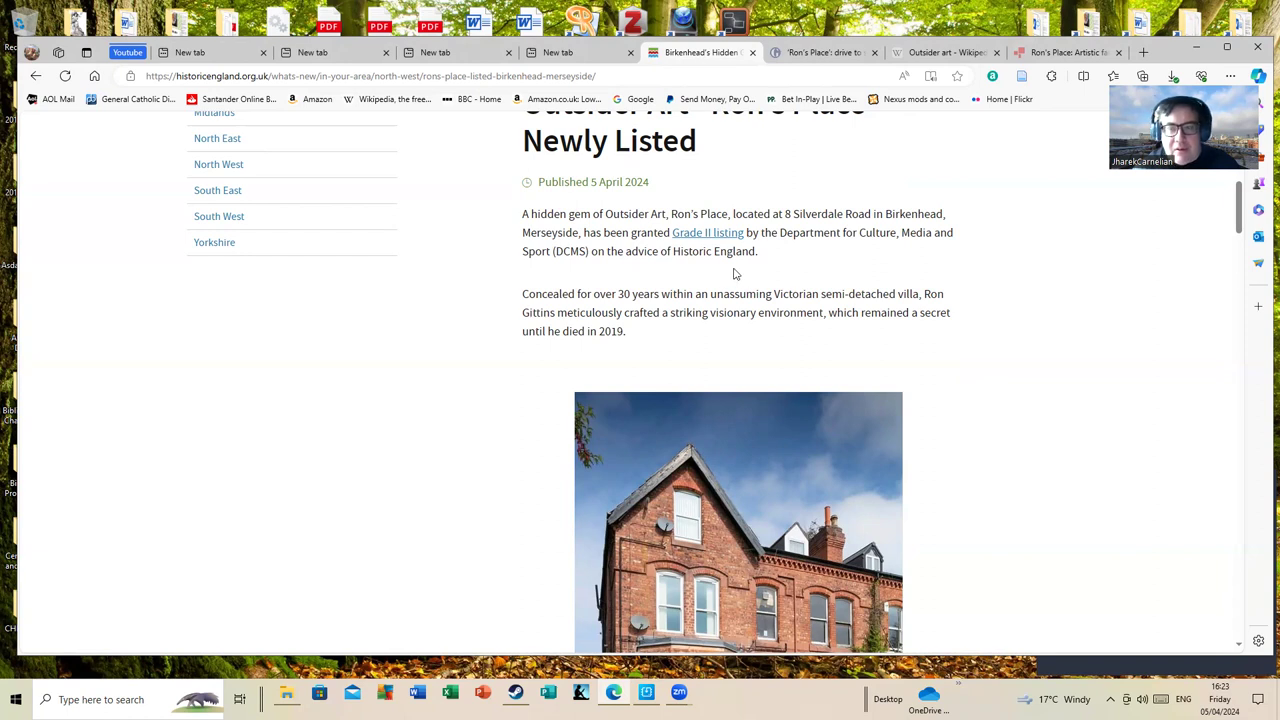
mouse_move(296, 444)
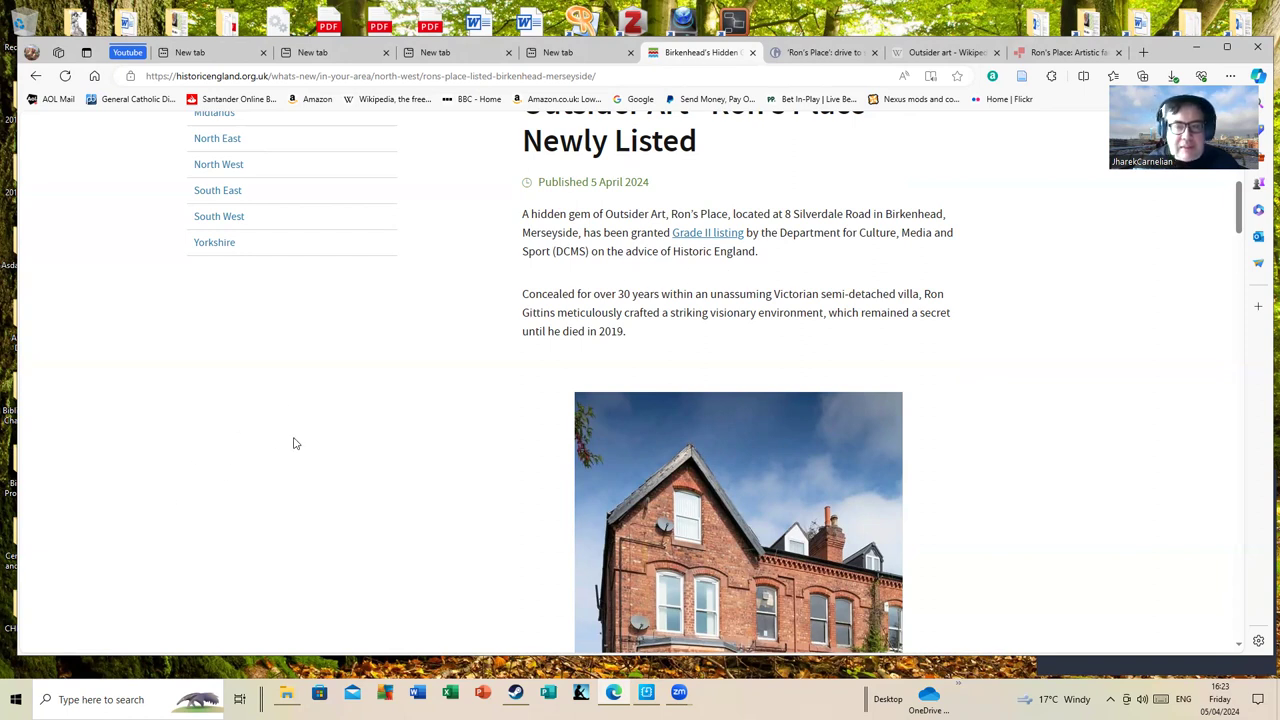
mouse_move(784, 280)
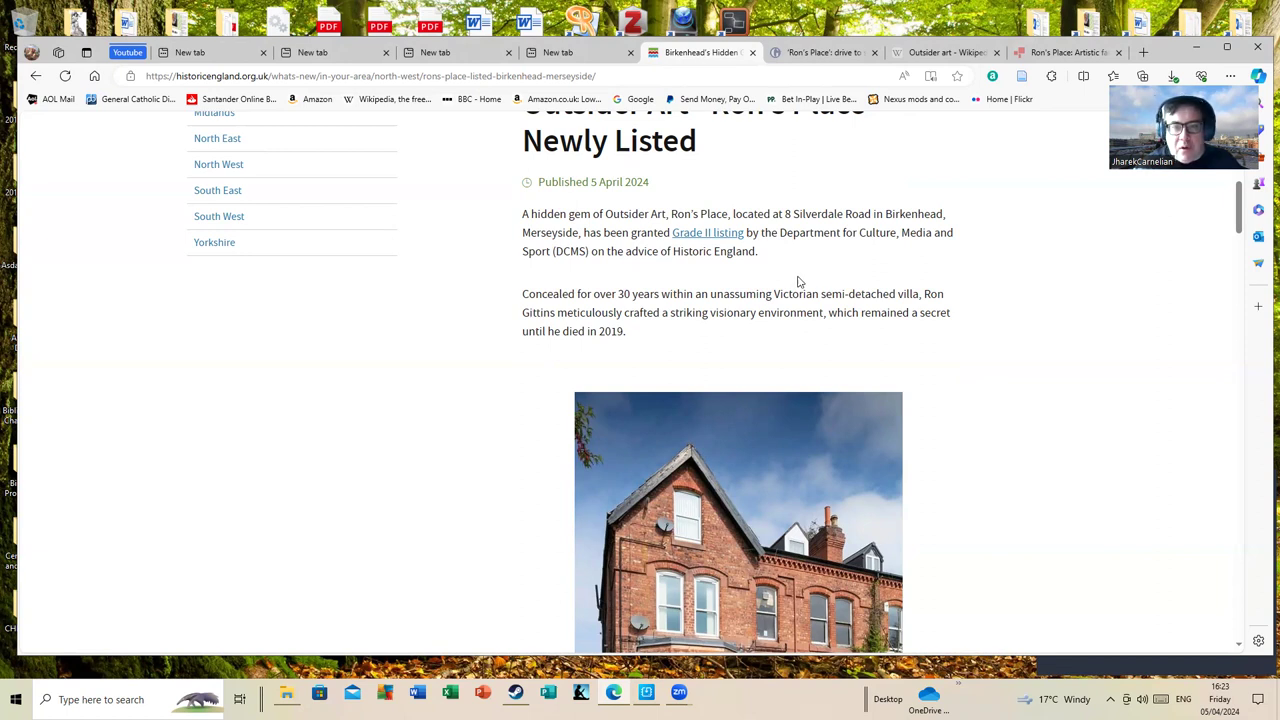
mouse_move(776, 310)
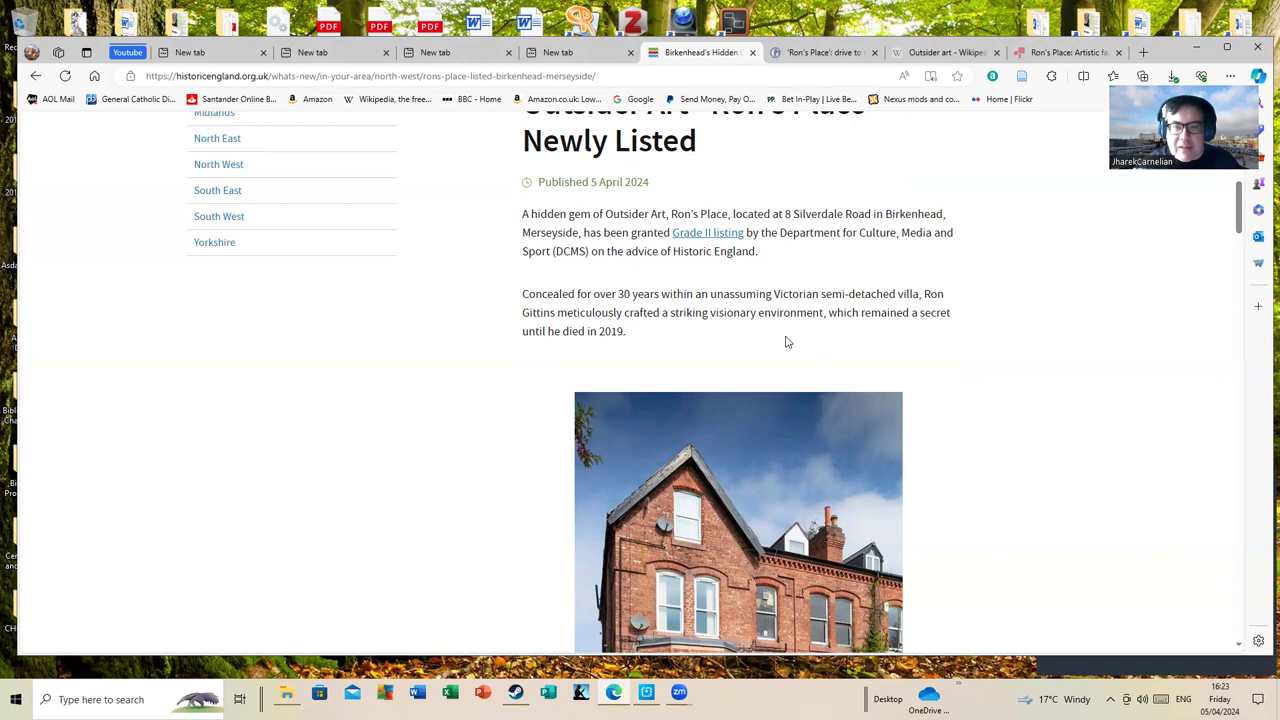
scroll("down", 3)
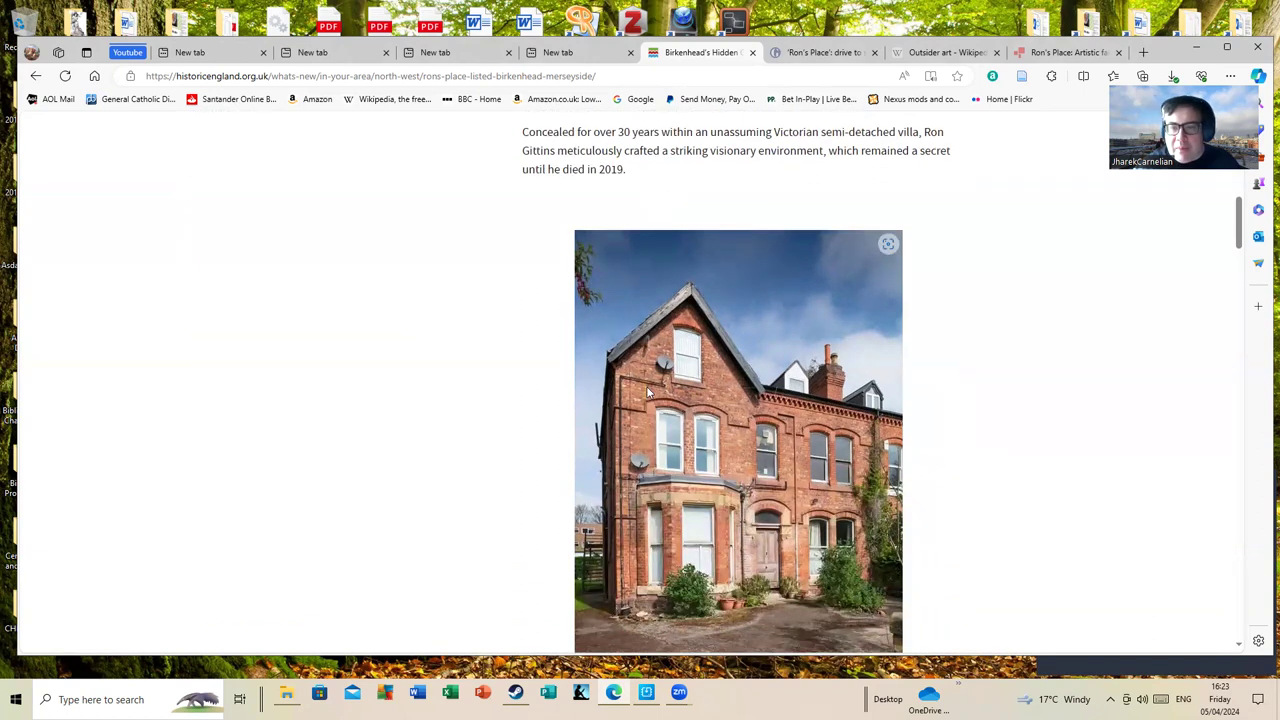
mouse_move(648, 398)
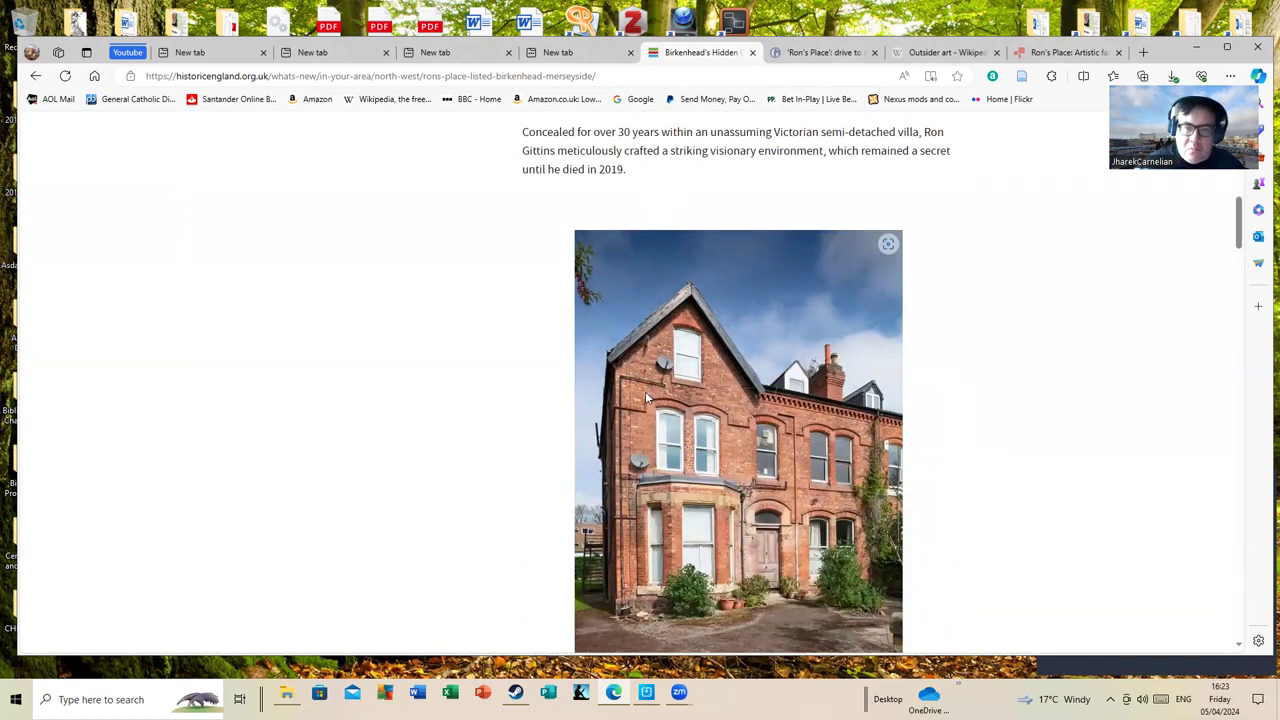
mouse_move(678, 392)
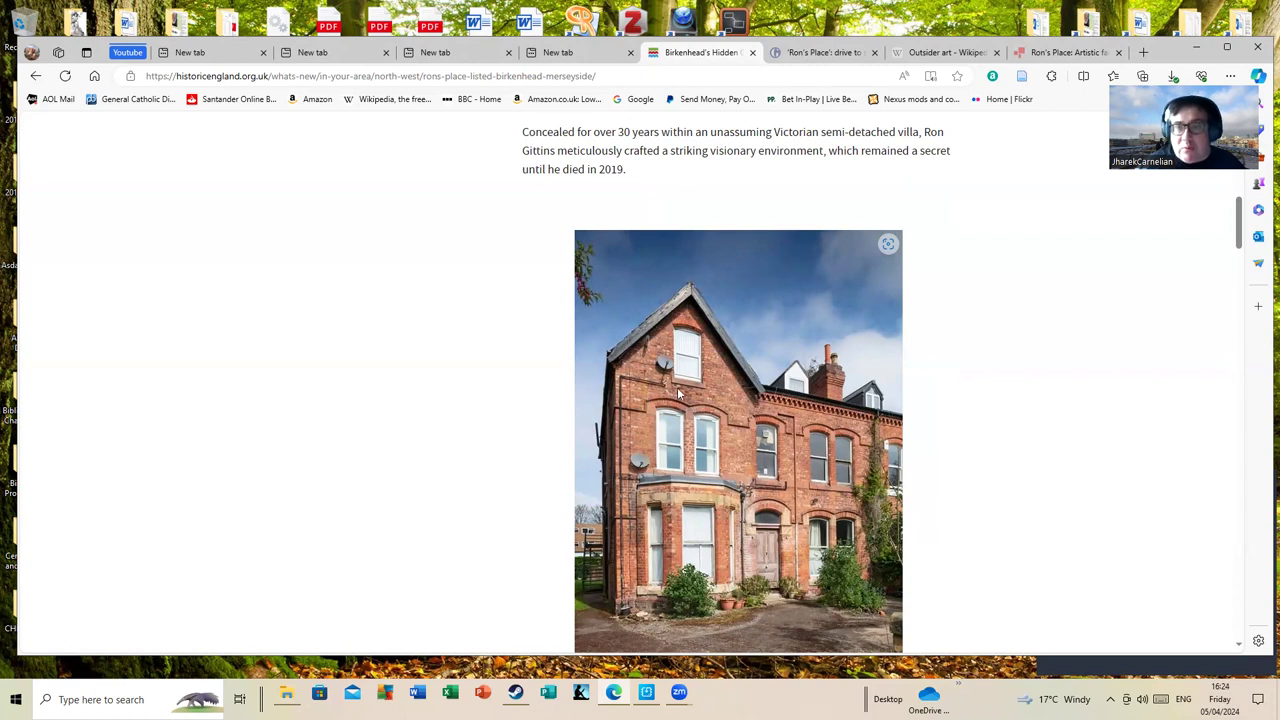
mouse_move(712, 398)
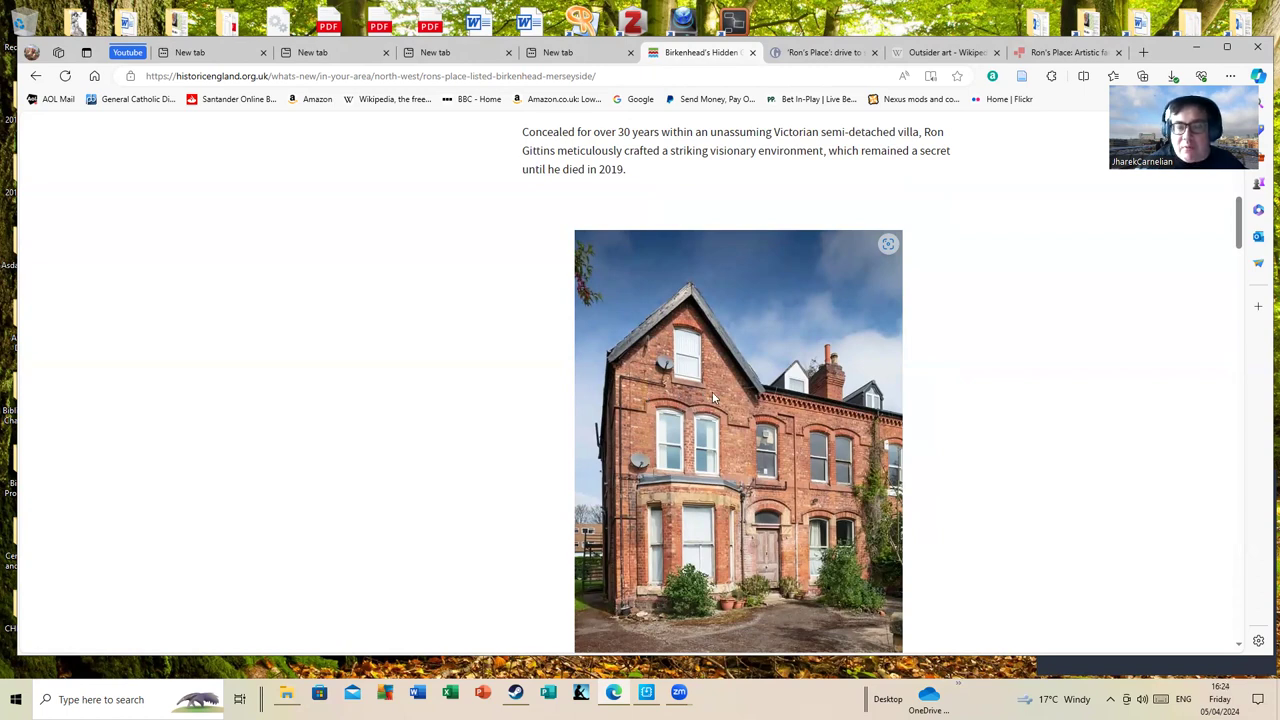
scroll("down", 3)
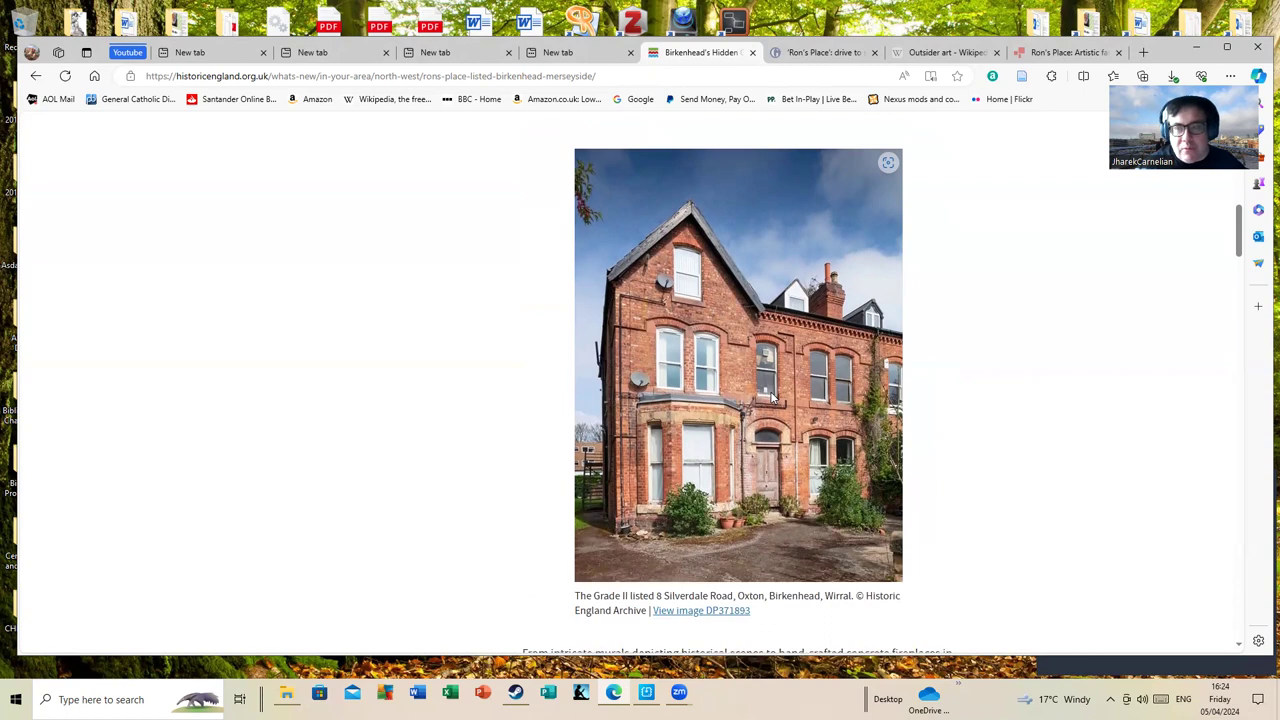
mouse_move(736, 400)
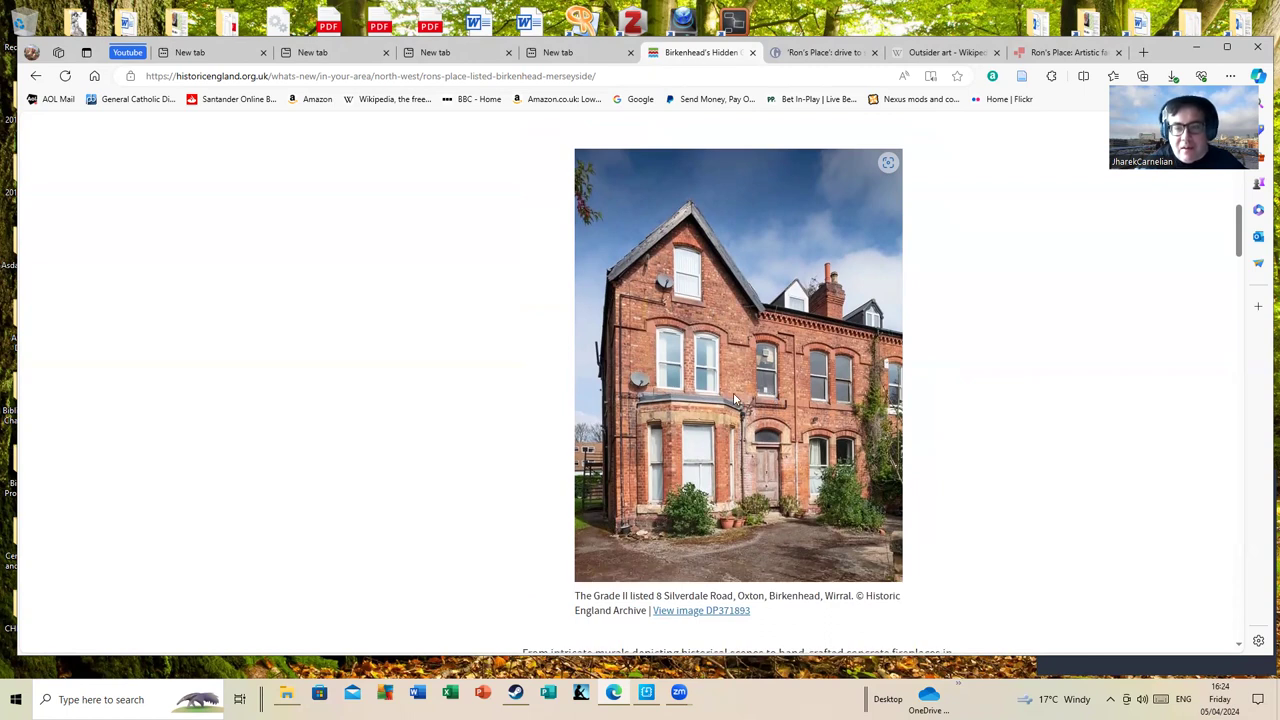
scroll("down", 3)
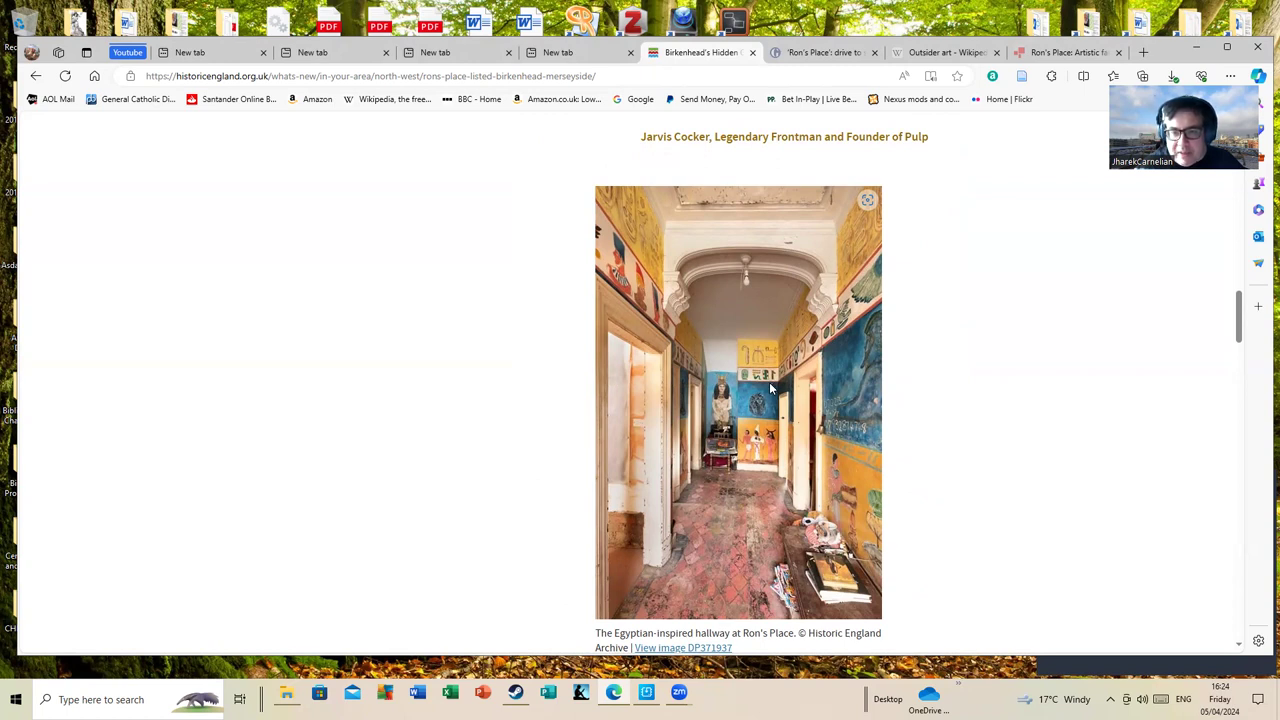
mouse_move(752, 438)
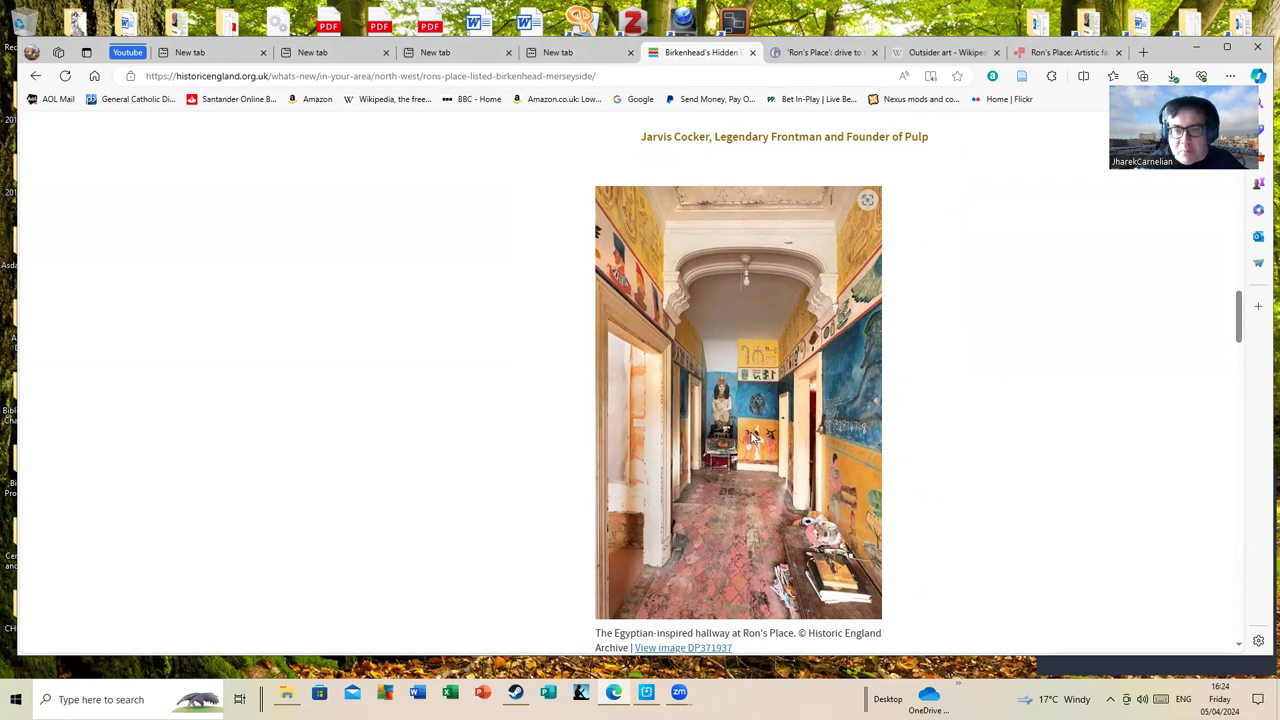
mouse_move(848, 480)
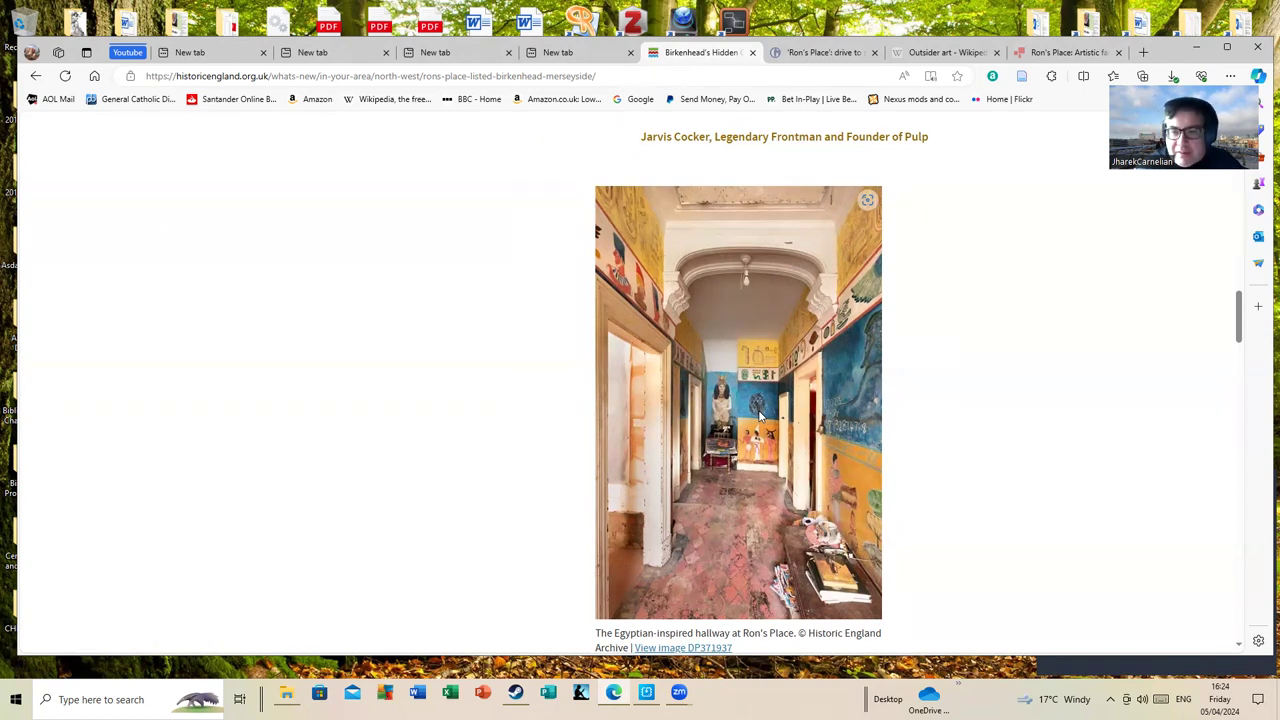
mouse_move(520, 614)
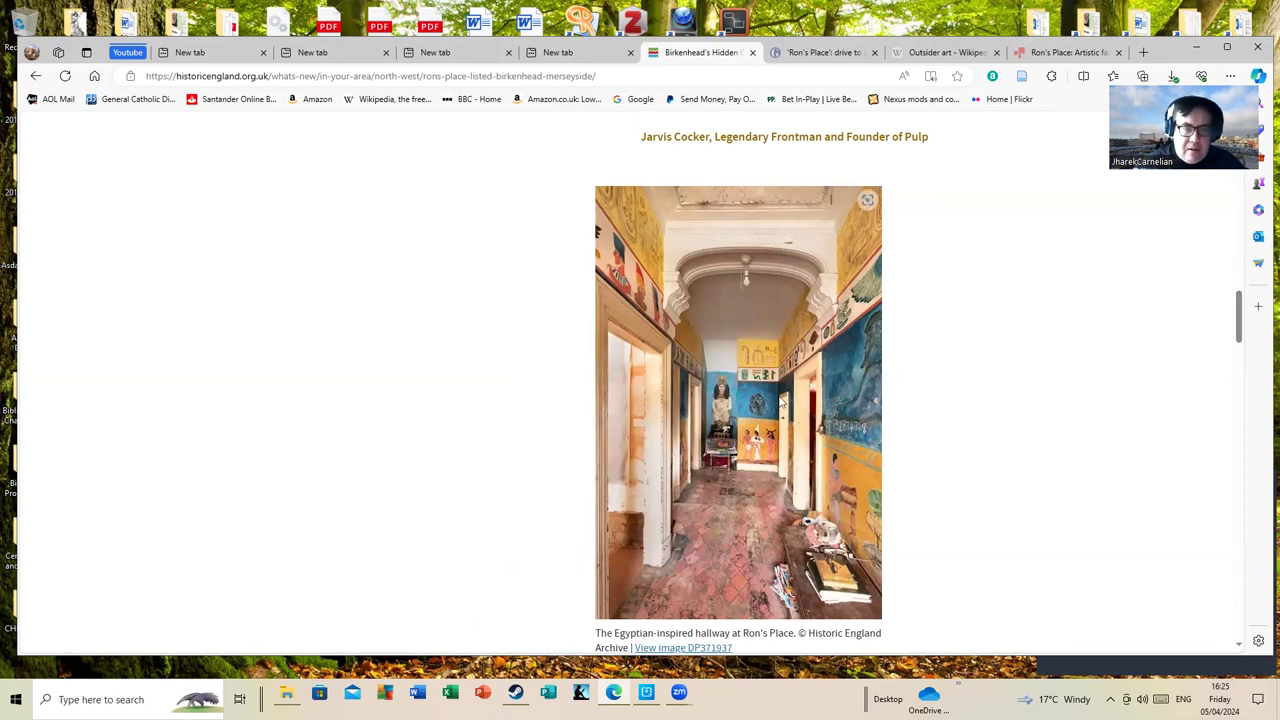
Enlarge gallery photo 1 of 6, the bull head sculpture room, then advance to photo 2.
scroll("down", 3)
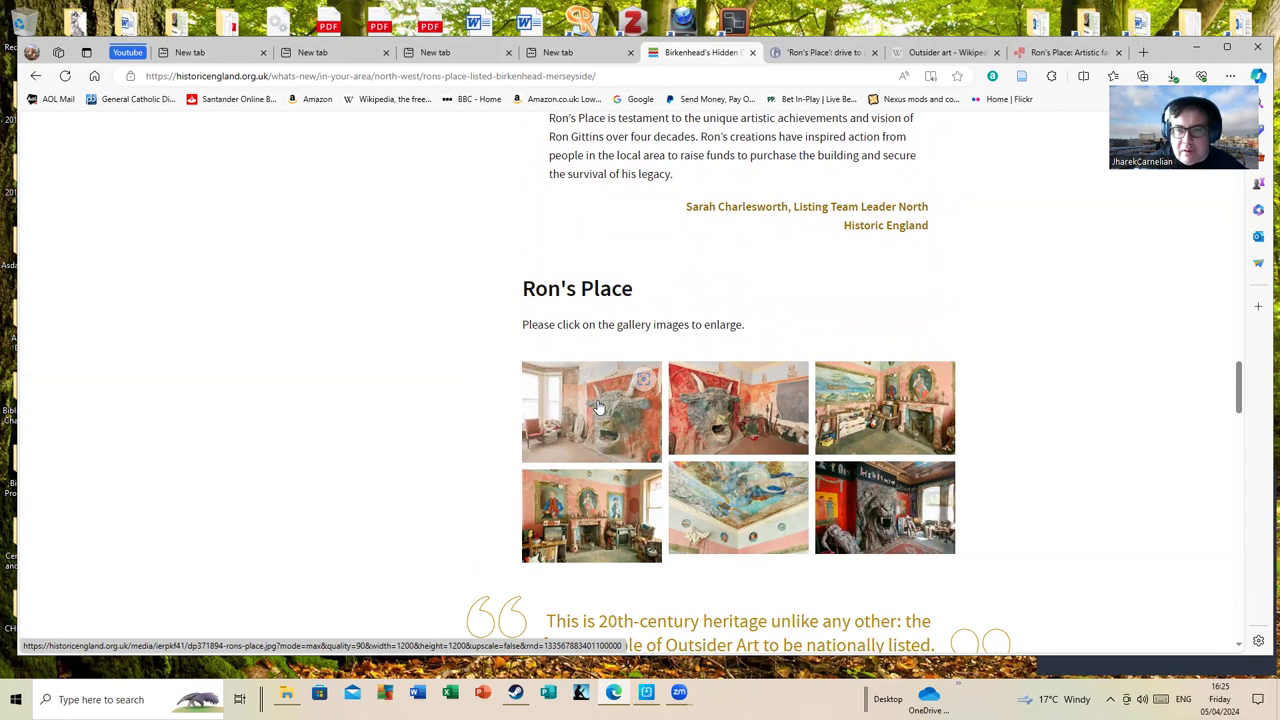
left_click(592, 412)
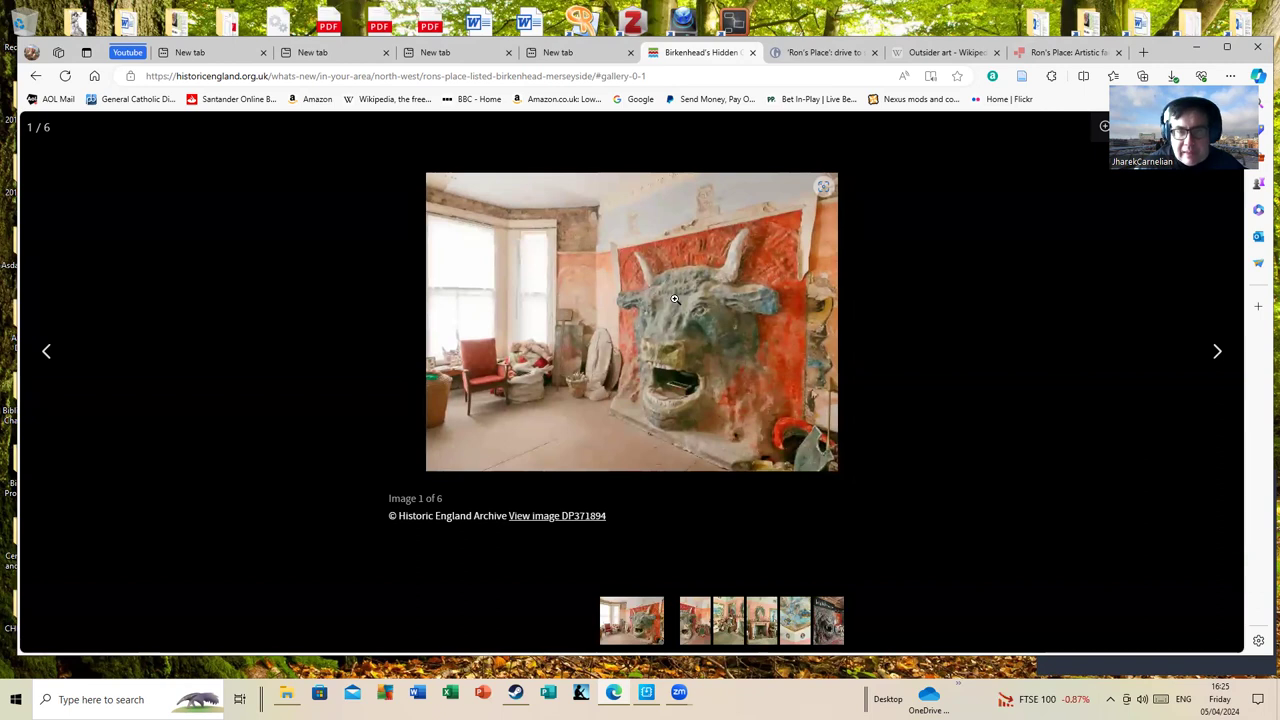
left_click(824, 186)
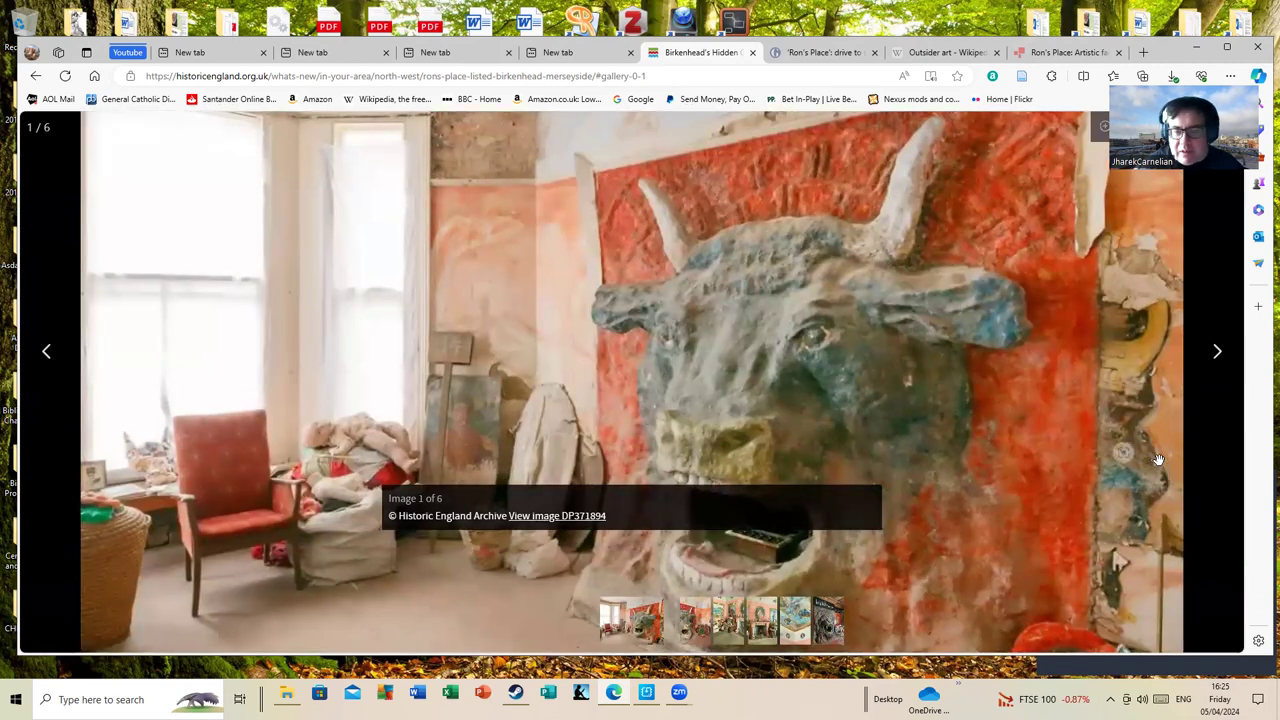
mouse_move(942, 460)
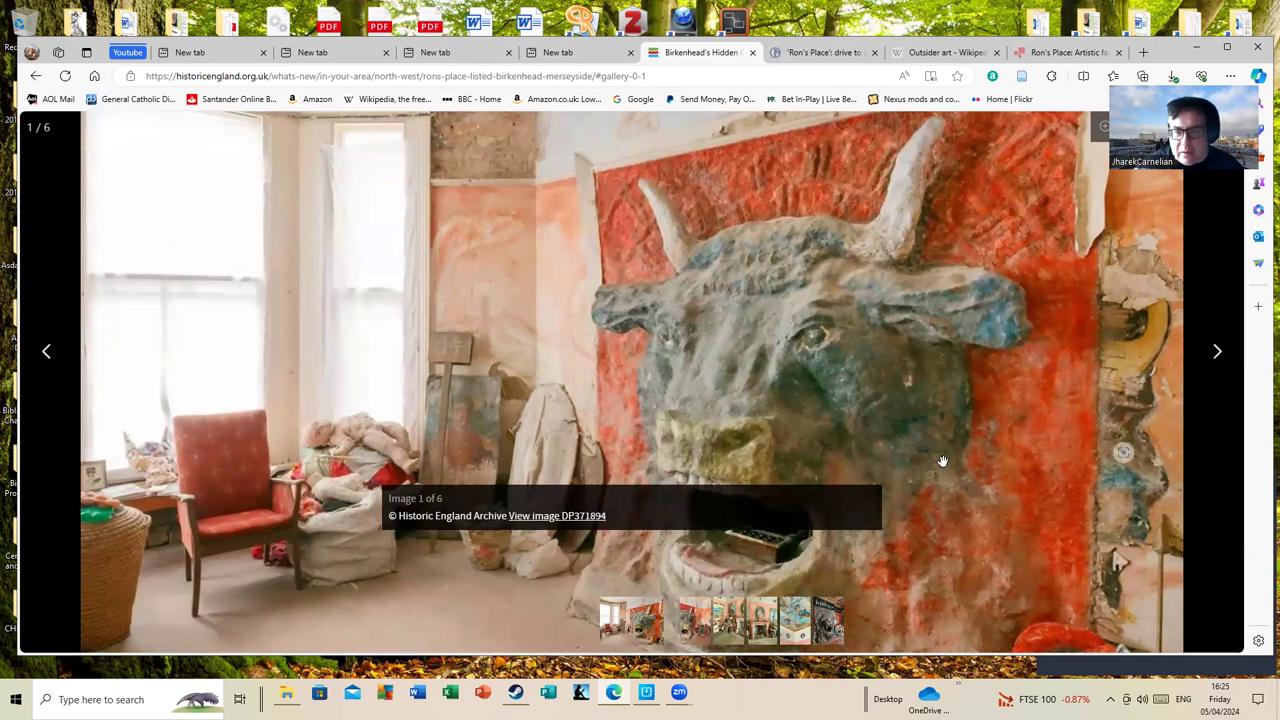
mouse_move(744, 432)
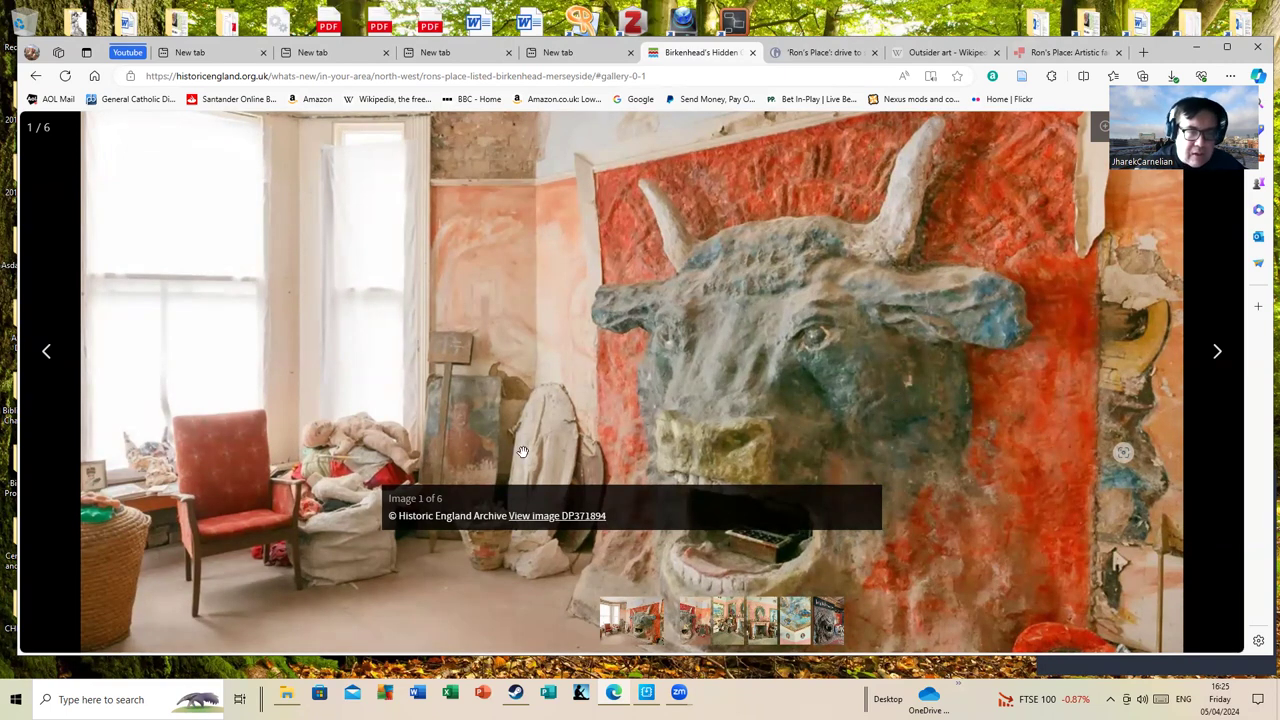
mouse_move(382, 448)
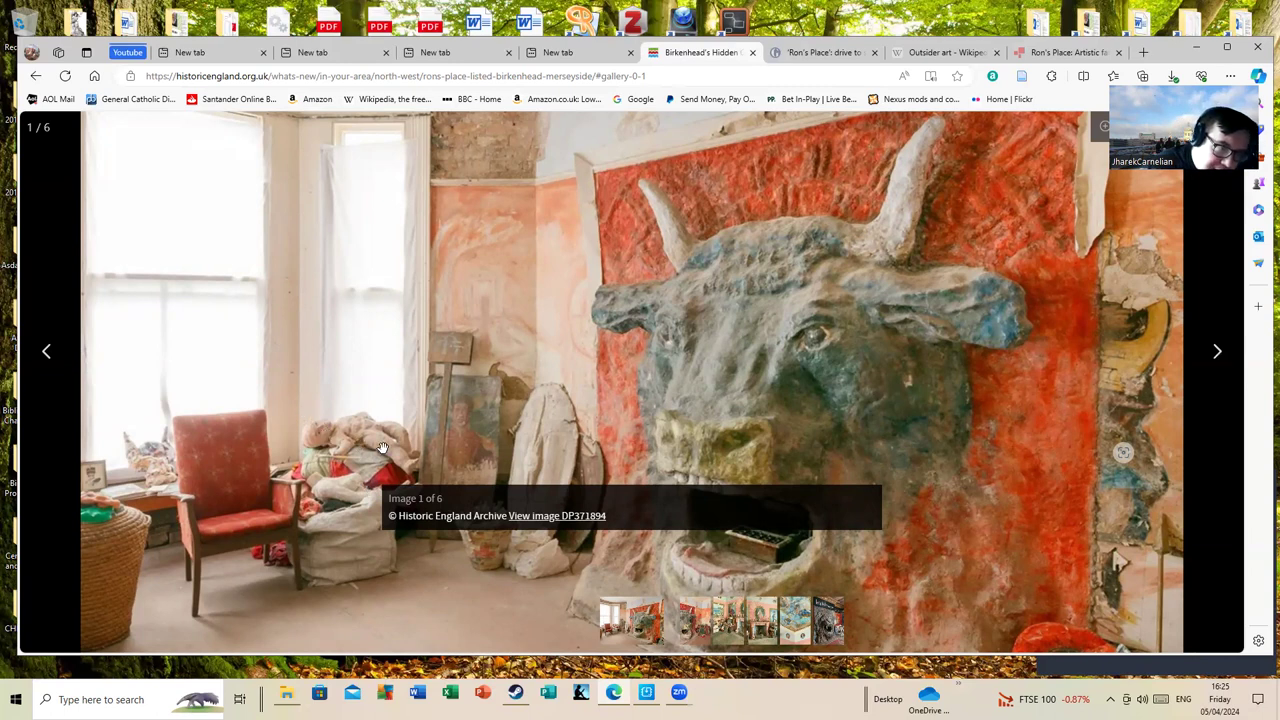
mouse_move(412, 432)
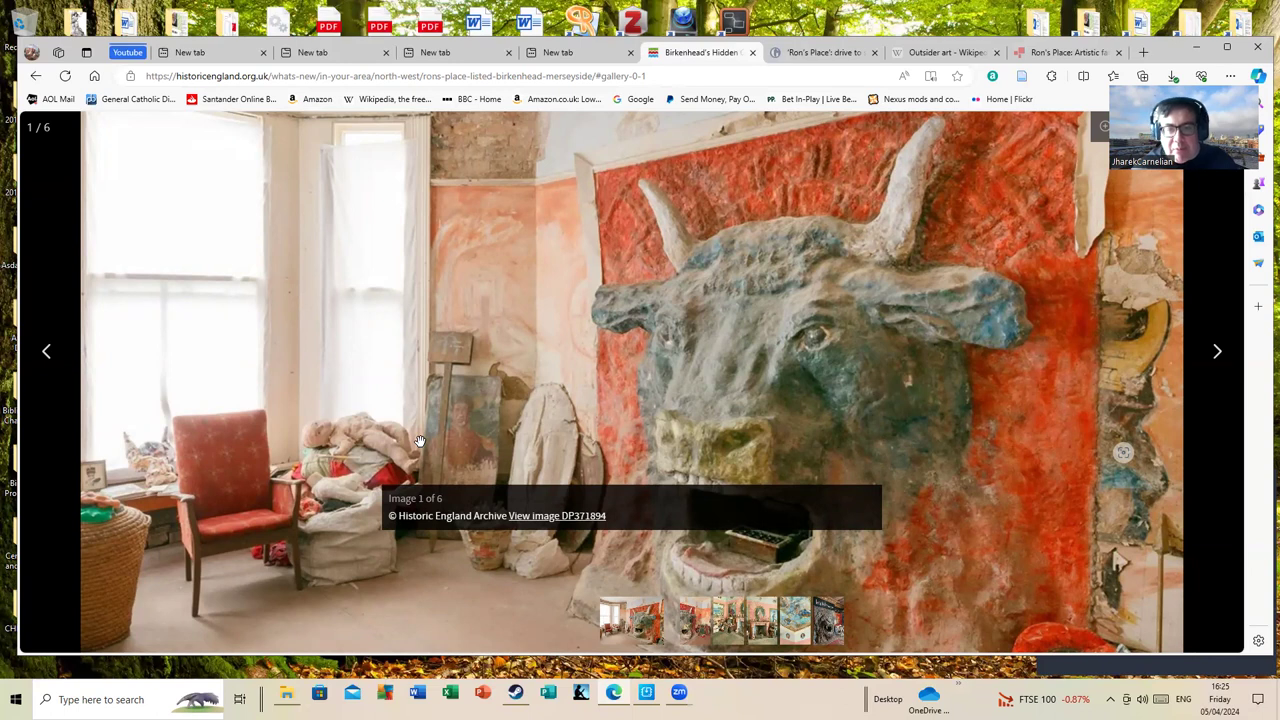
mouse_move(1120, 448)
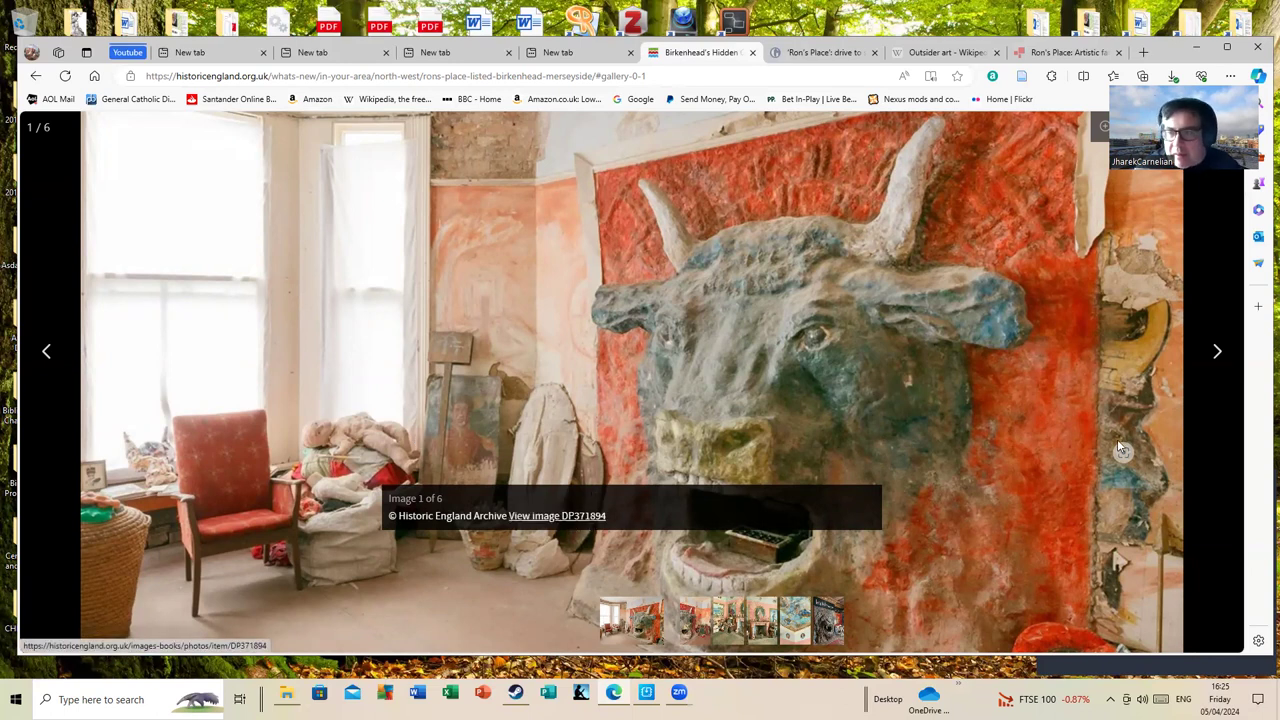
left_click(1216, 352)
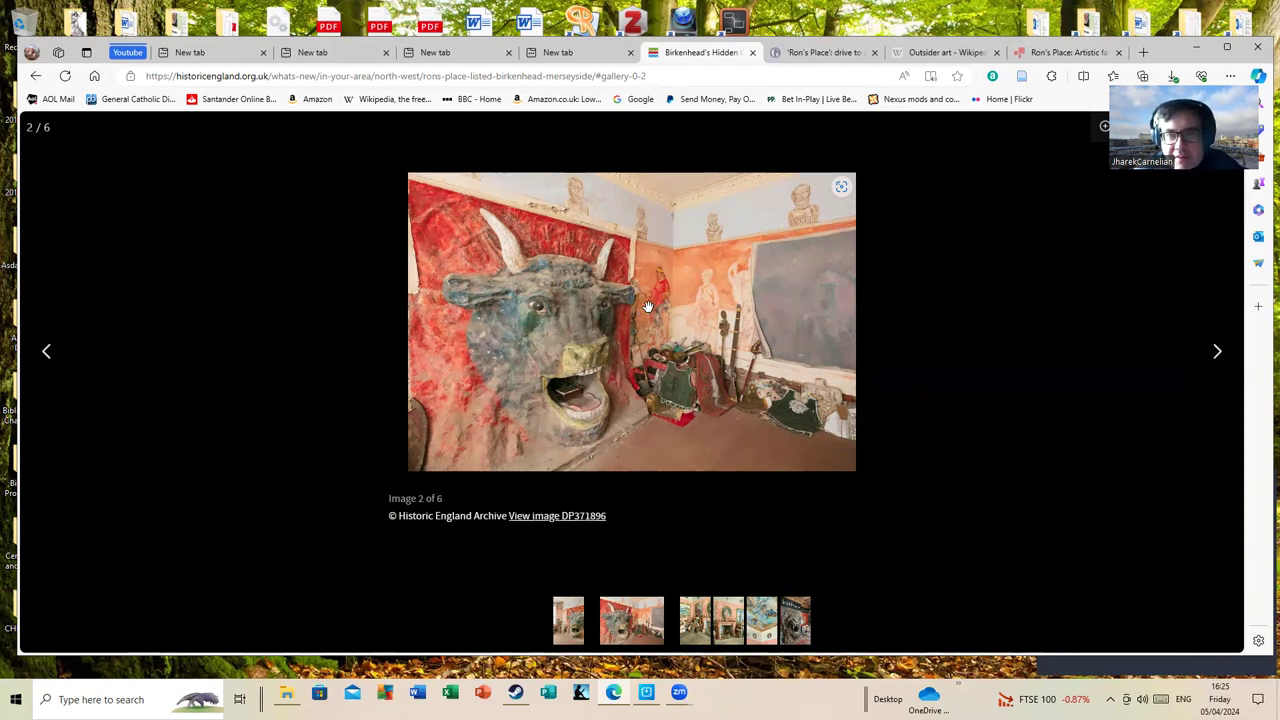
mouse_move(764, 322)
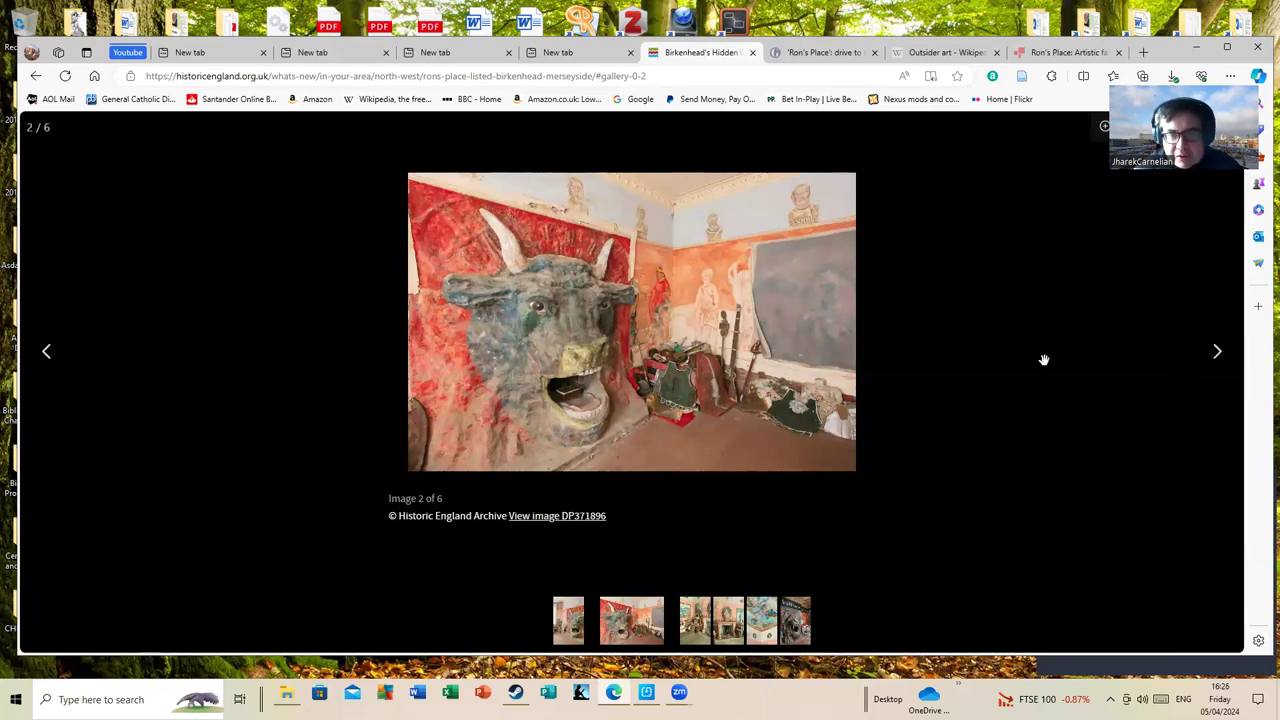
mouse_move(826, 372)
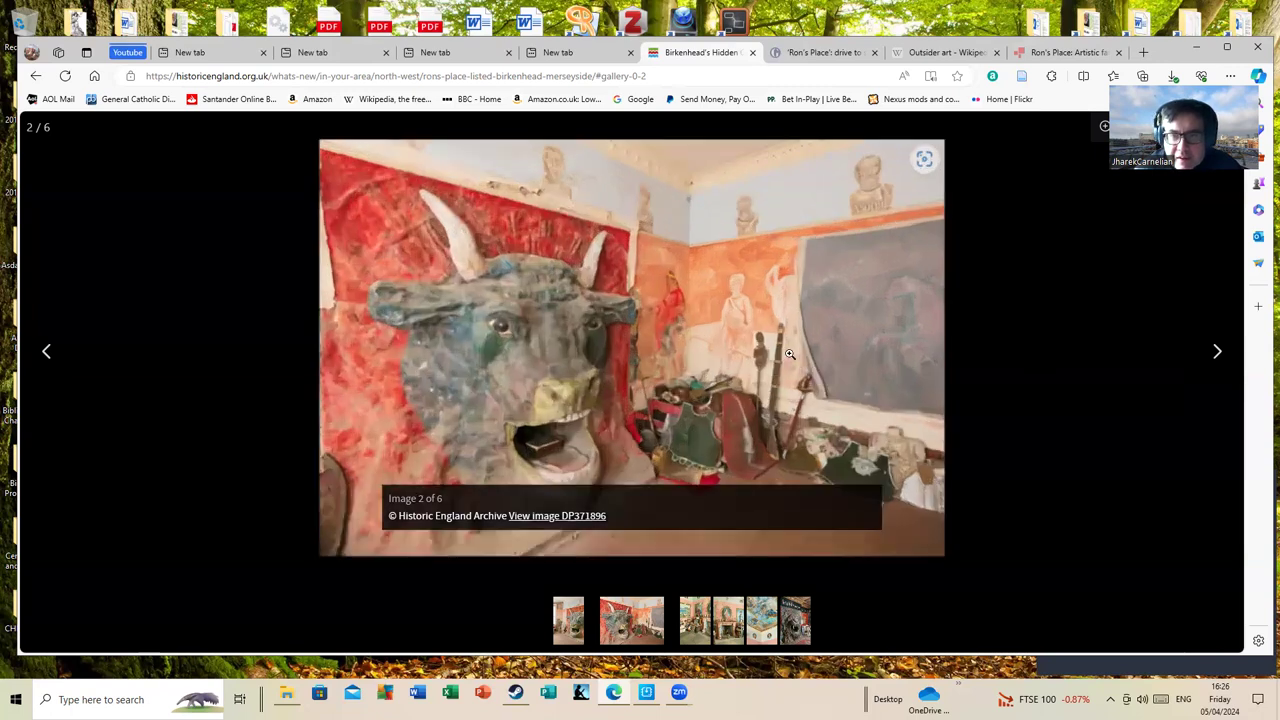
Enlarge gallery photo 2, the bull head beside the wall murals, to fill the viewer.
left_click(924, 158)
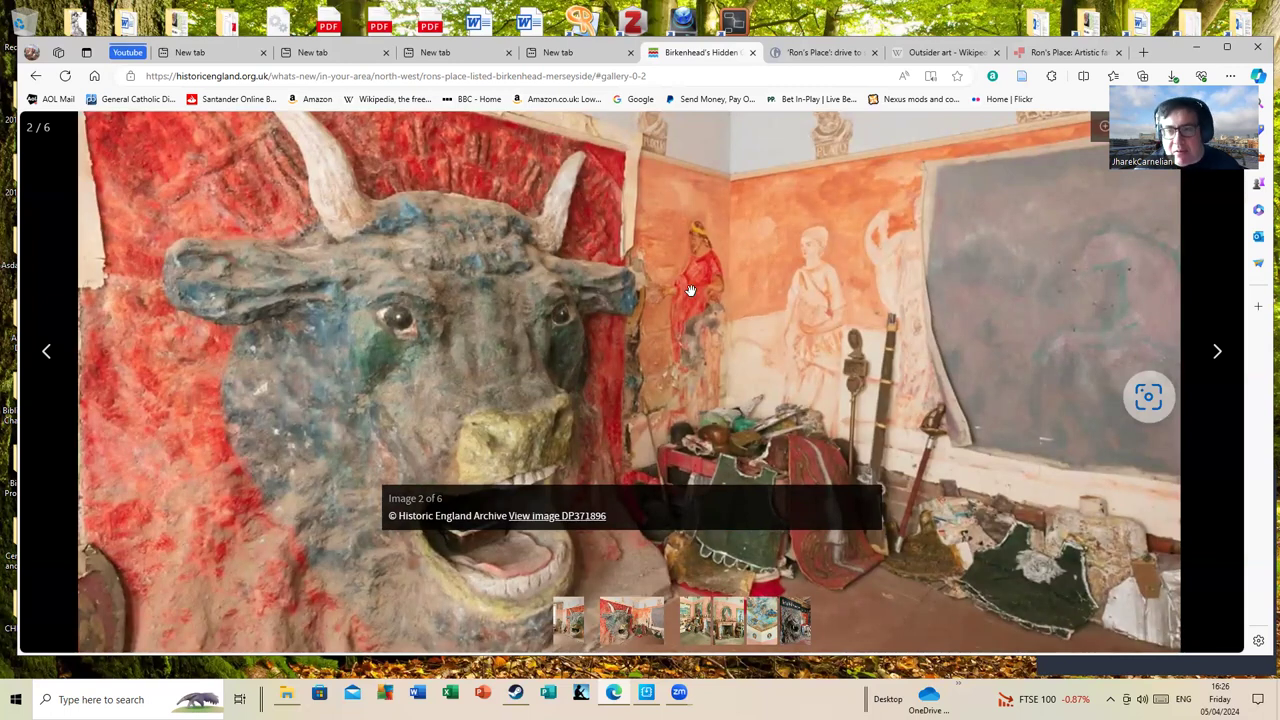
mouse_move(764, 292)
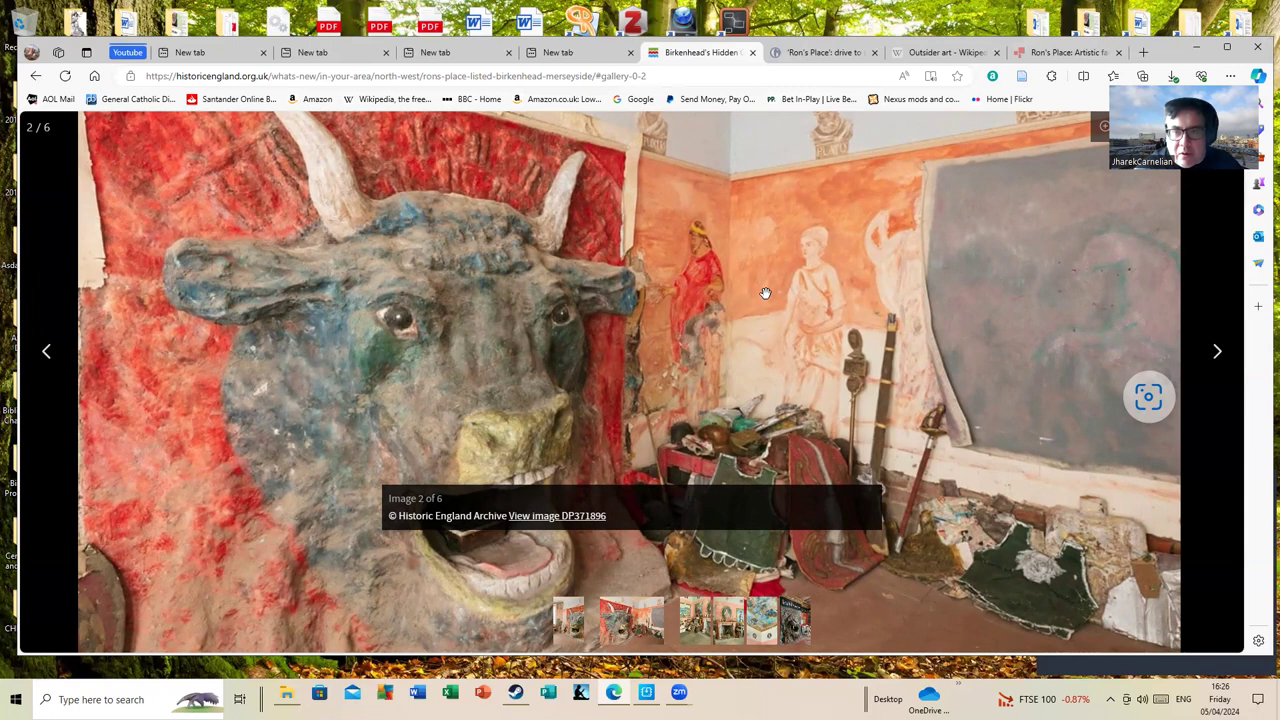
mouse_move(886, 312)
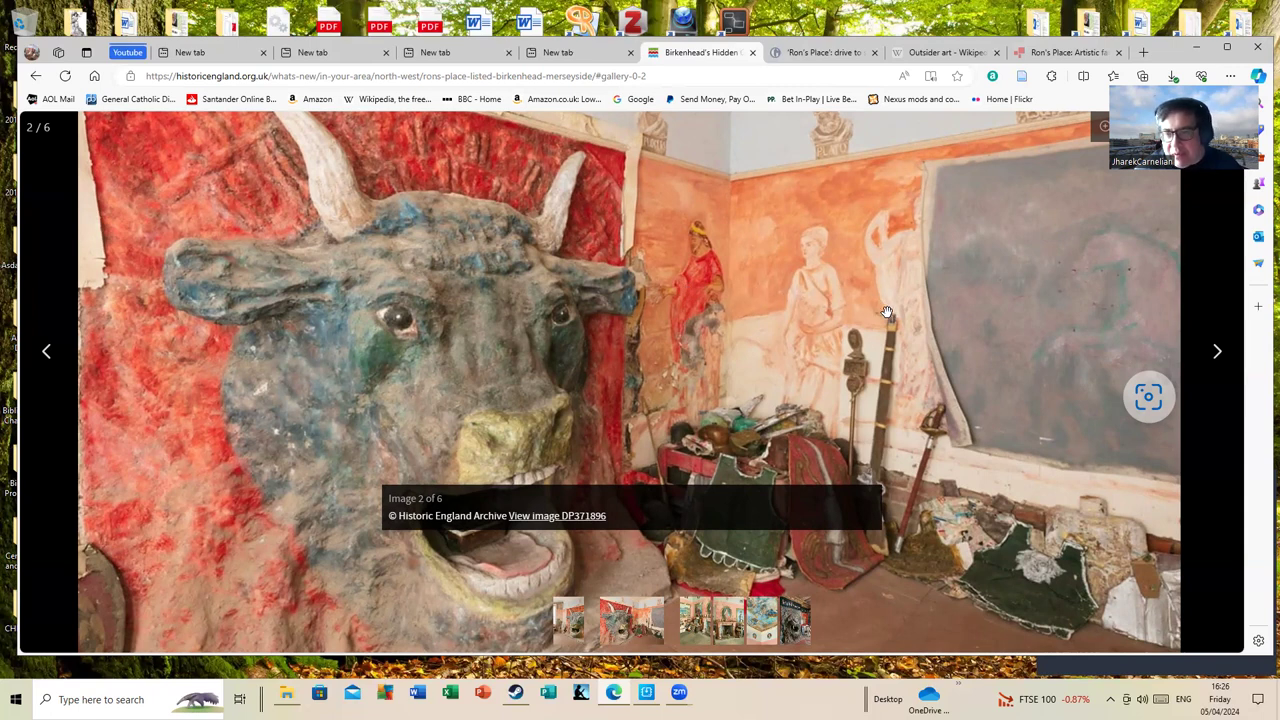
mouse_move(884, 382)
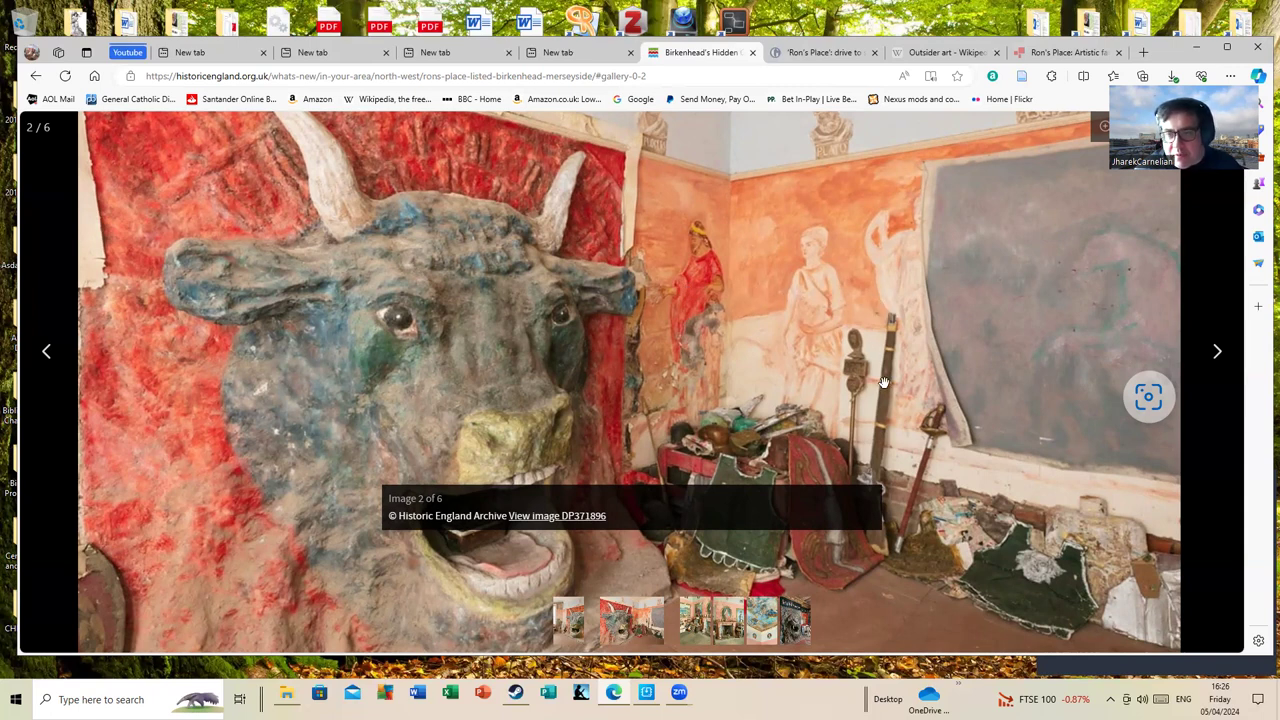
mouse_move(912, 392)
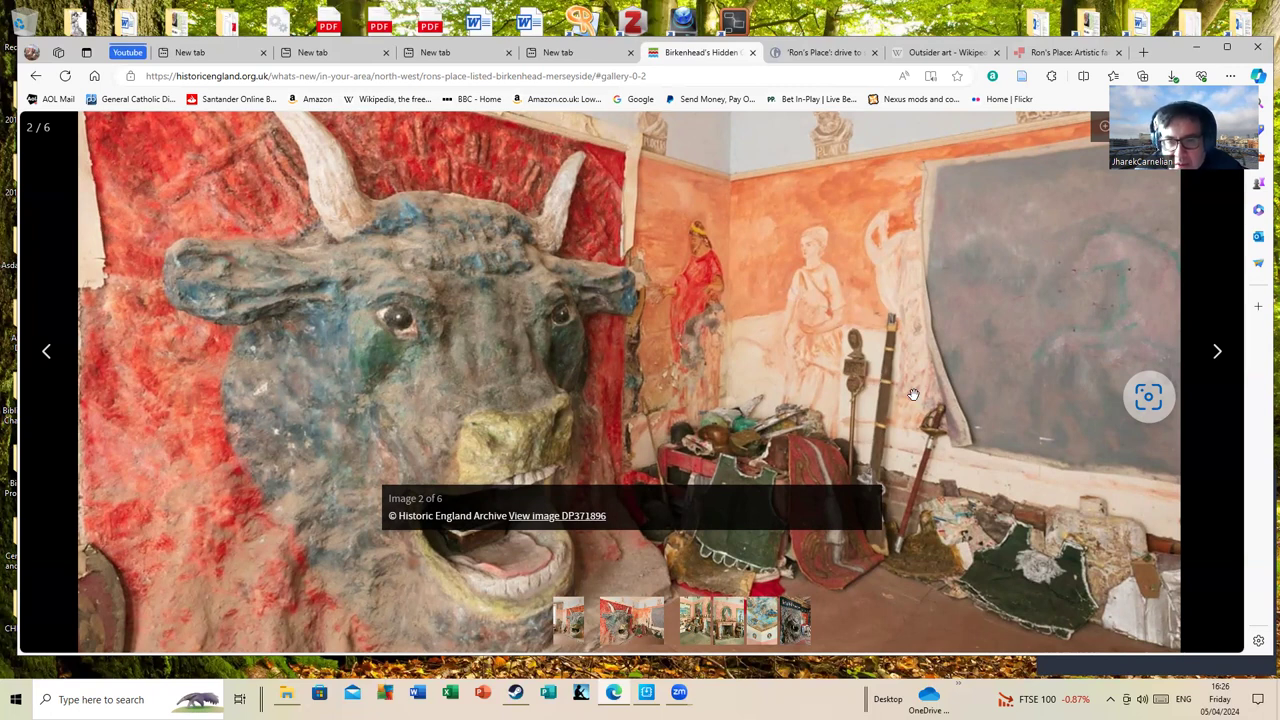
mouse_move(1212, 360)
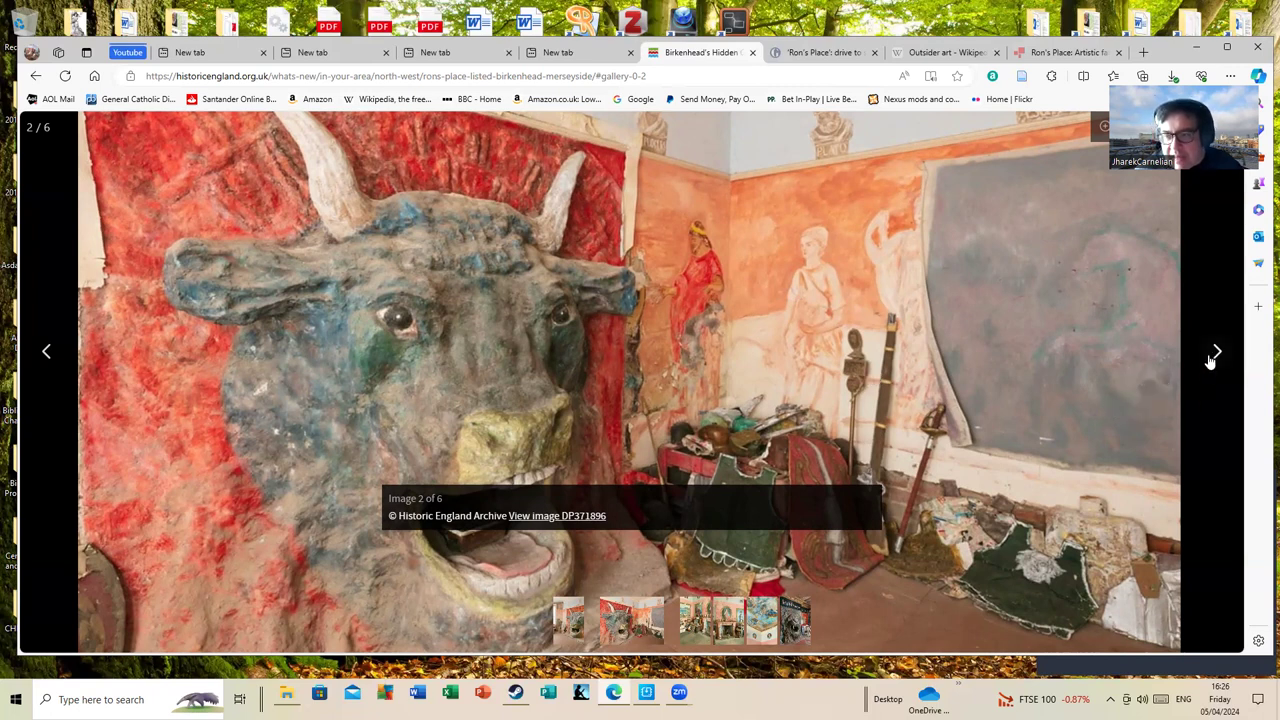
View photo 3, the cluttered room with tiled fireplace and guitar, then advance to photo 4.
left_click(1214, 352)
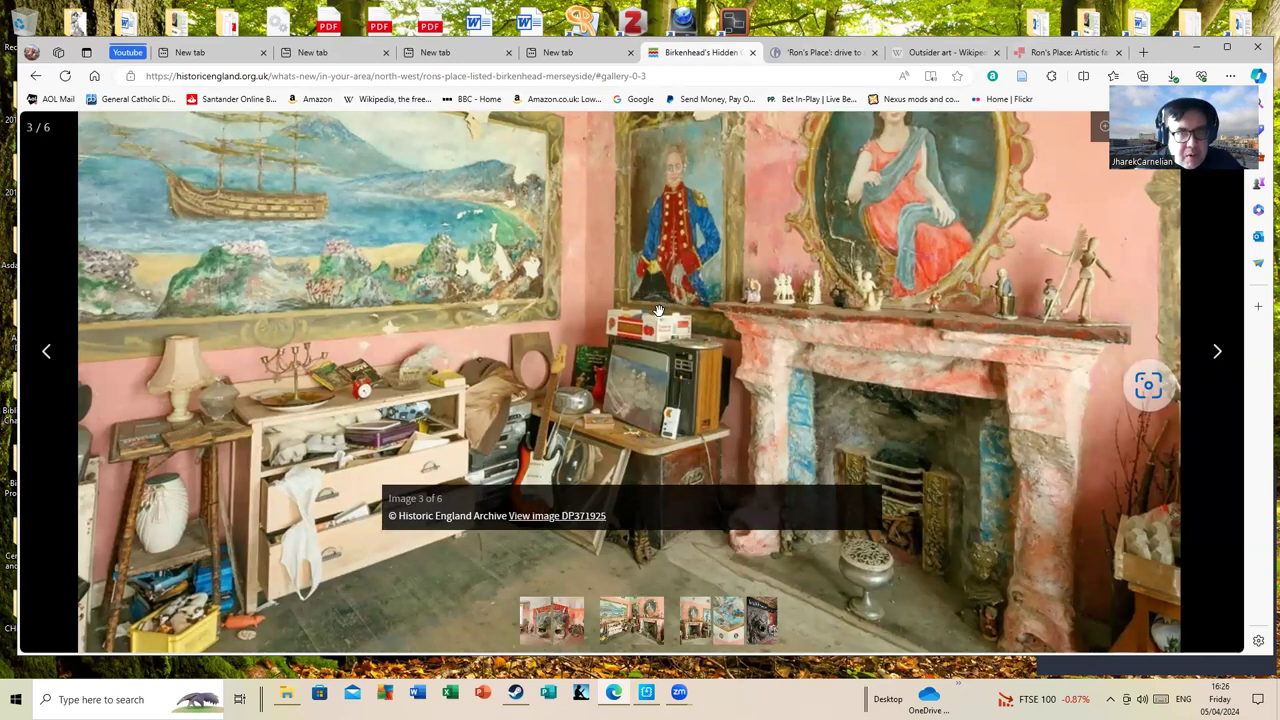
mouse_move(404, 300)
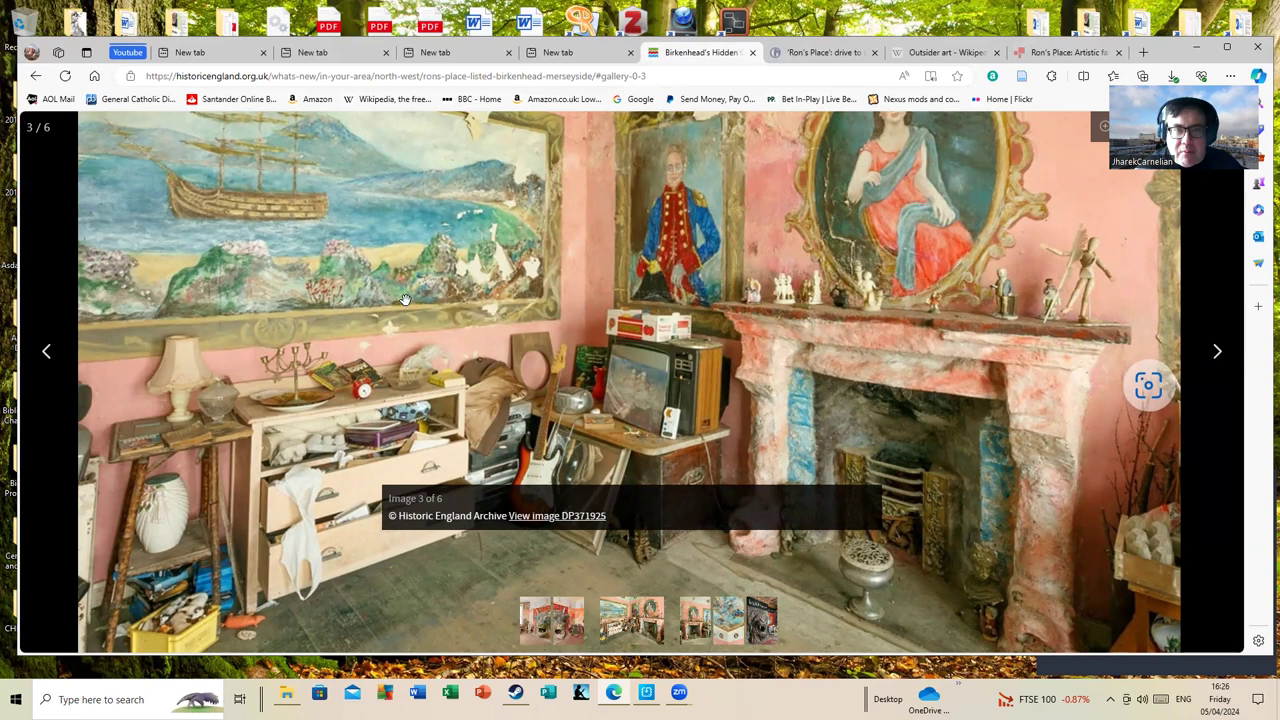
mouse_move(670, 424)
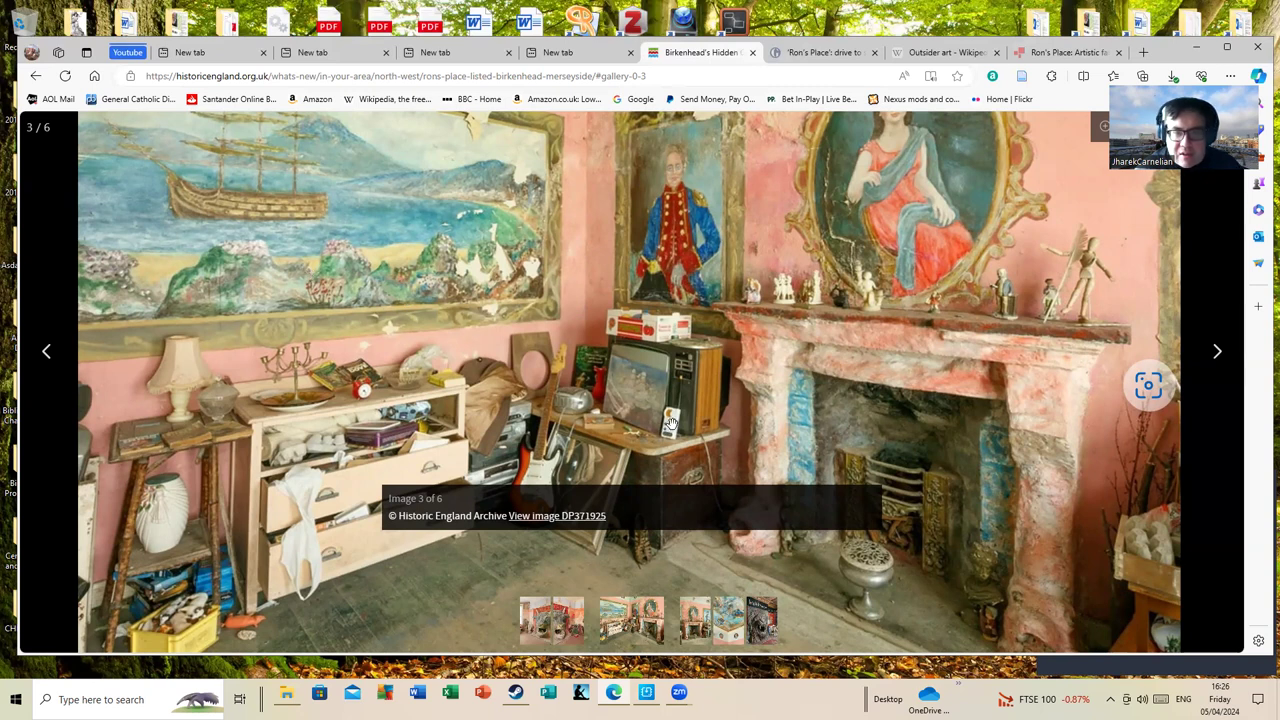
mouse_move(700, 384)
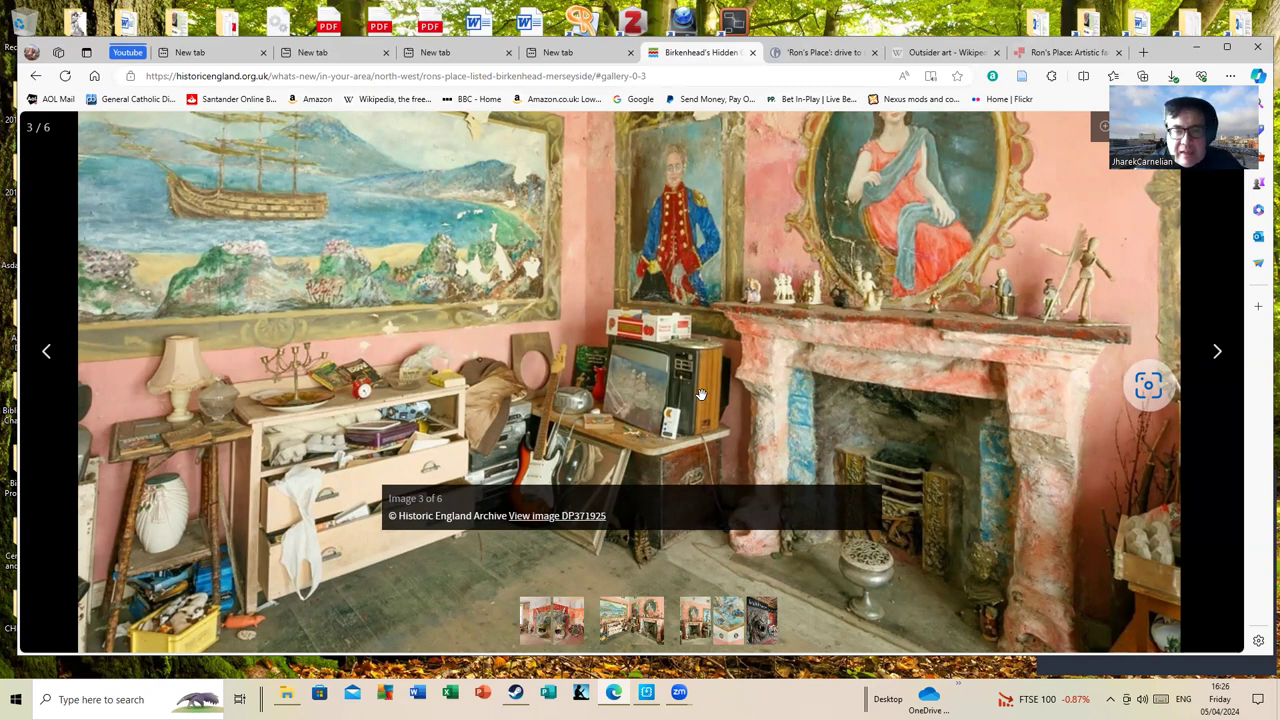
mouse_move(700, 404)
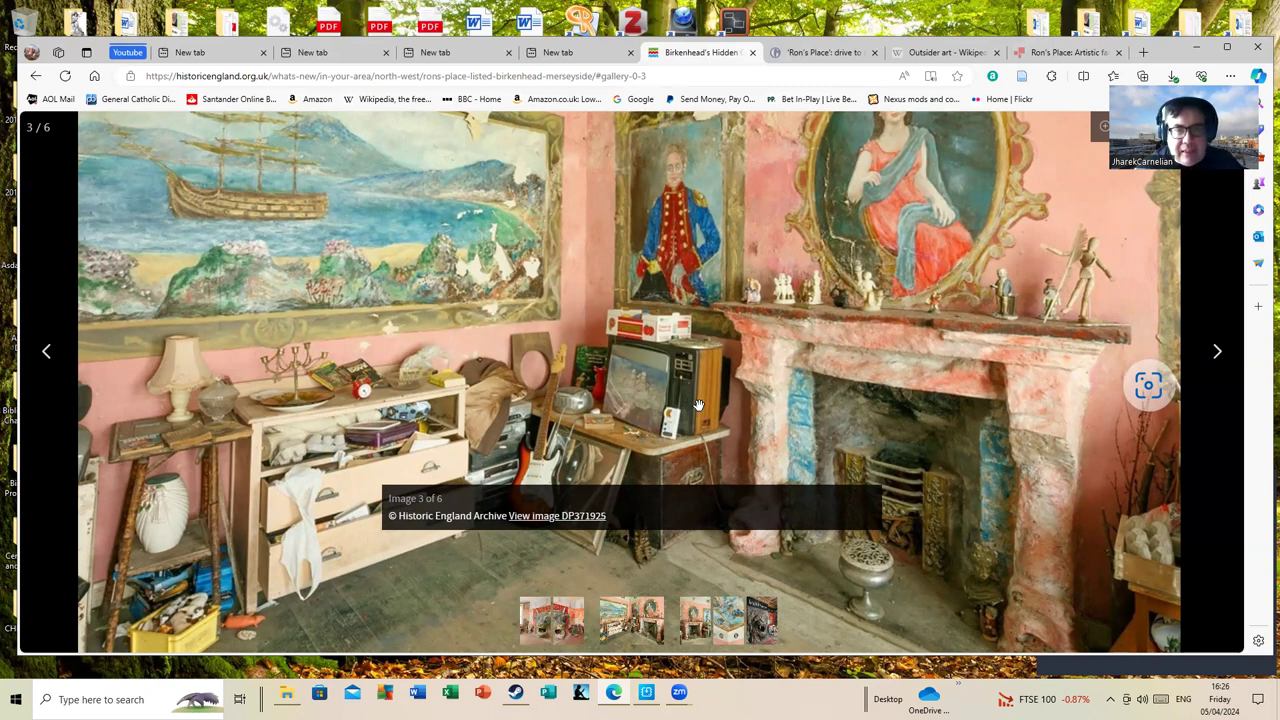
mouse_move(704, 408)
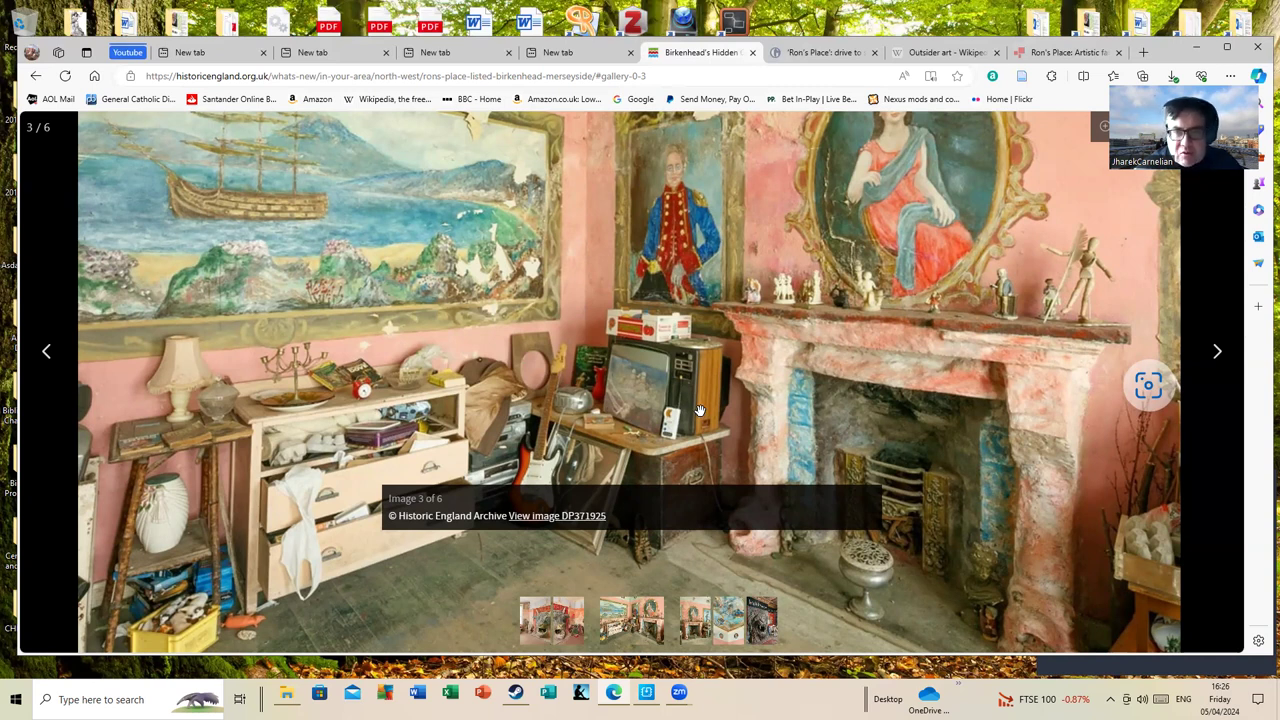
mouse_move(596, 448)
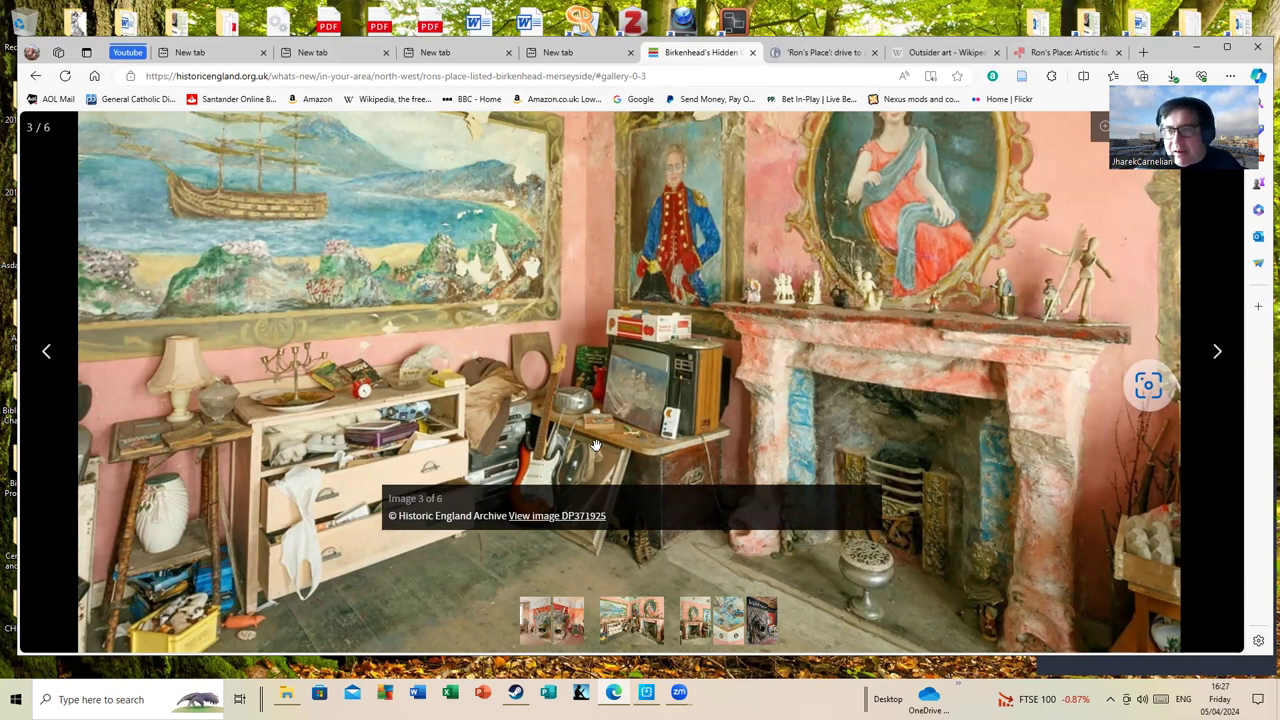
mouse_move(980, 388)
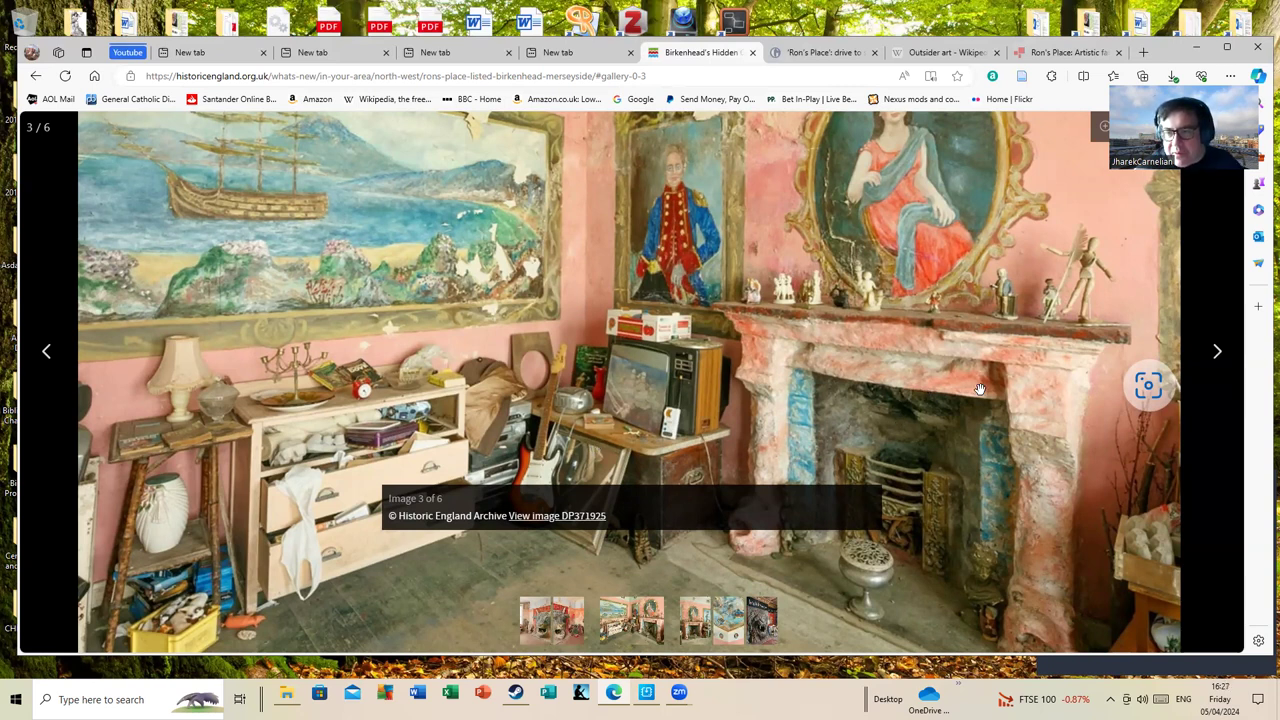
mouse_move(1064, 504)
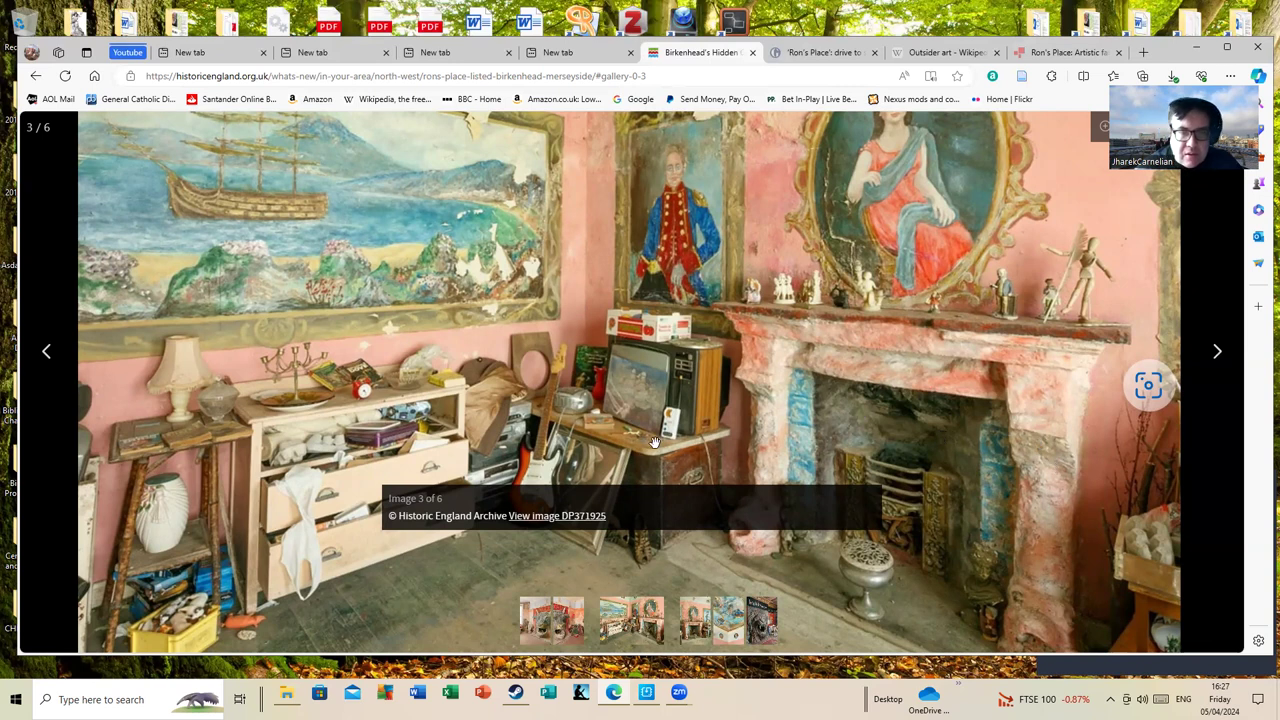
mouse_move(560, 410)
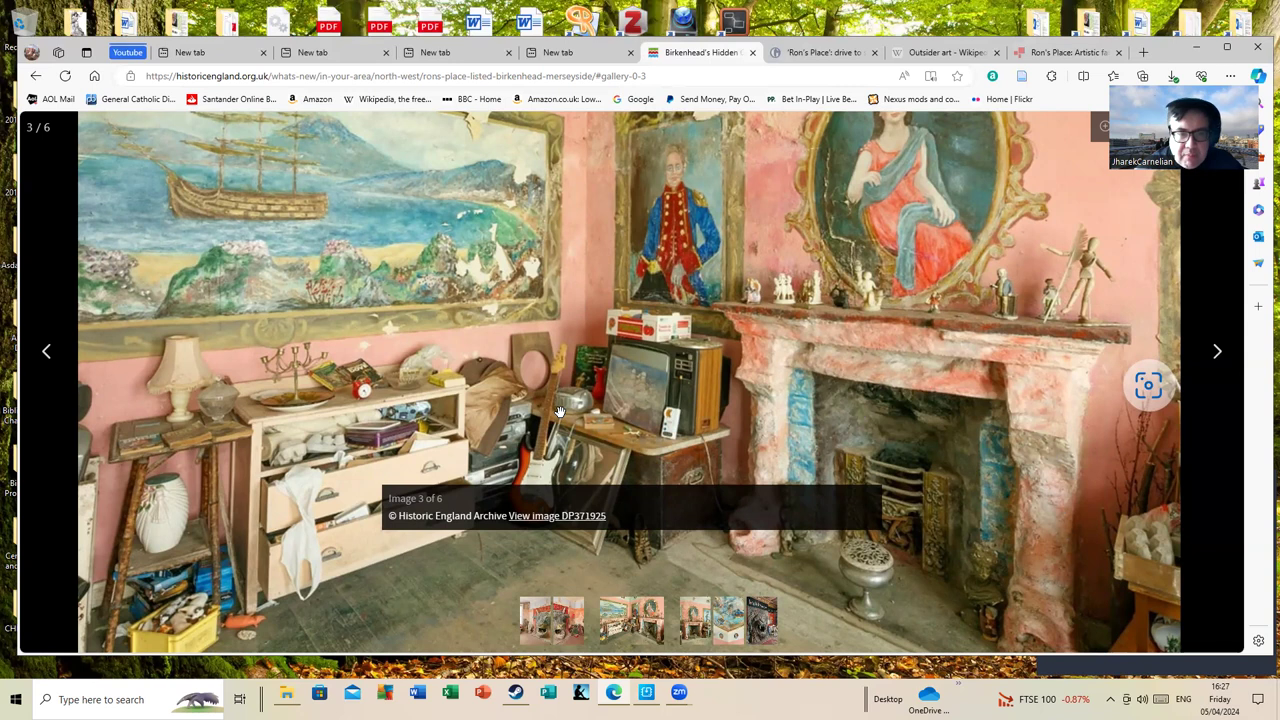
mouse_move(550, 412)
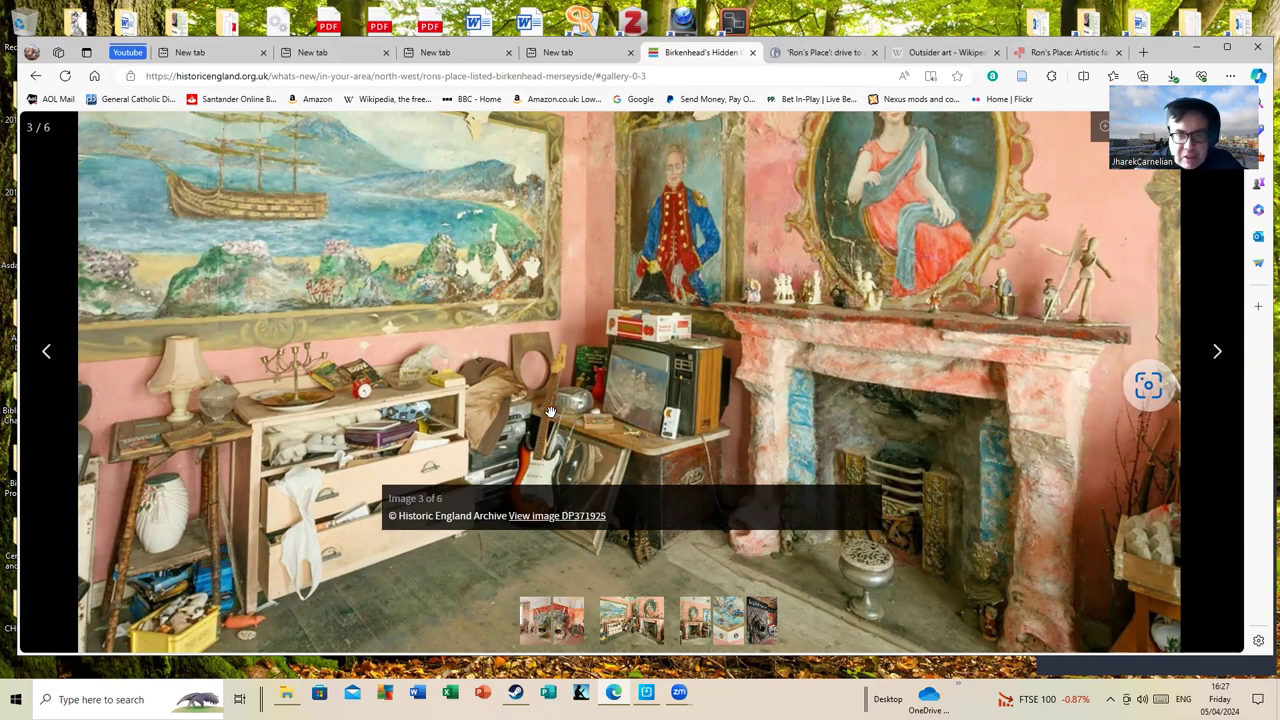
mouse_move(552, 458)
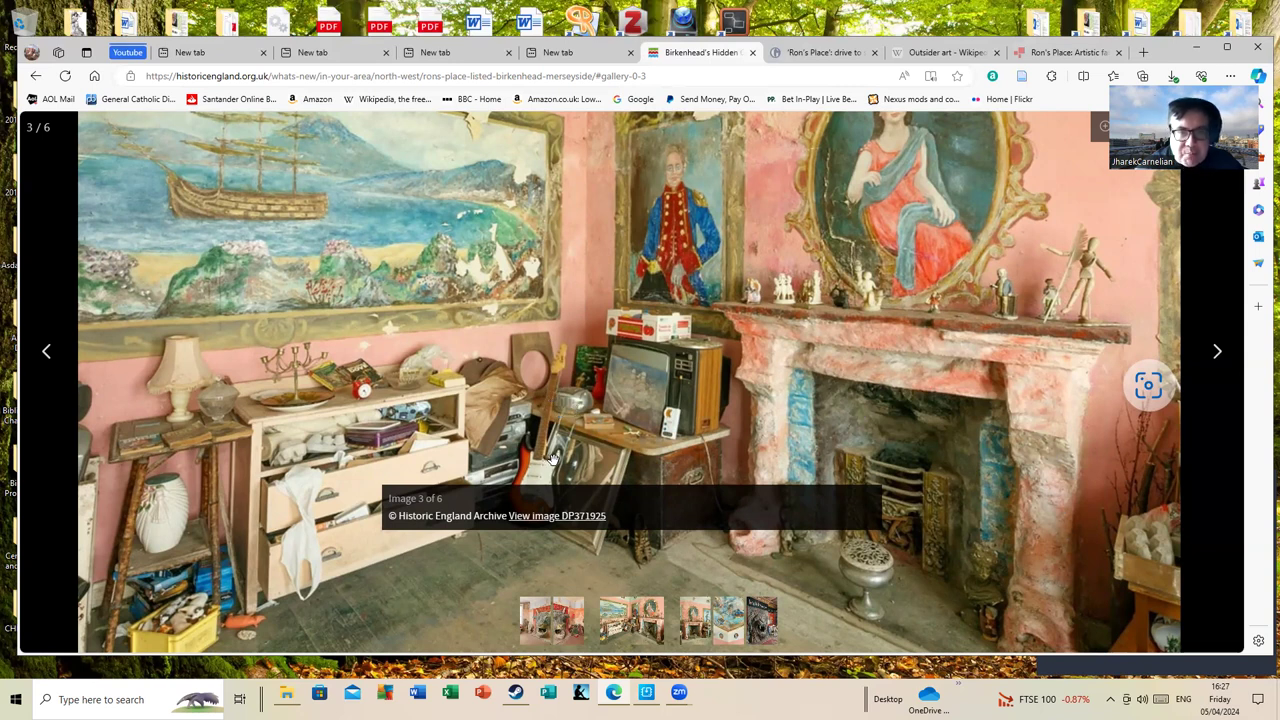
mouse_move(576, 364)
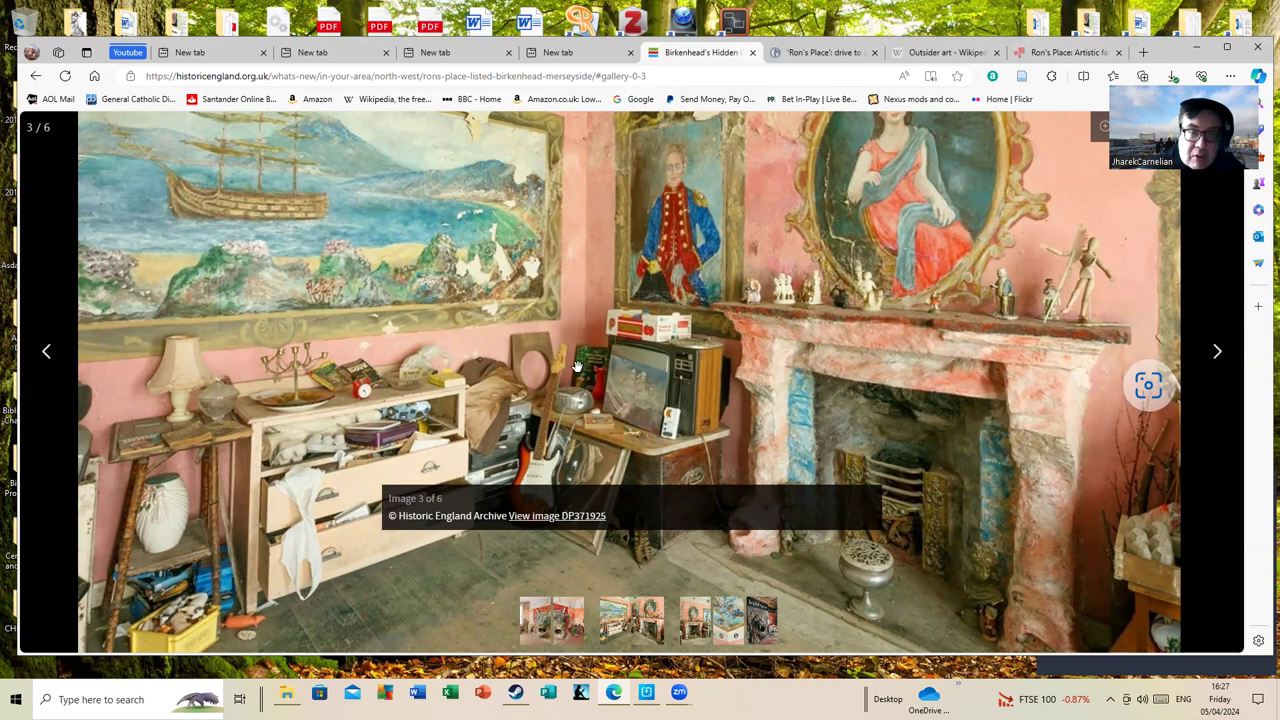
mouse_move(550, 356)
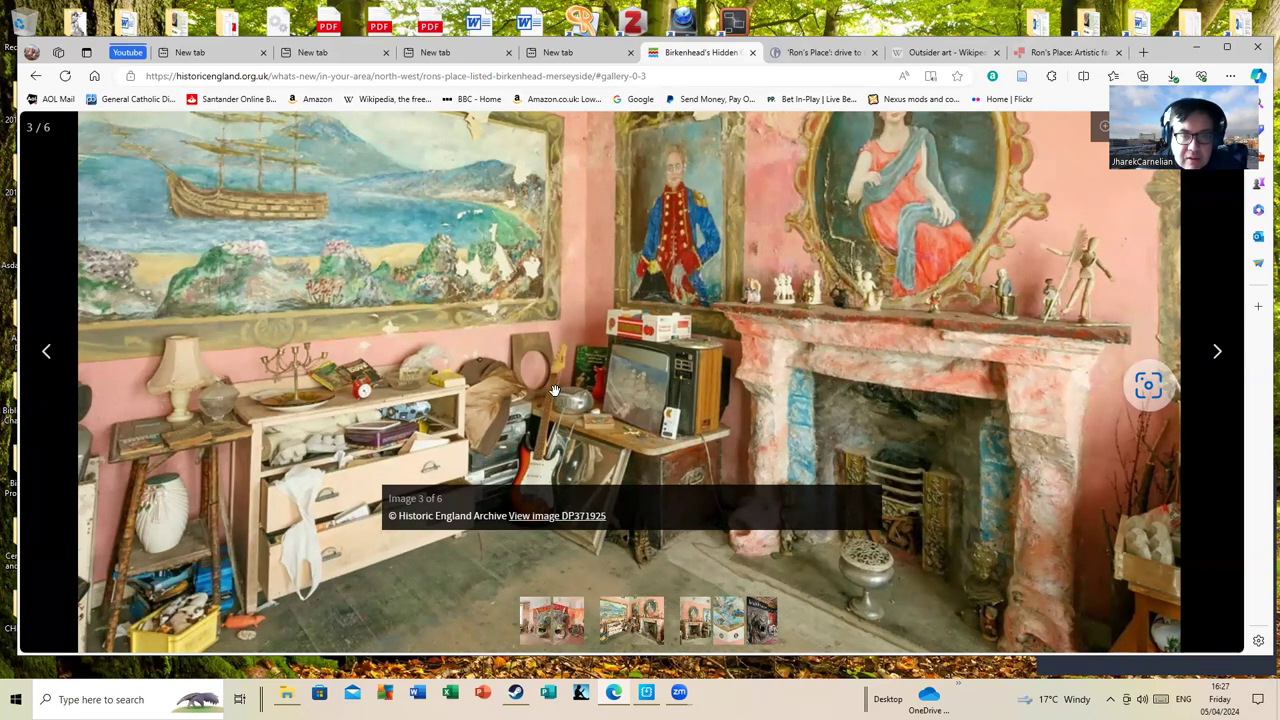
mouse_move(504, 424)
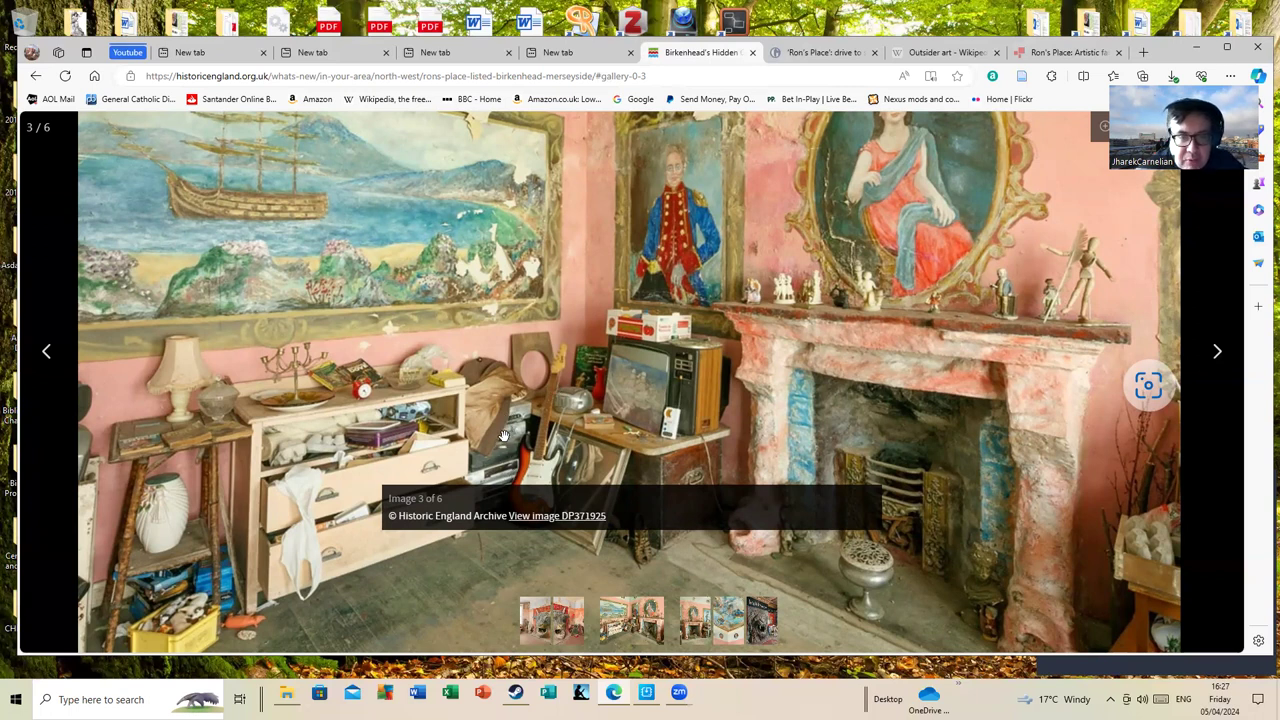
mouse_move(500, 476)
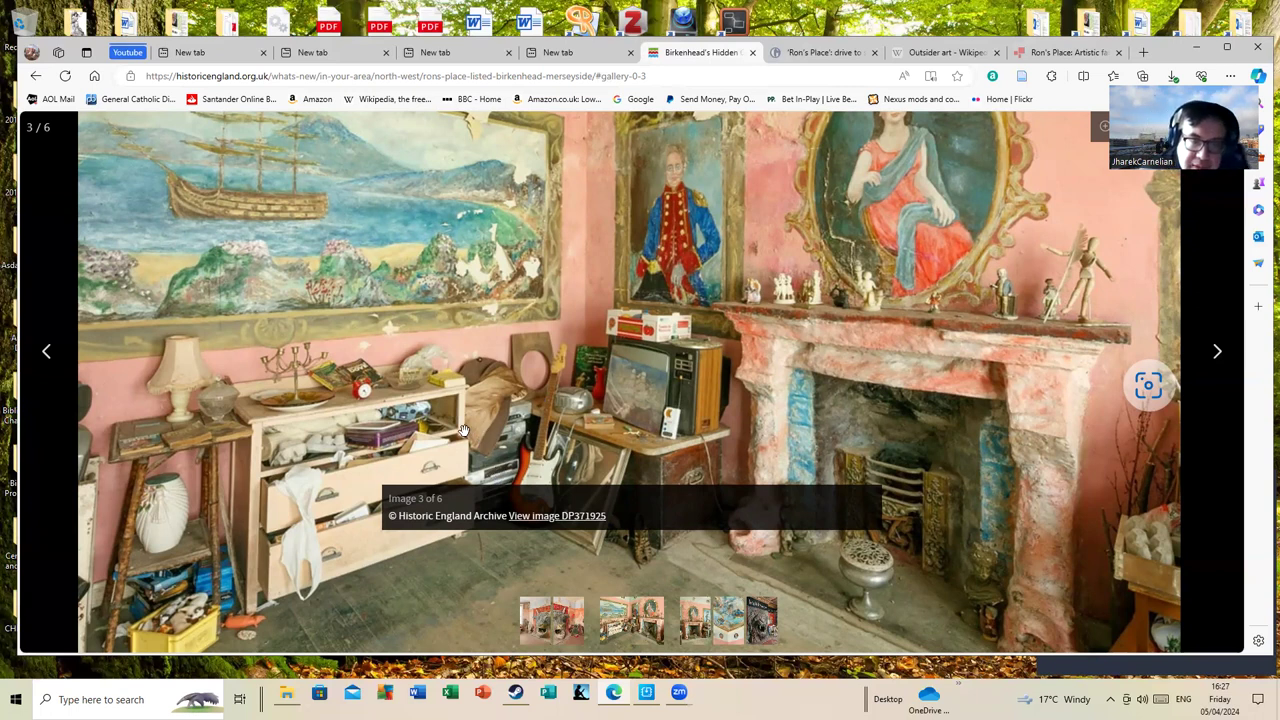
mouse_move(224, 412)
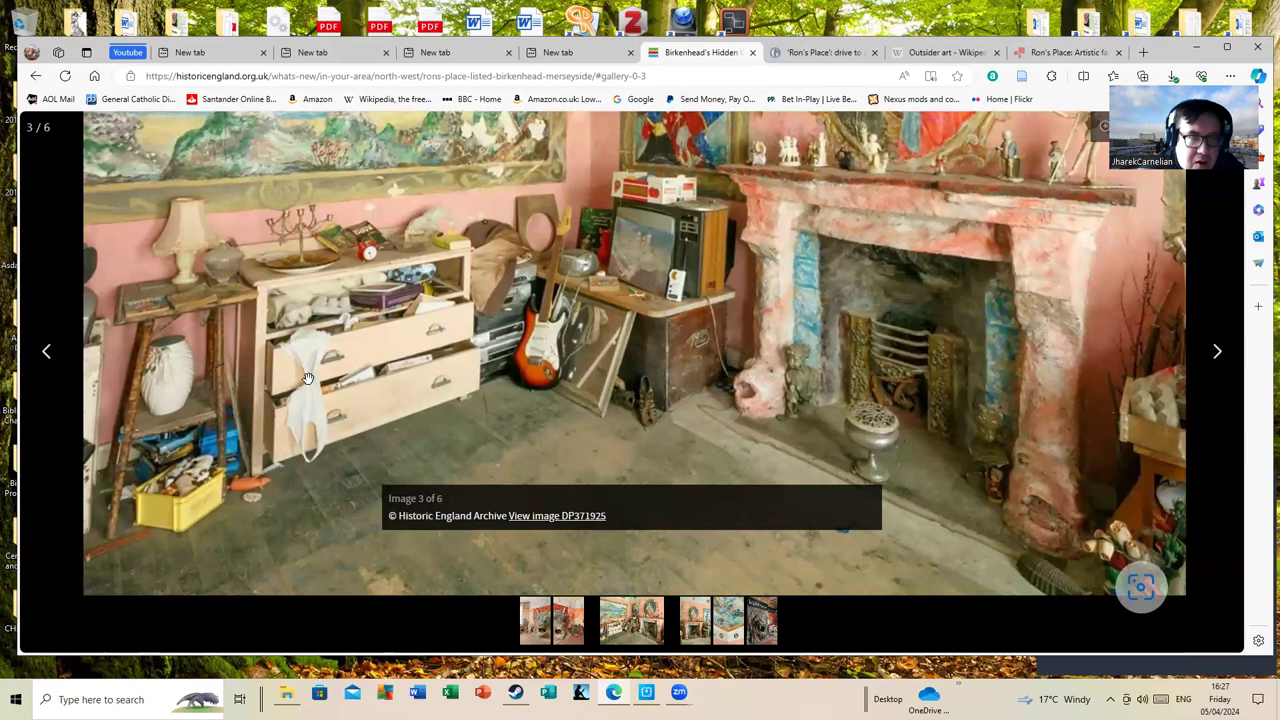
mouse_move(368, 332)
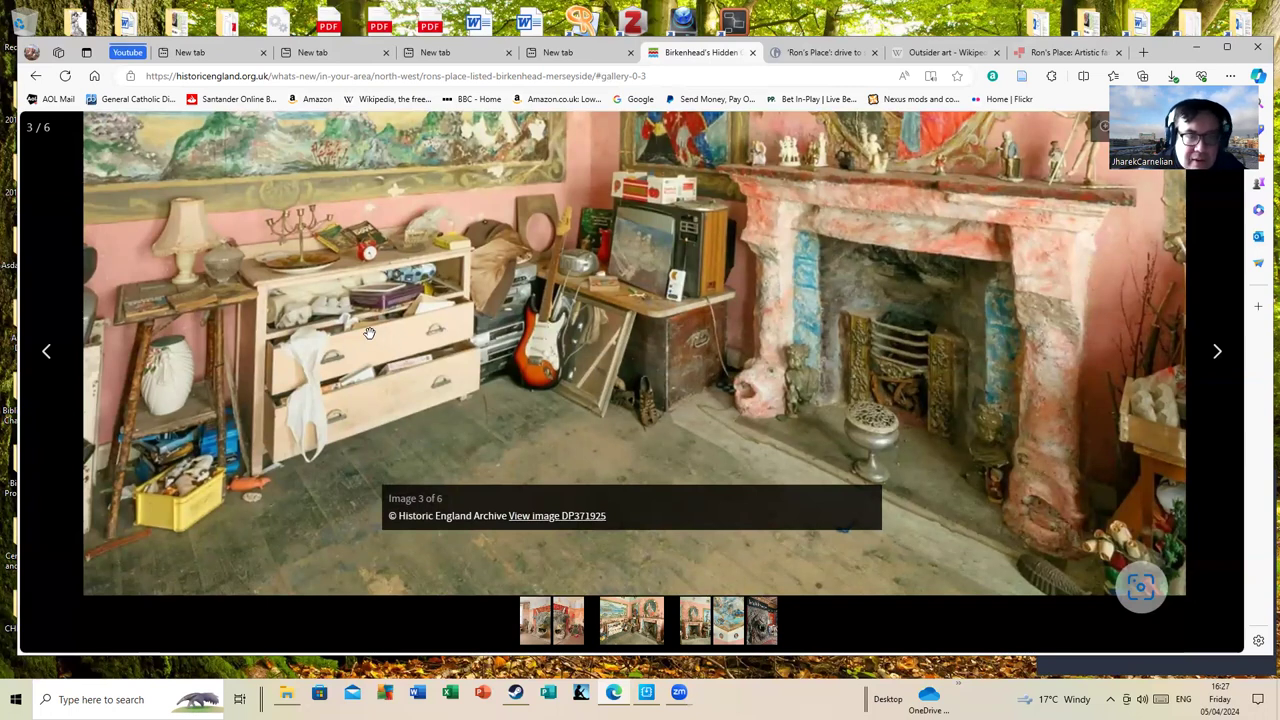
mouse_move(340, 332)
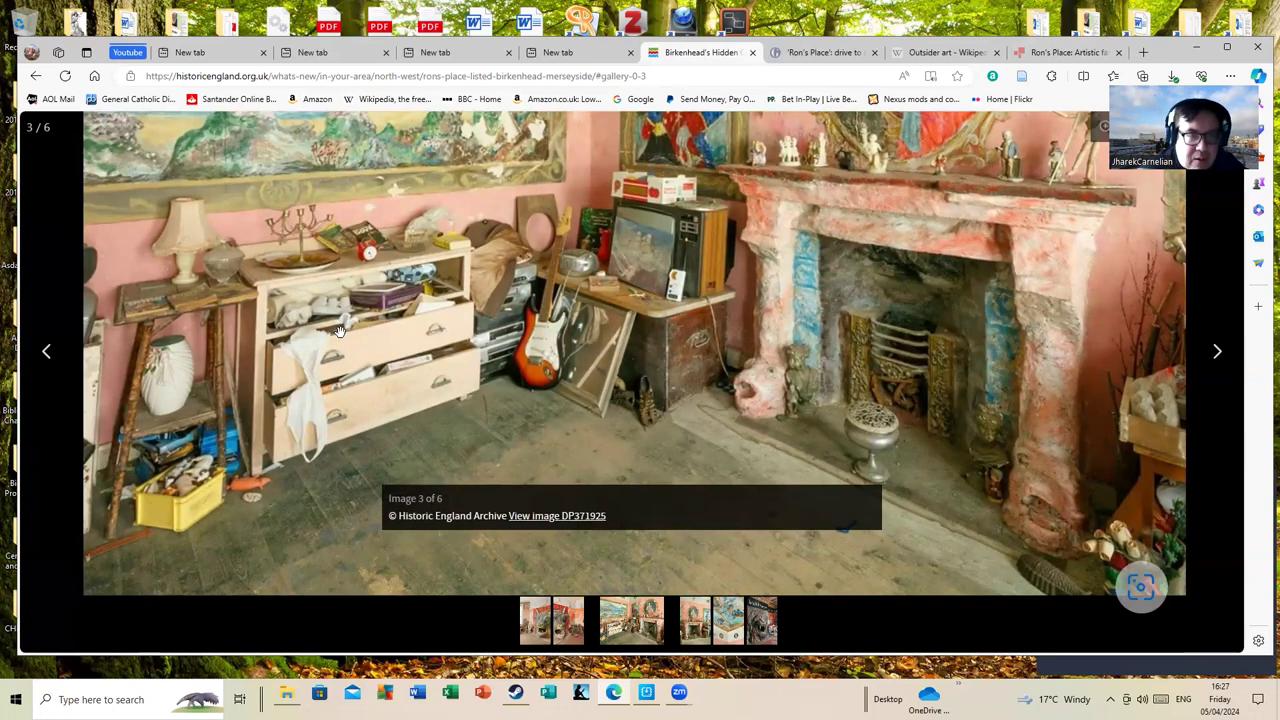
mouse_move(220, 370)
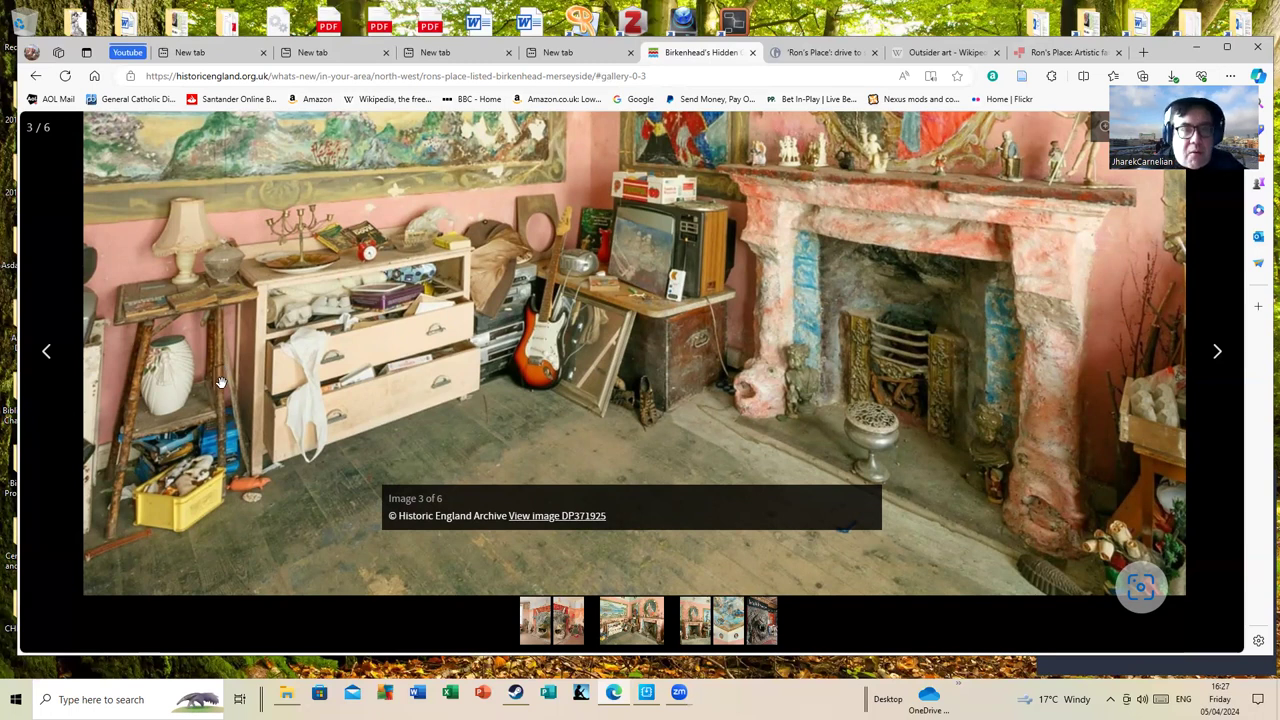
mouse_move(350, 332)
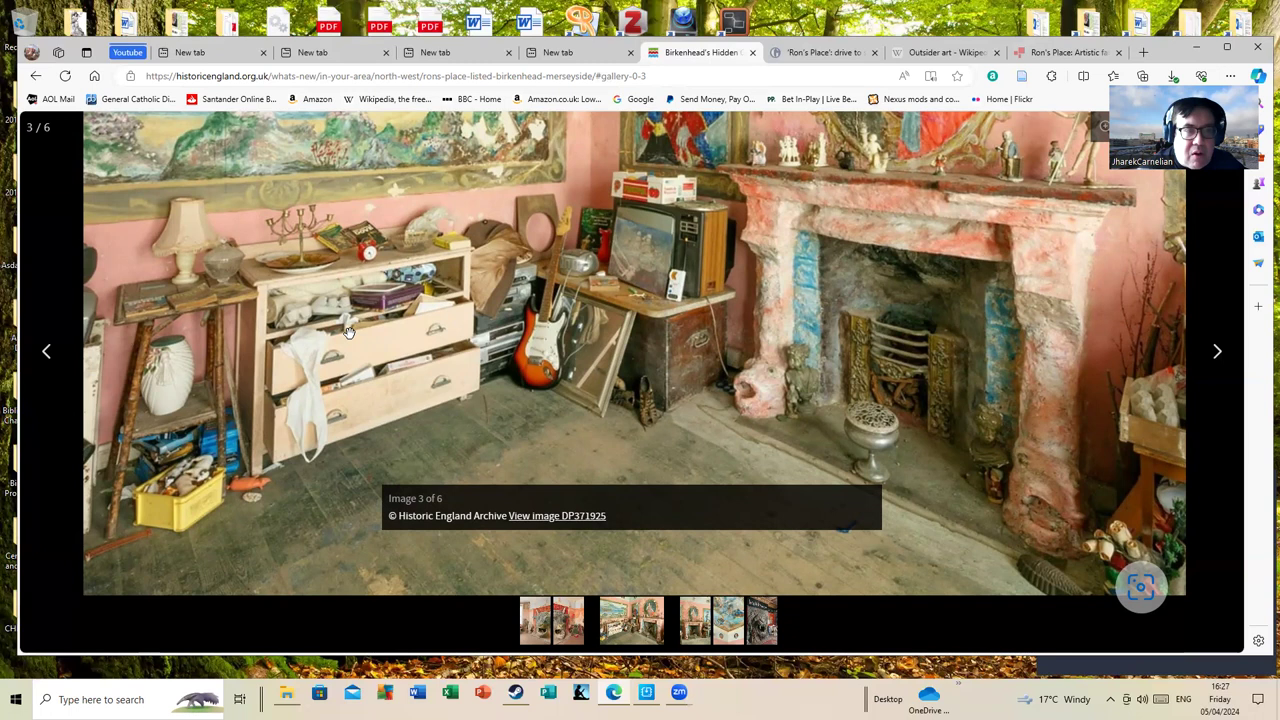
mouse_move(416, 338)
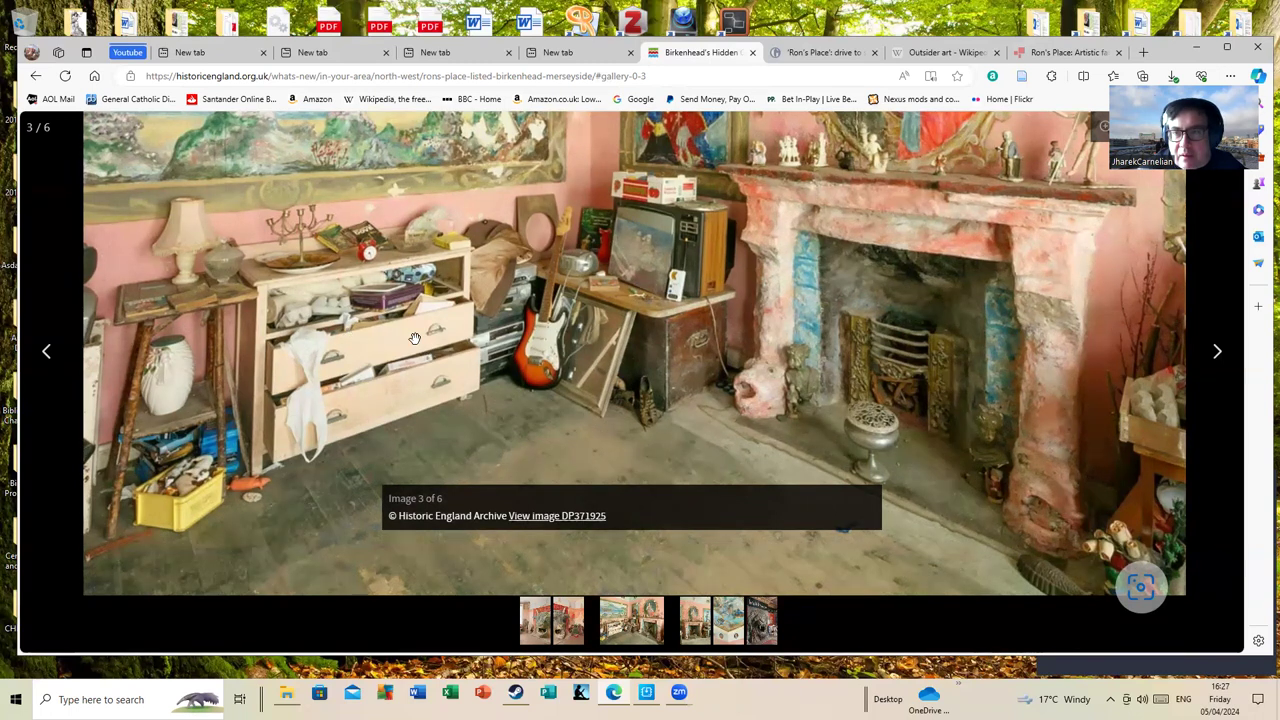
mouse_move(1216, 352)
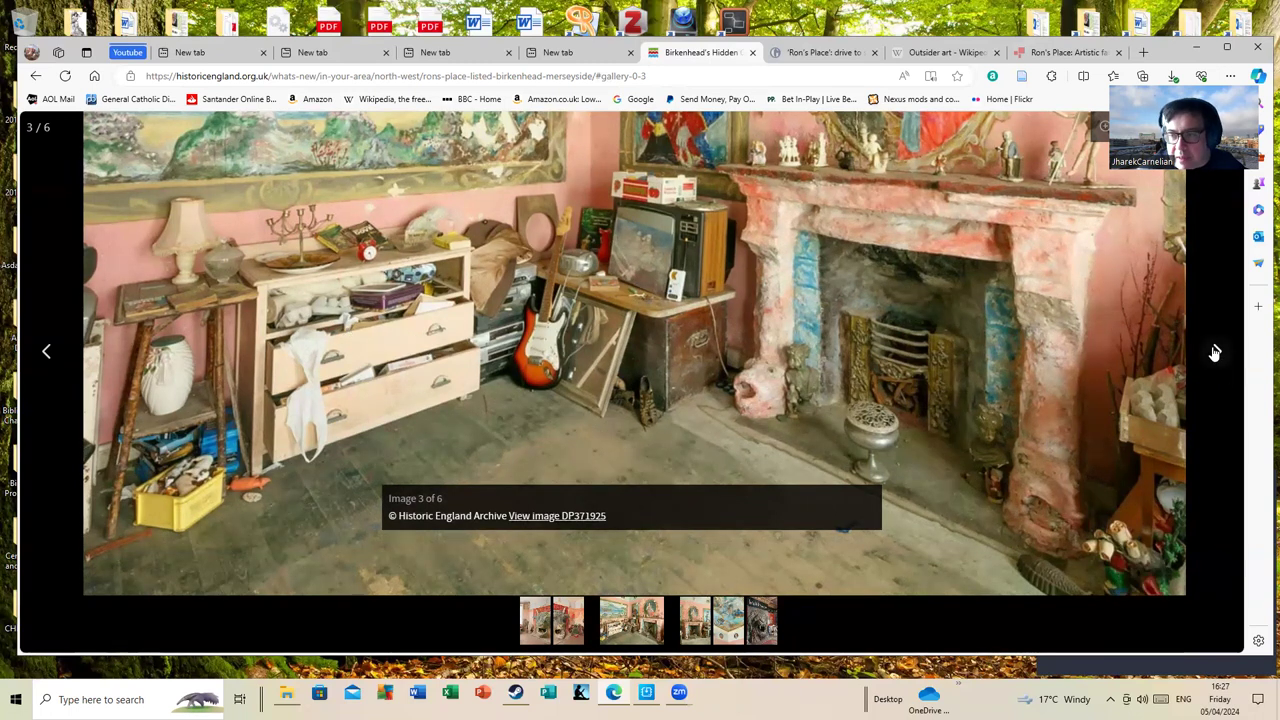
left_click(1214, 352)
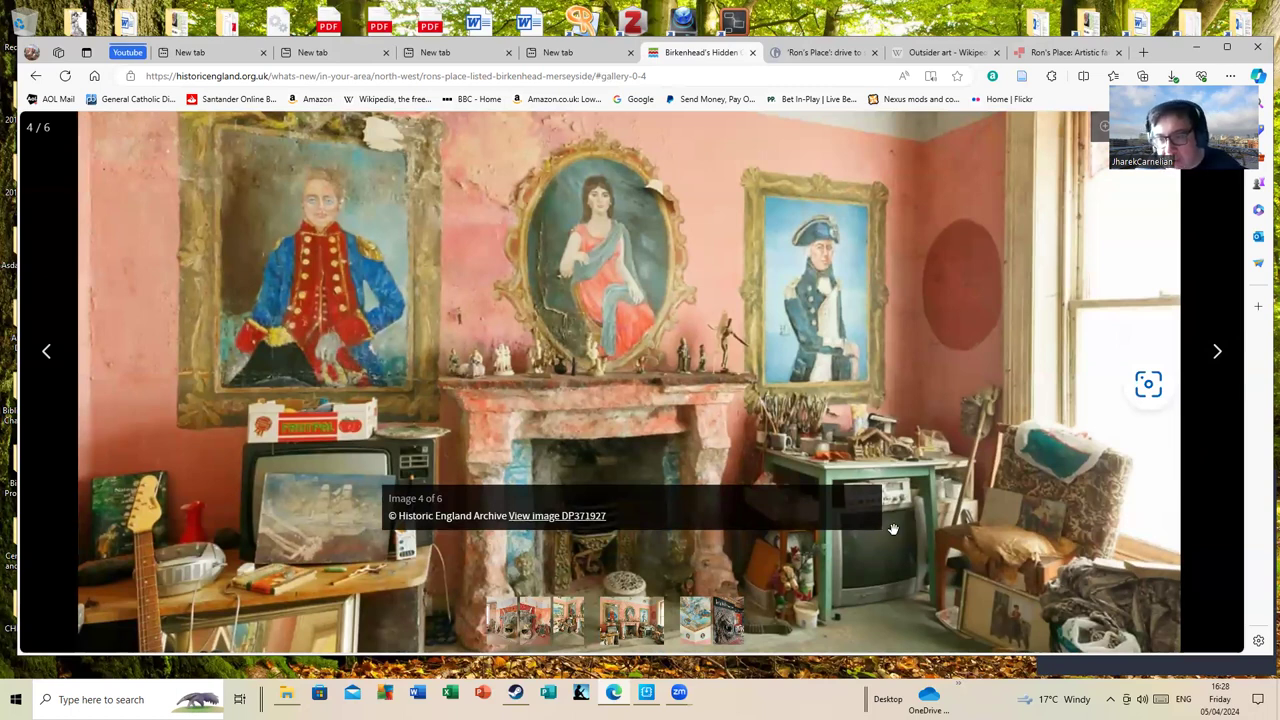
mouse_move(876, 560)
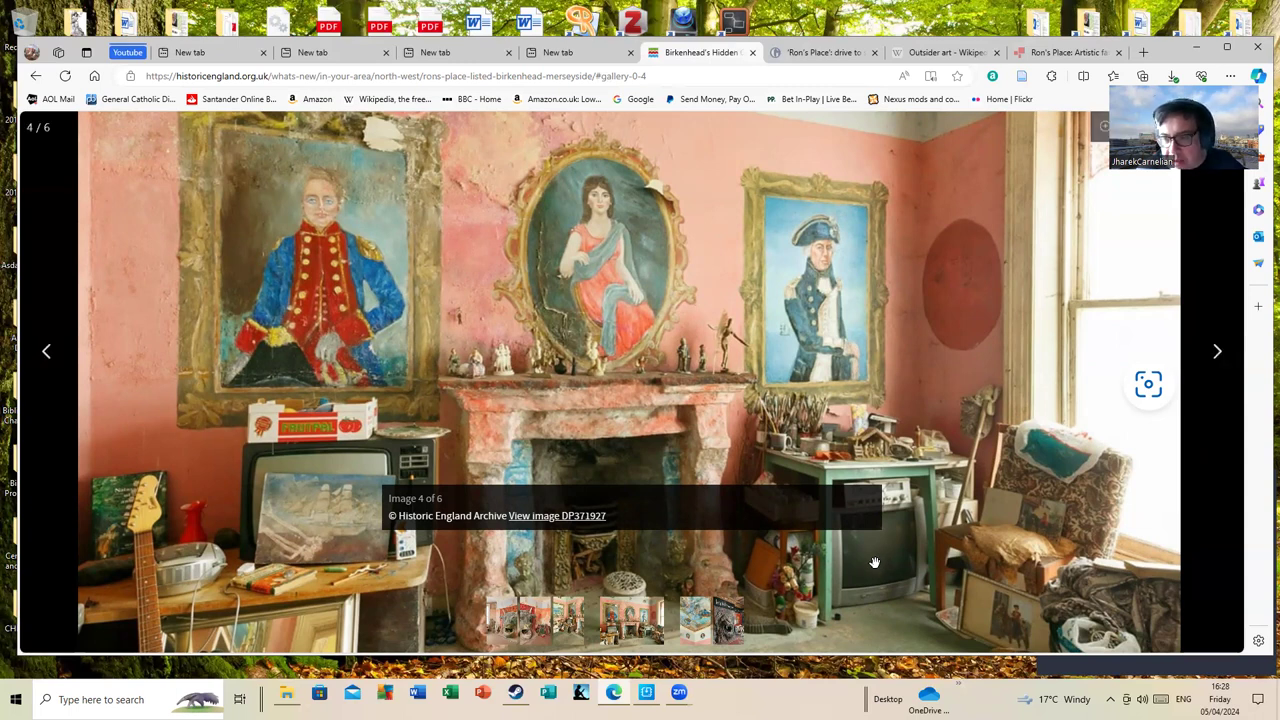
mouse_move(868, 560)
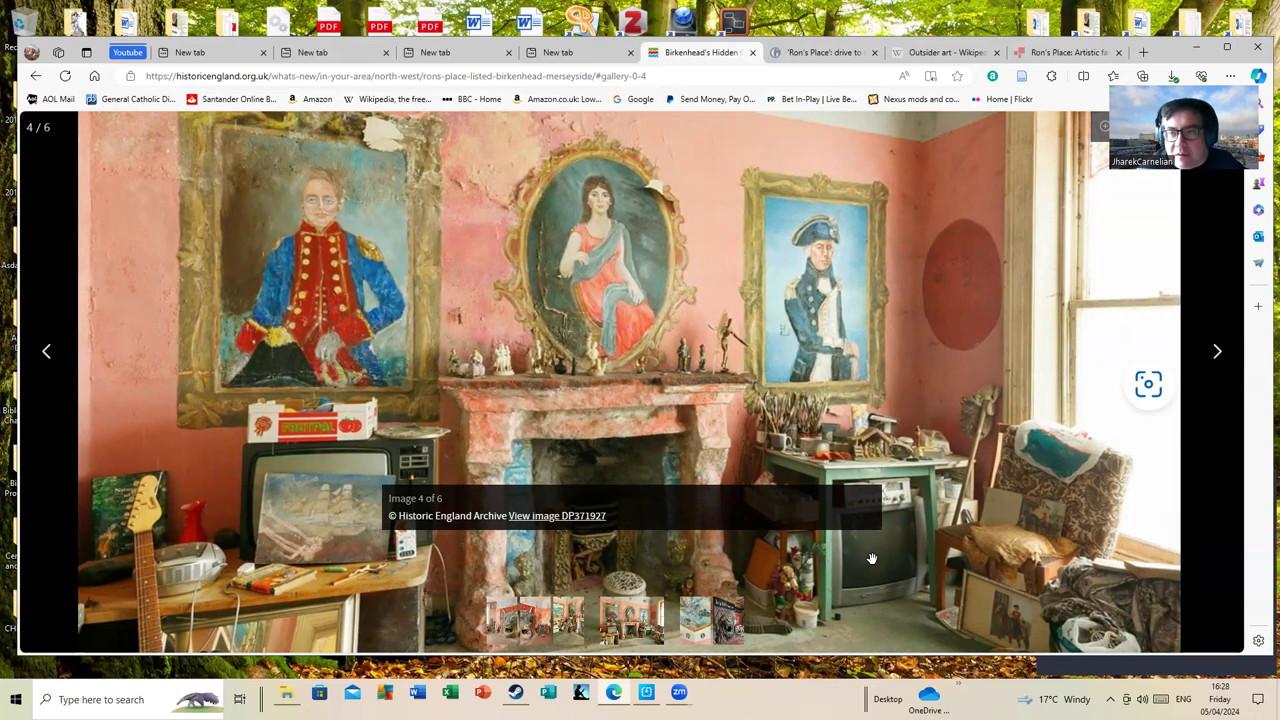
mouse_move(316, 292)
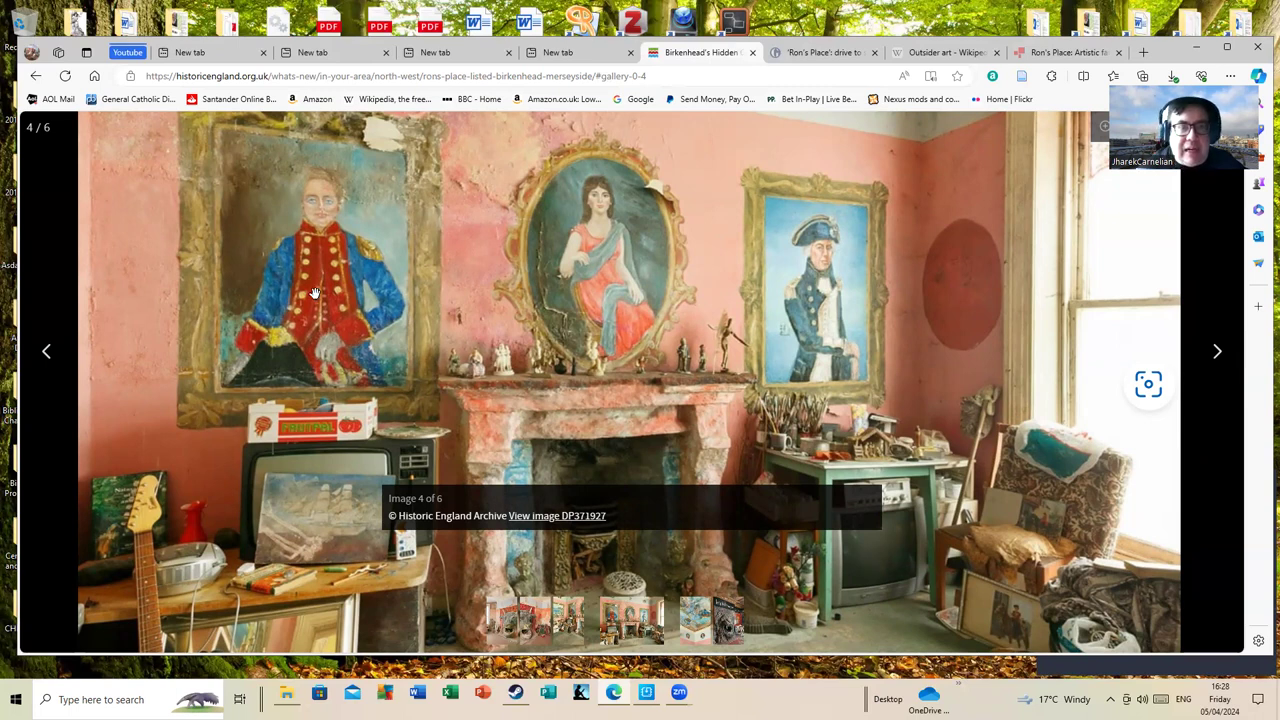
mouse_move(380, 280)
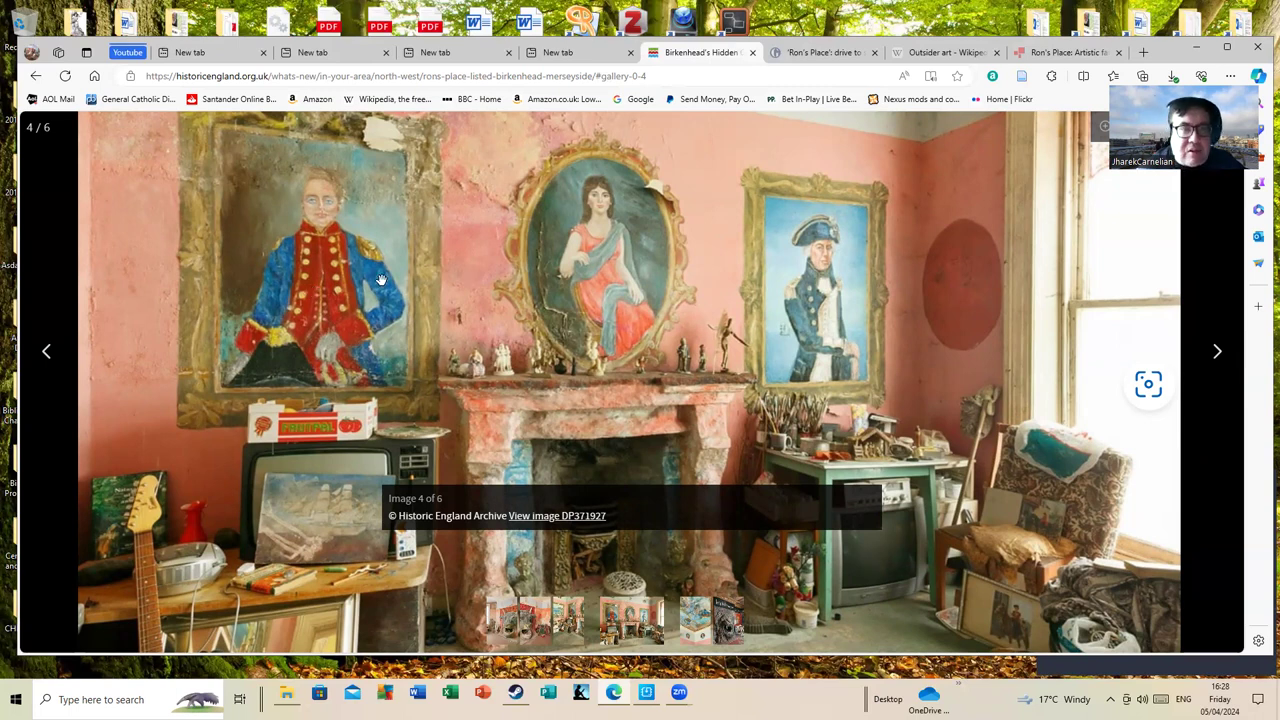
mouse_move(304, 272)
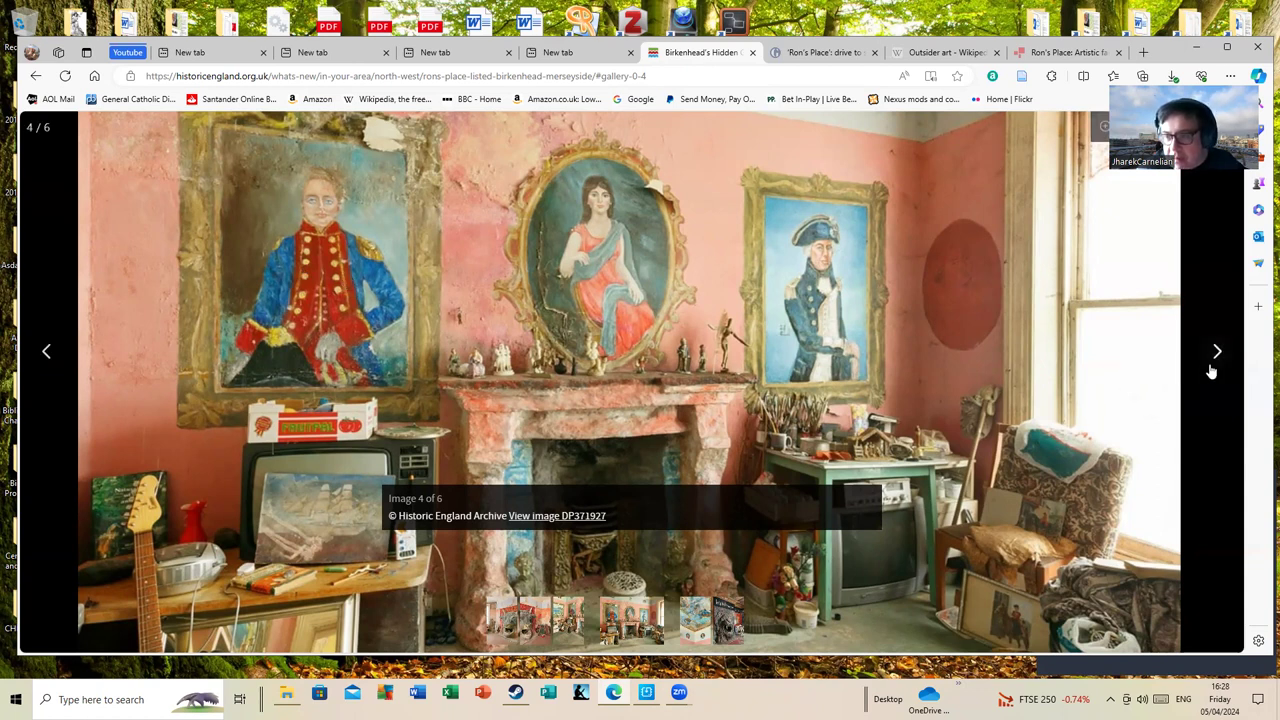
Advance from the painted portraits photo to photo 5, the ceiling mural with swimming figures.
left_click(1216, 352)
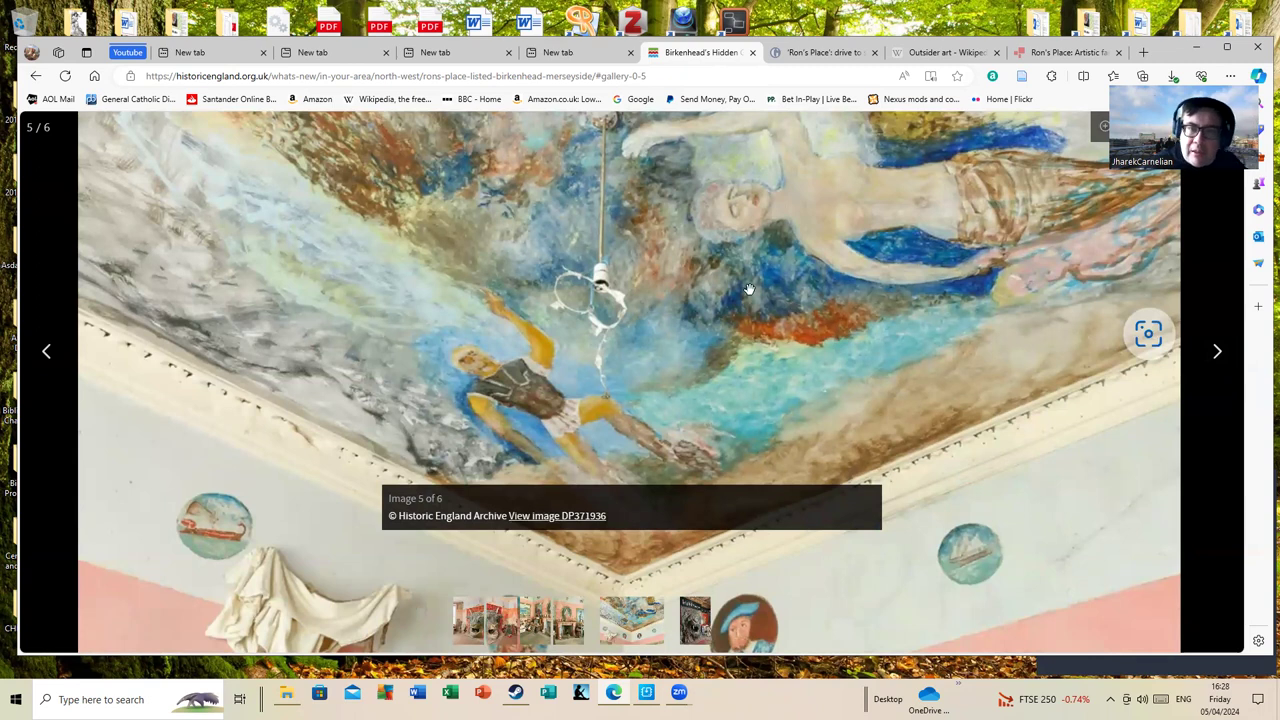
mouse_move(716, 264)
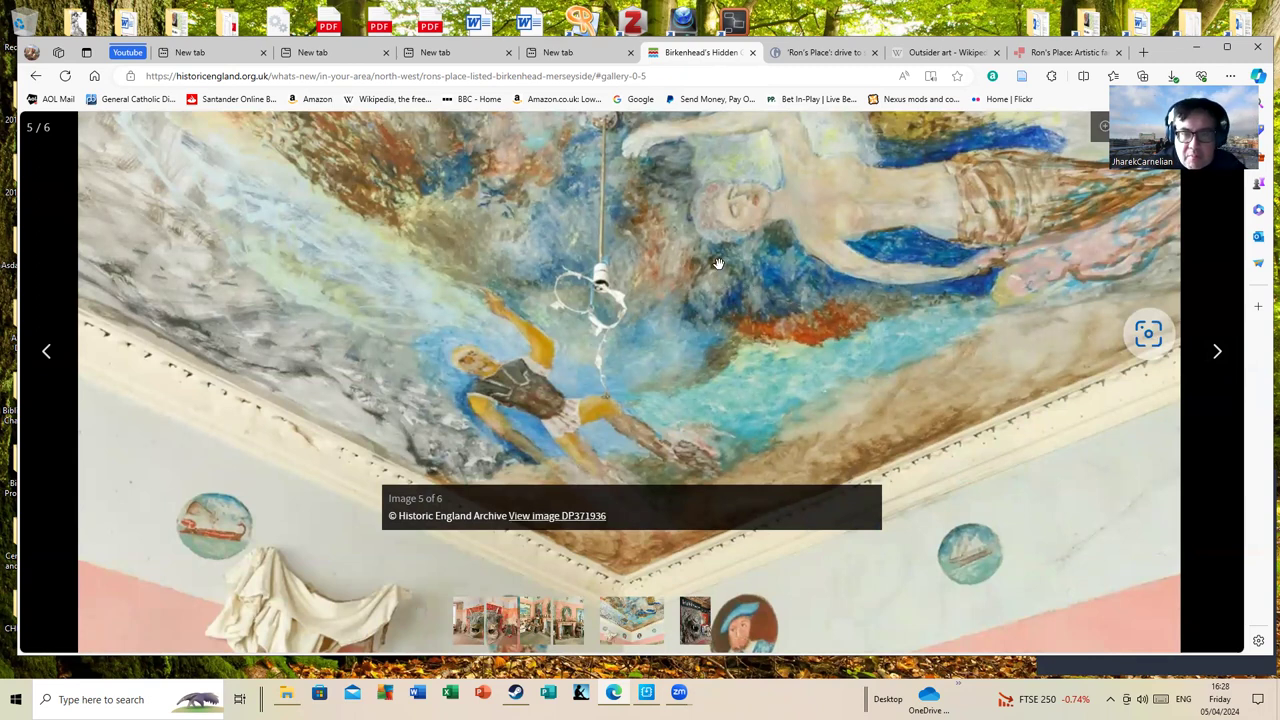
mouse_move(634, 250)
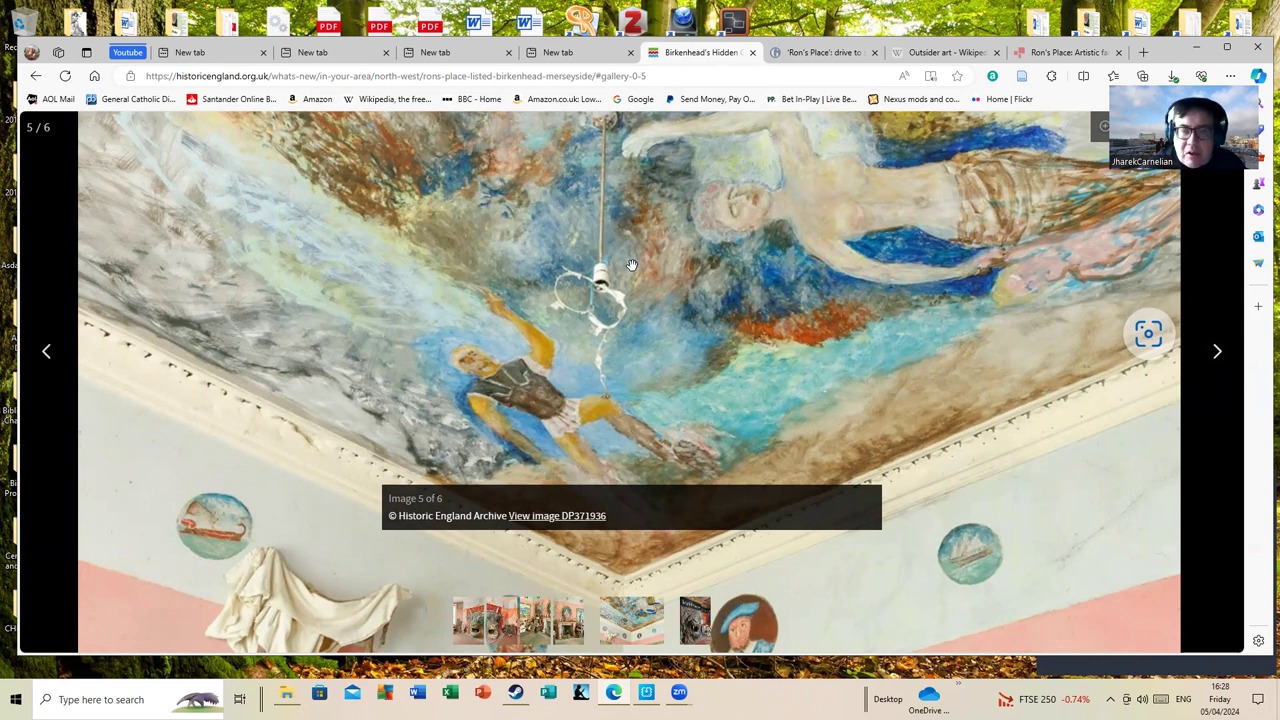
mouse_move(640, 276)
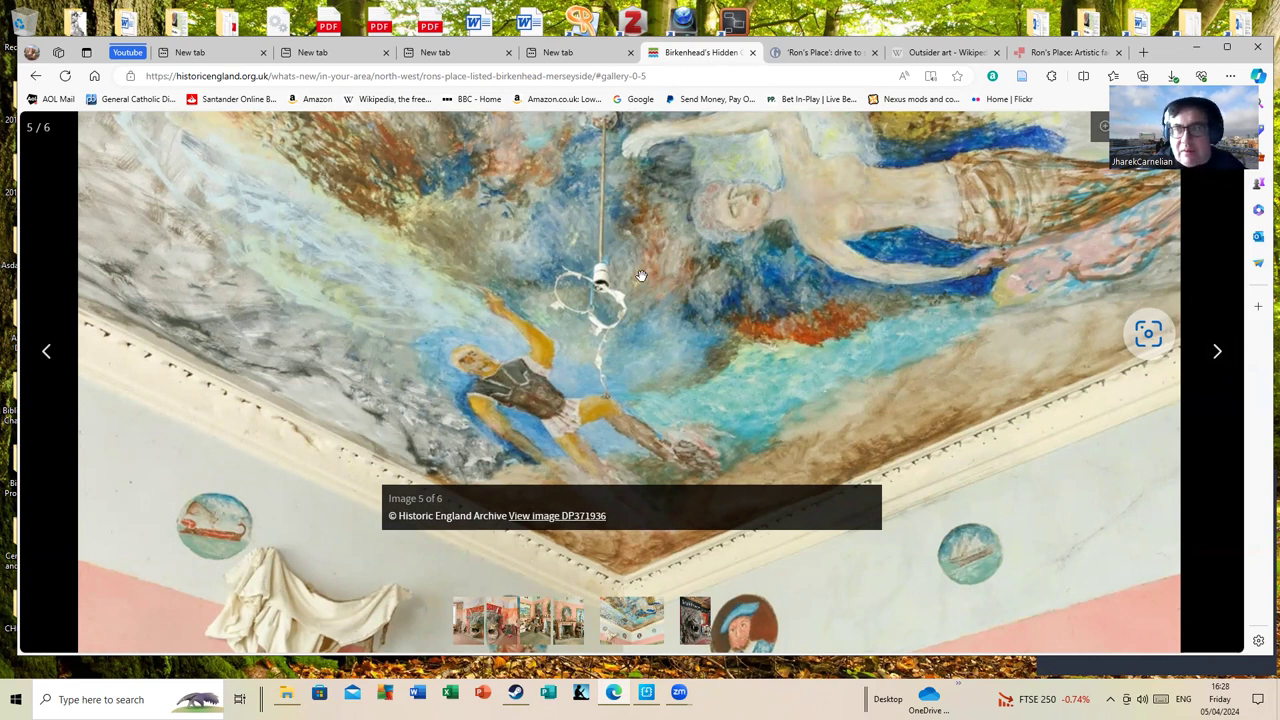
mouse_move(656, 272)
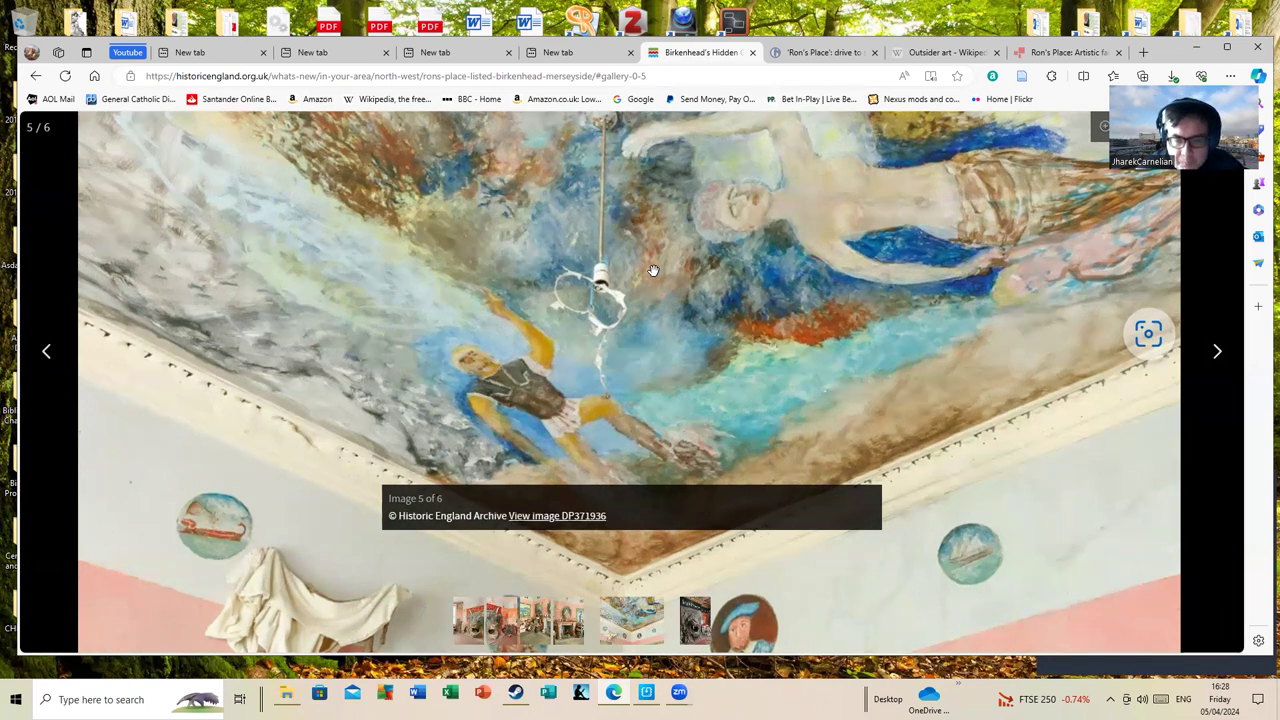
mouse_move(764, 308)
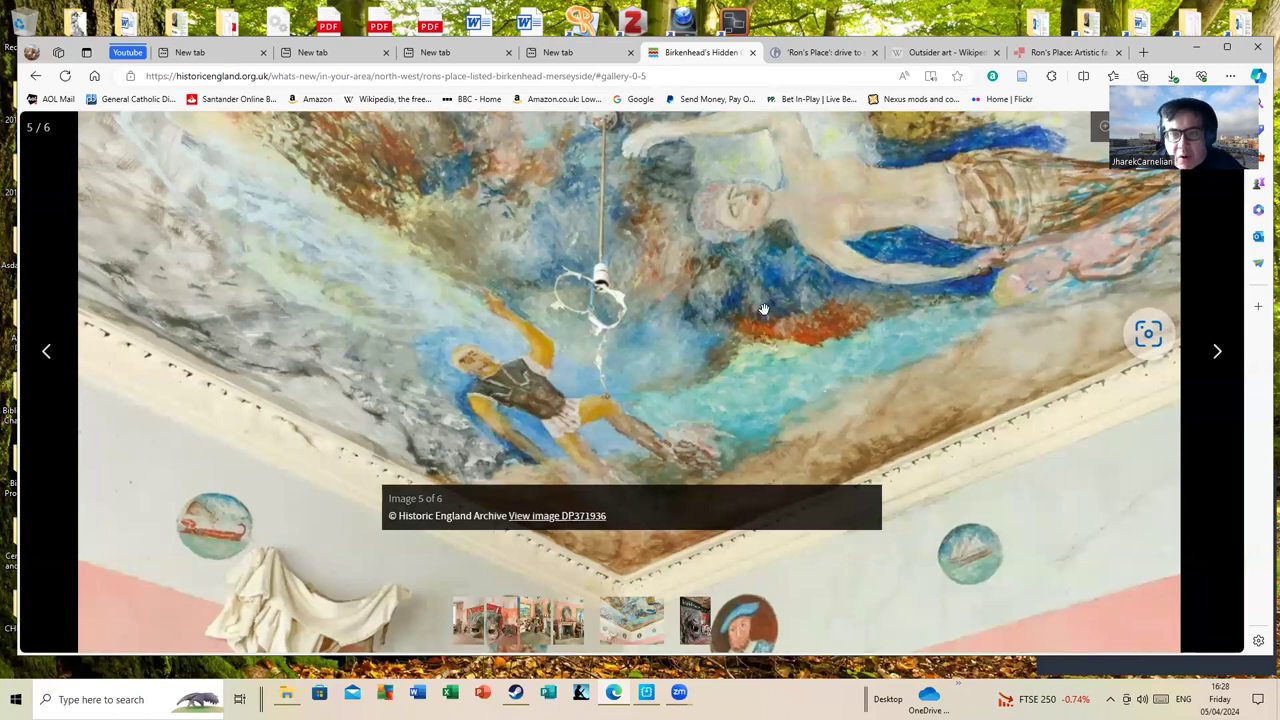
mouse_move(736, 376)
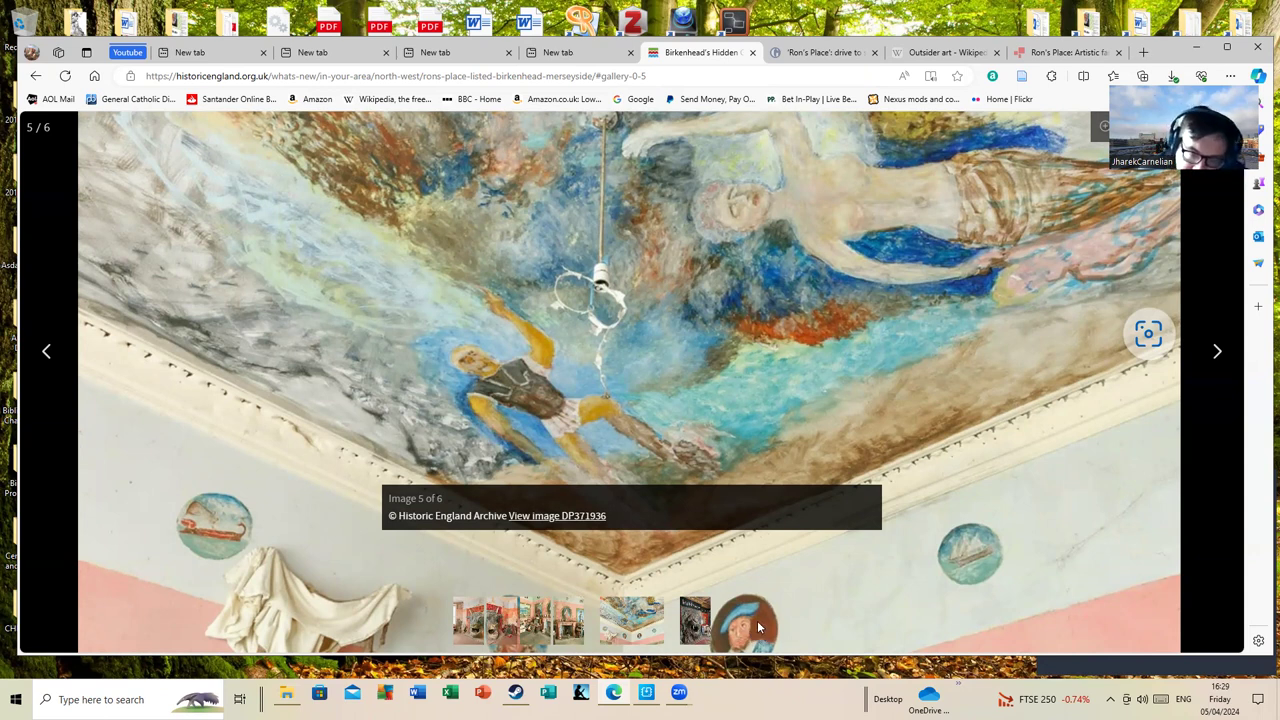
mouse_move(756, 624)
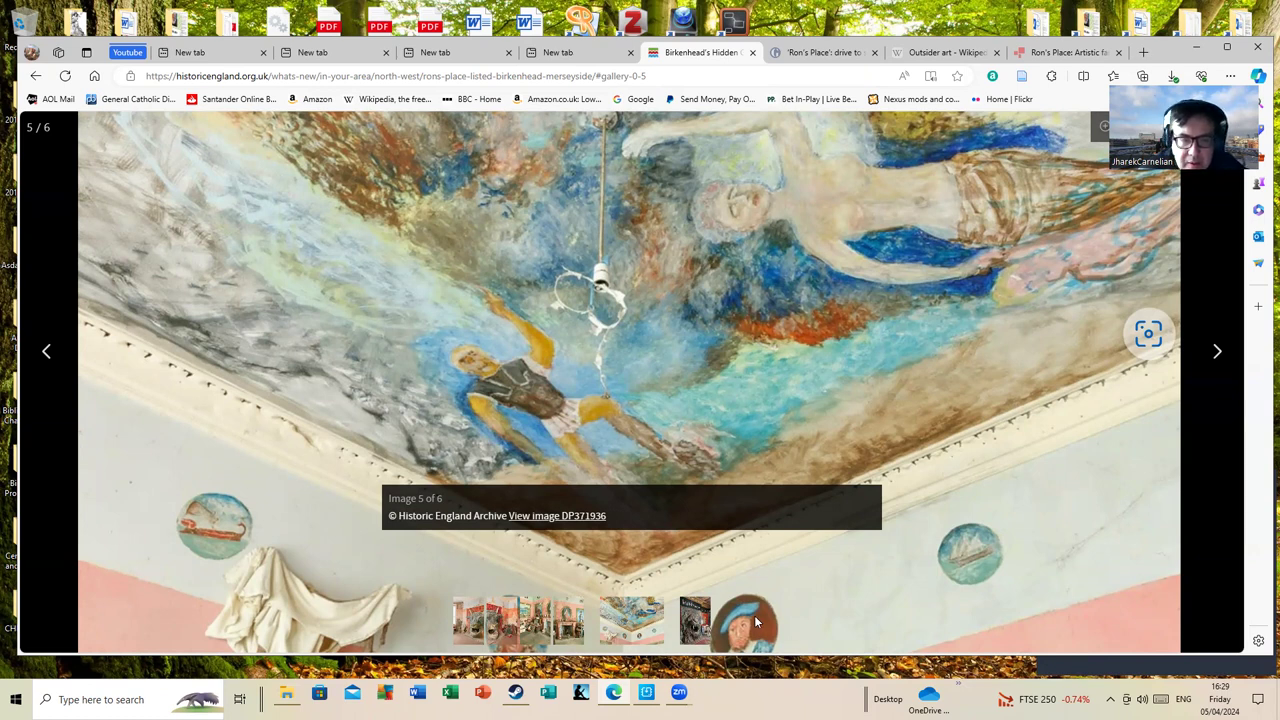
mouse_move(220, 544)
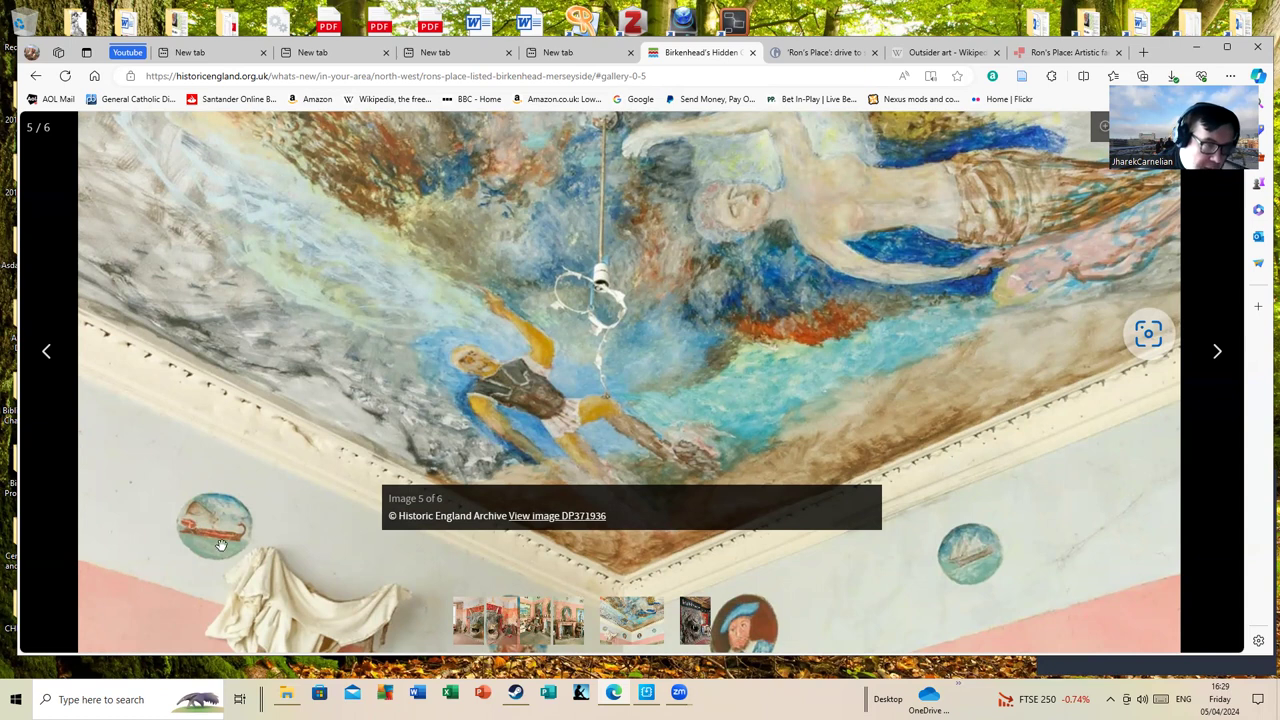
mouse_move(40, 504)
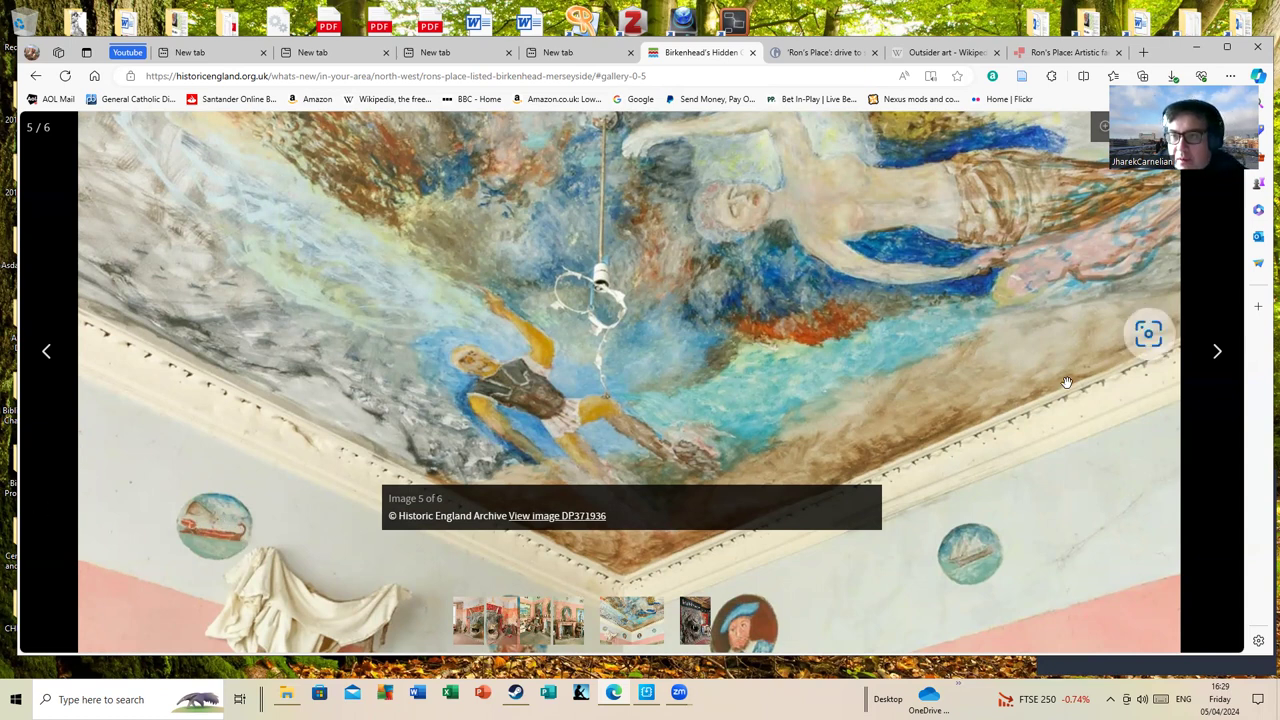
mouse_move(798, 238)
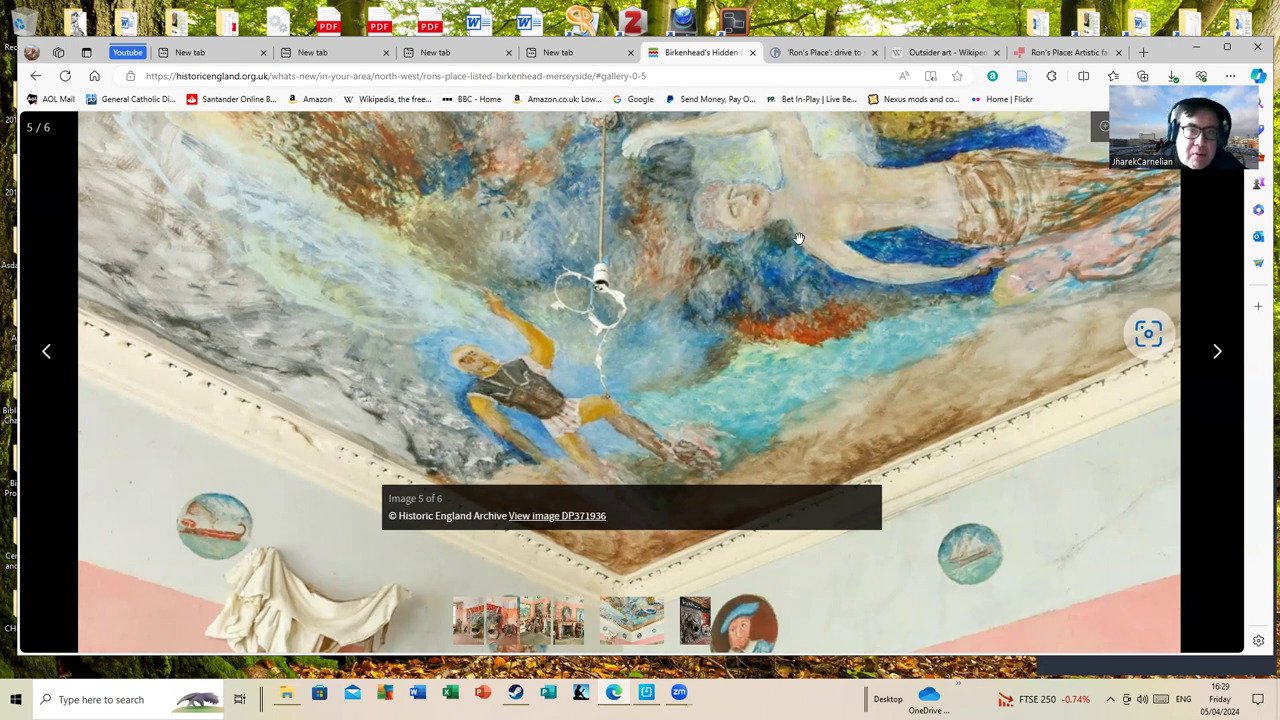
mouse_move(926, 270)
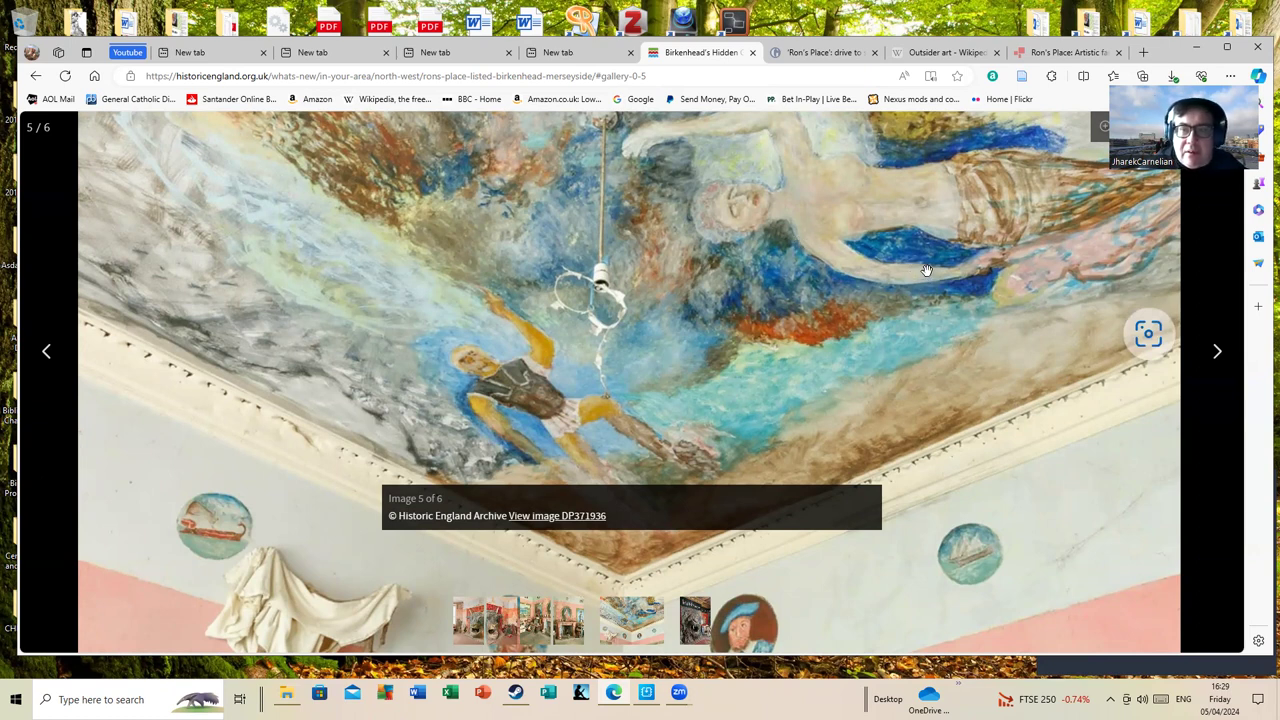
mouse_move(784, 216)
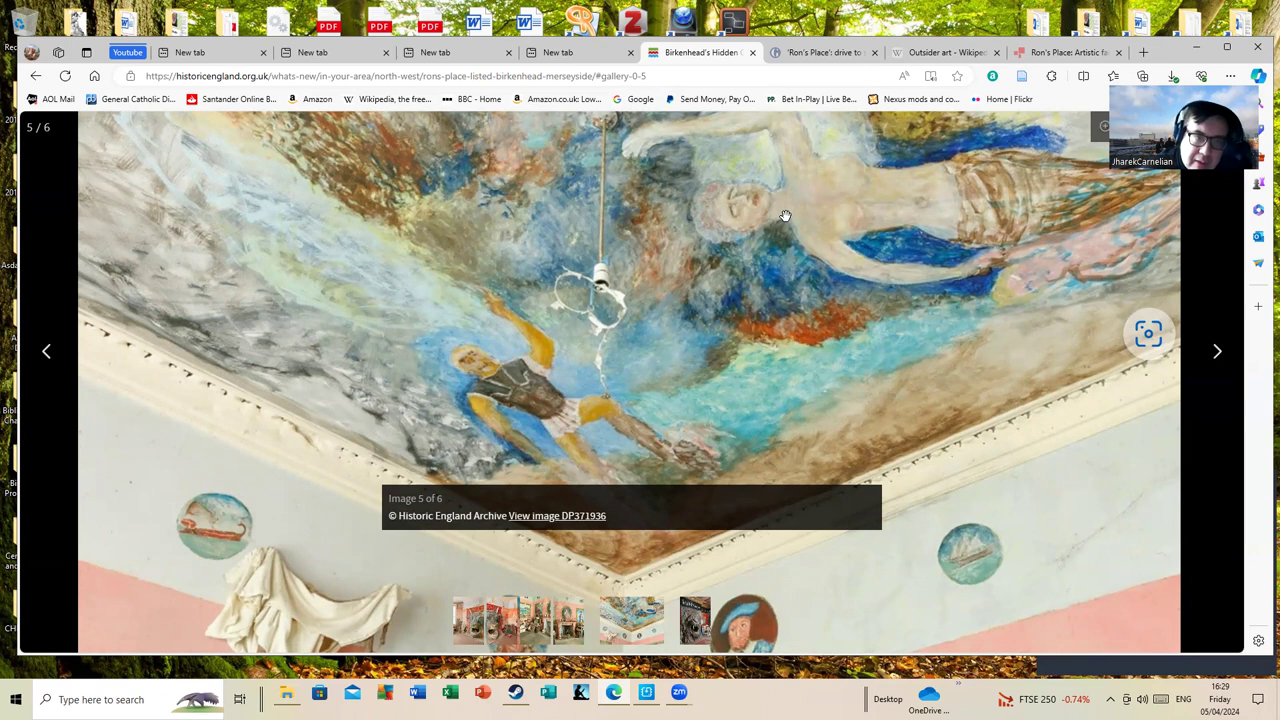
mouse_move(550, 368)
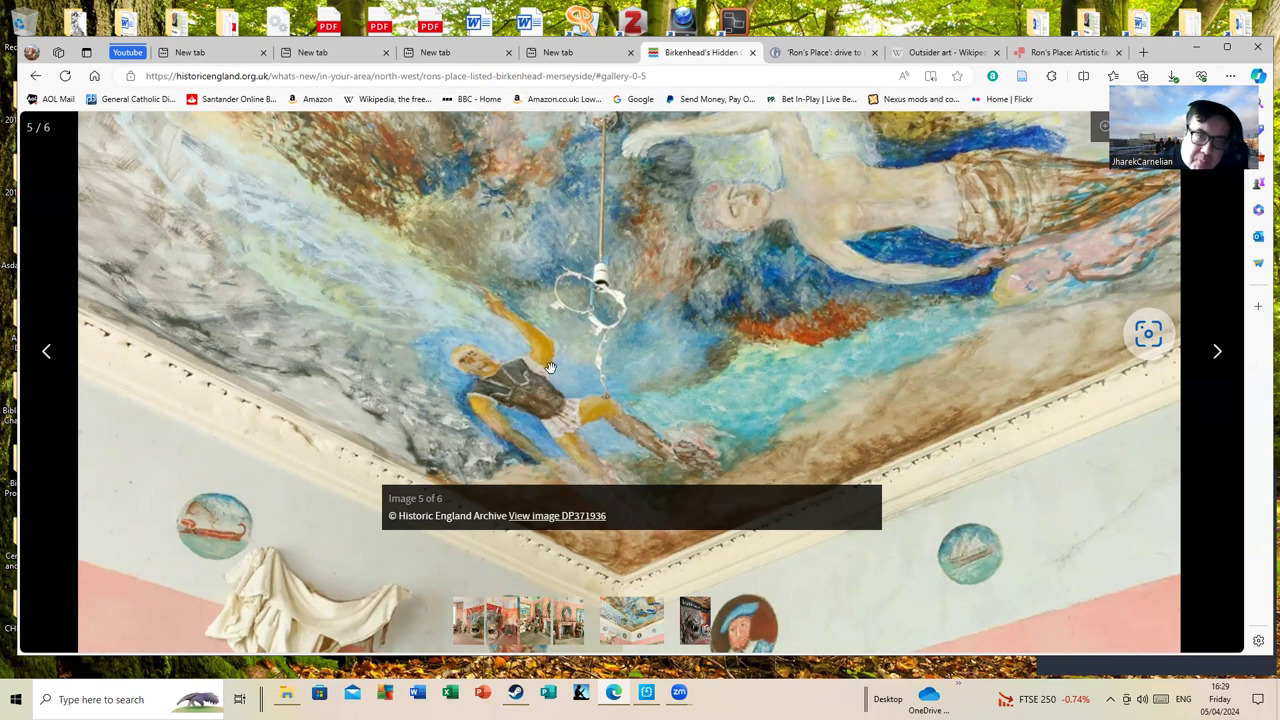
mouse_move(30, 272)
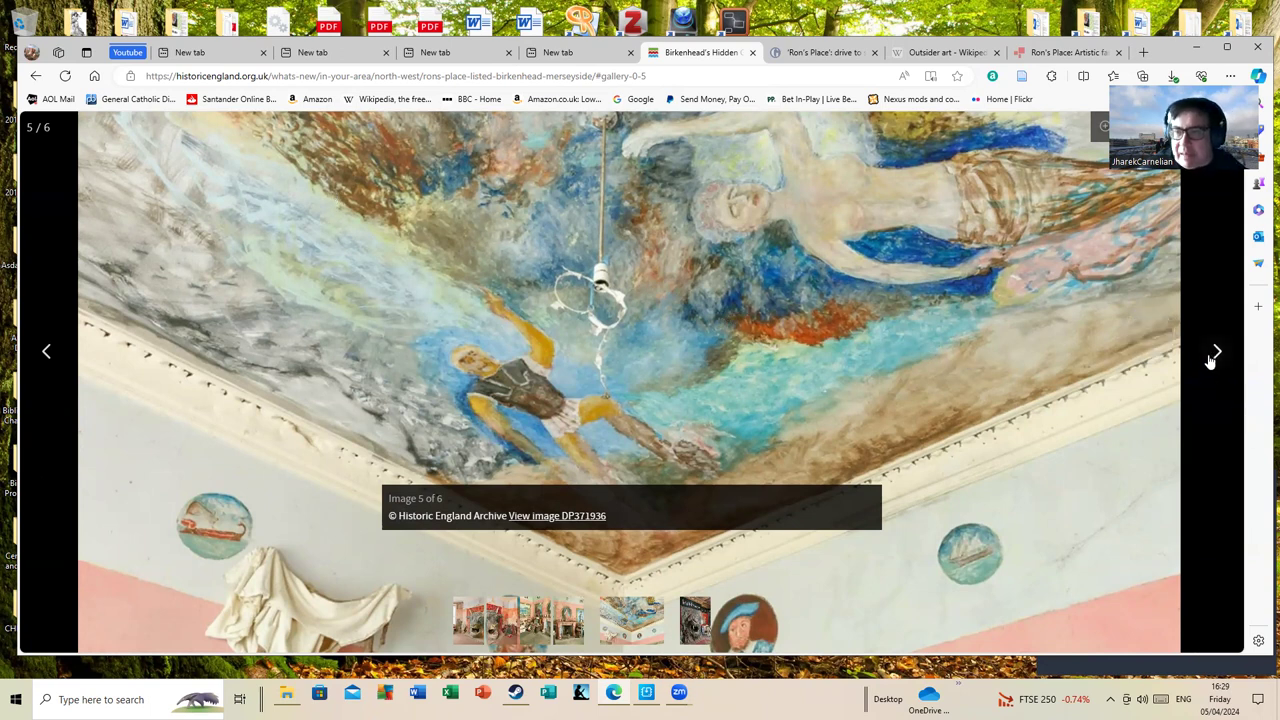
left_click(1216, 352)
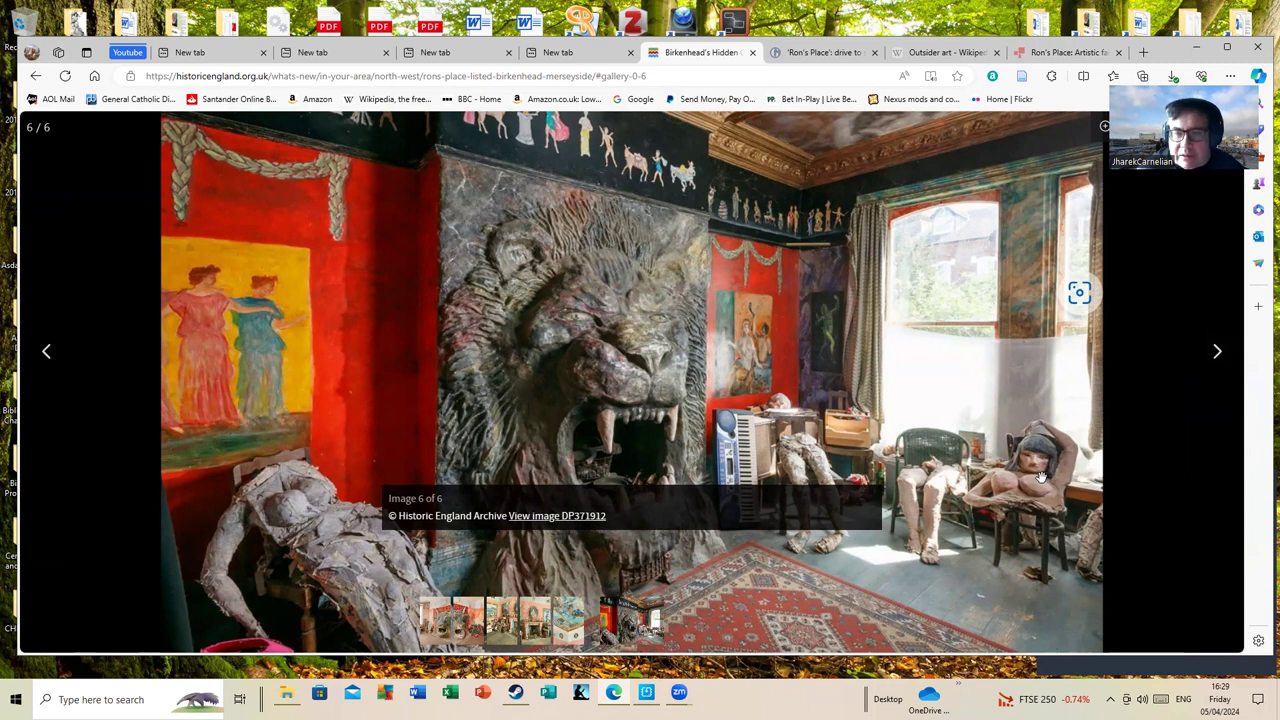
mouse_move(1028, 492)
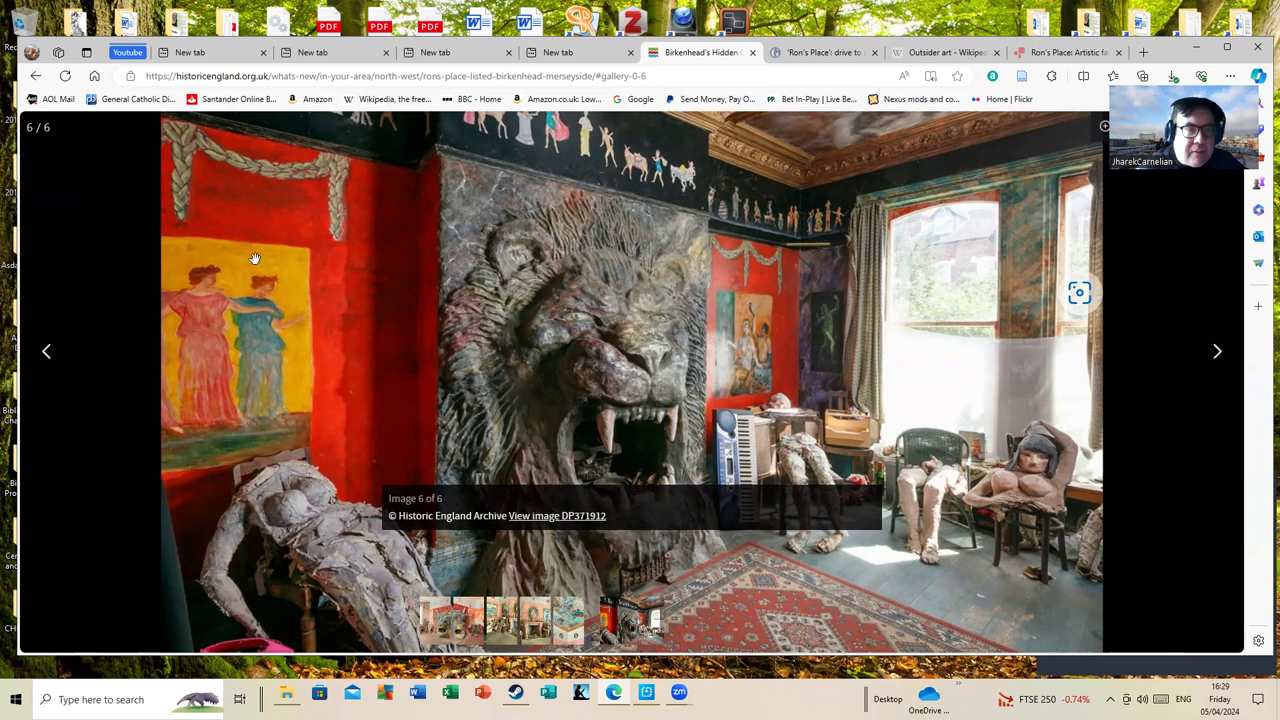
mouse_move(332, 252)
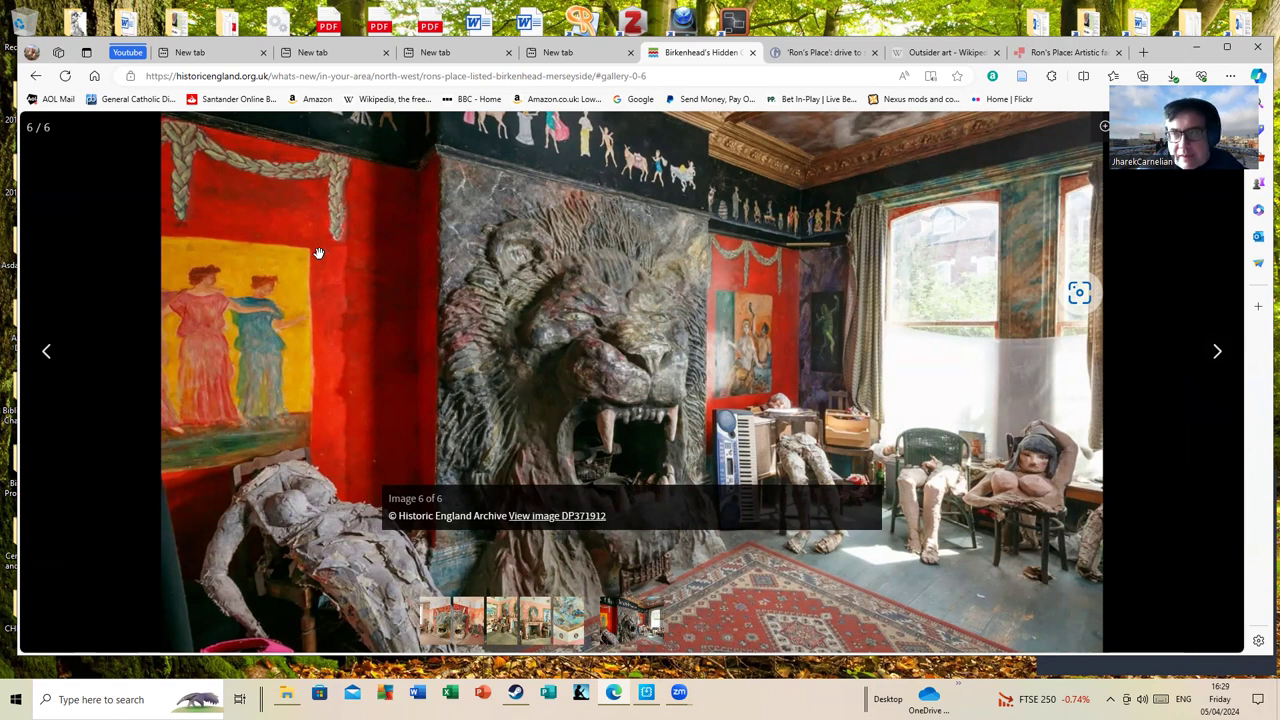
mouse_move(520, 360)
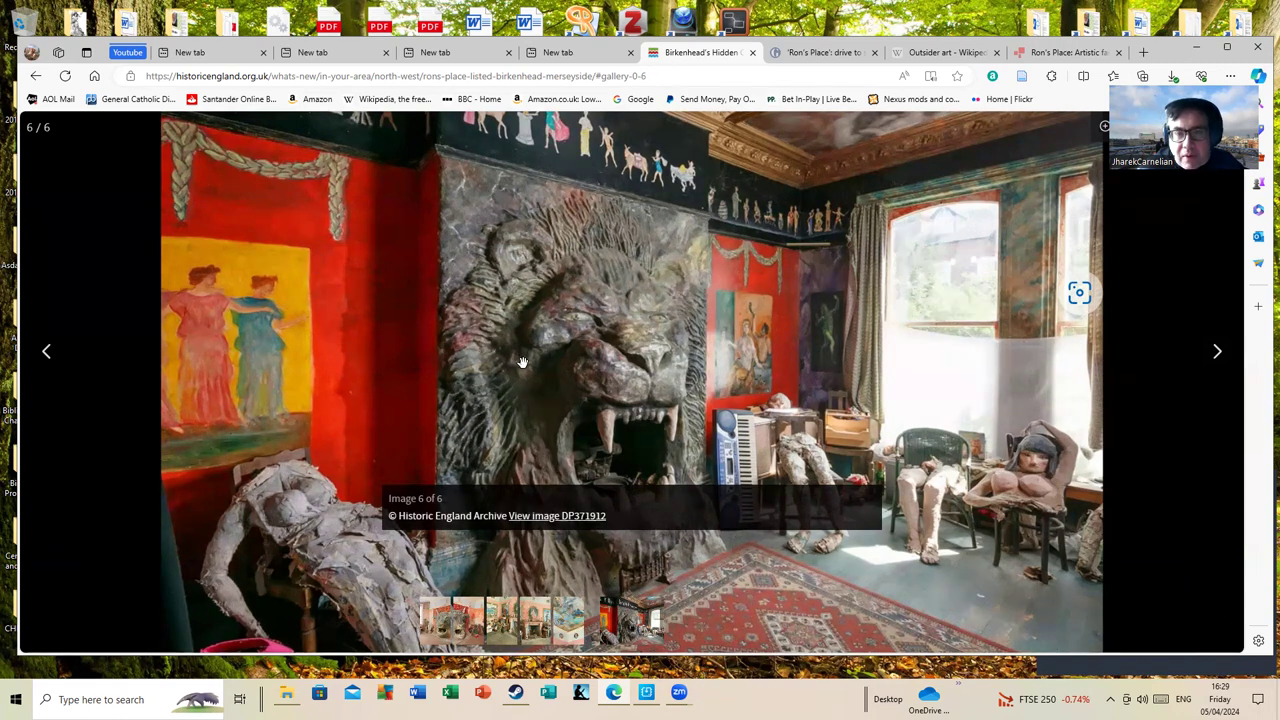
mouse_move(634, 332)
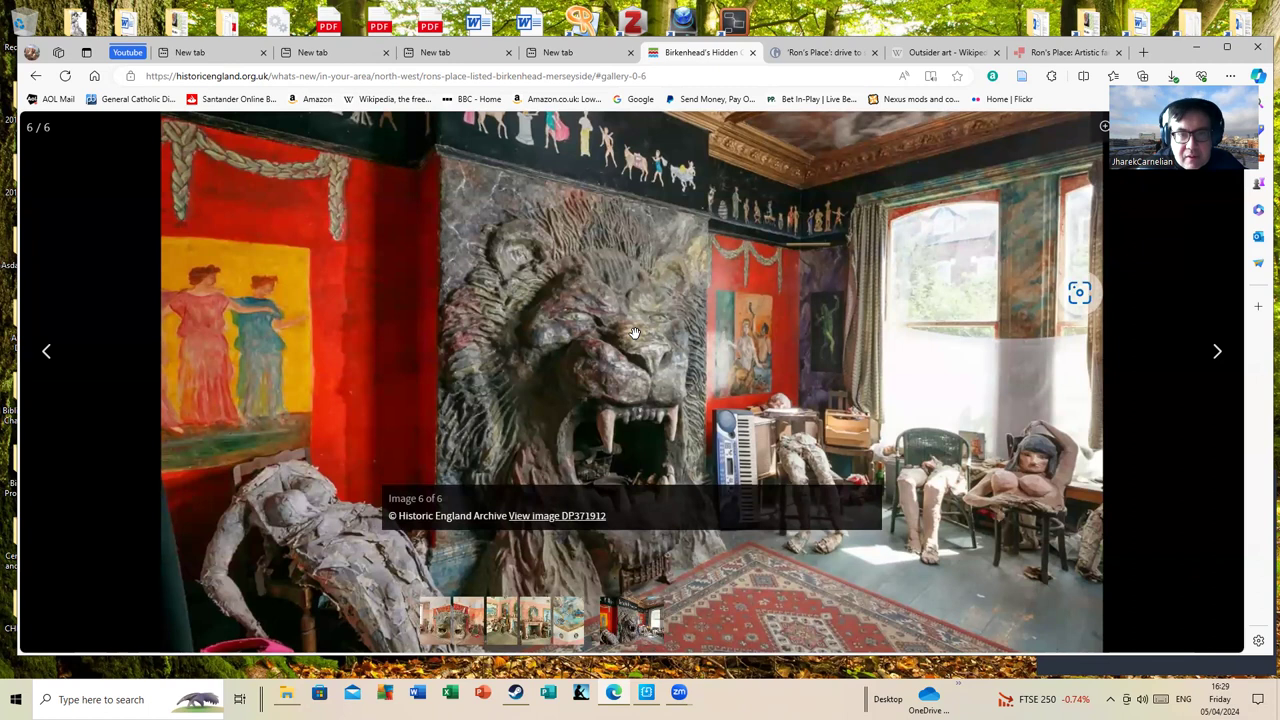
mouse_move(630, 332)
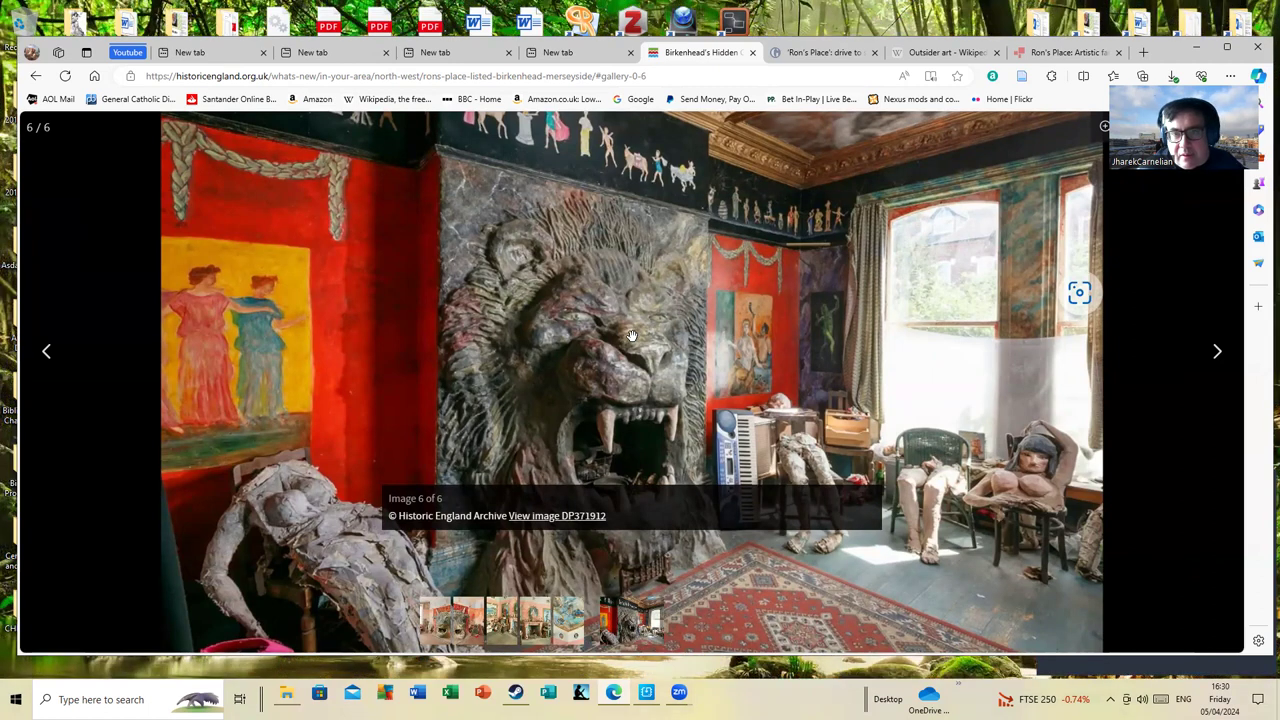
mouse_move(808, 222)
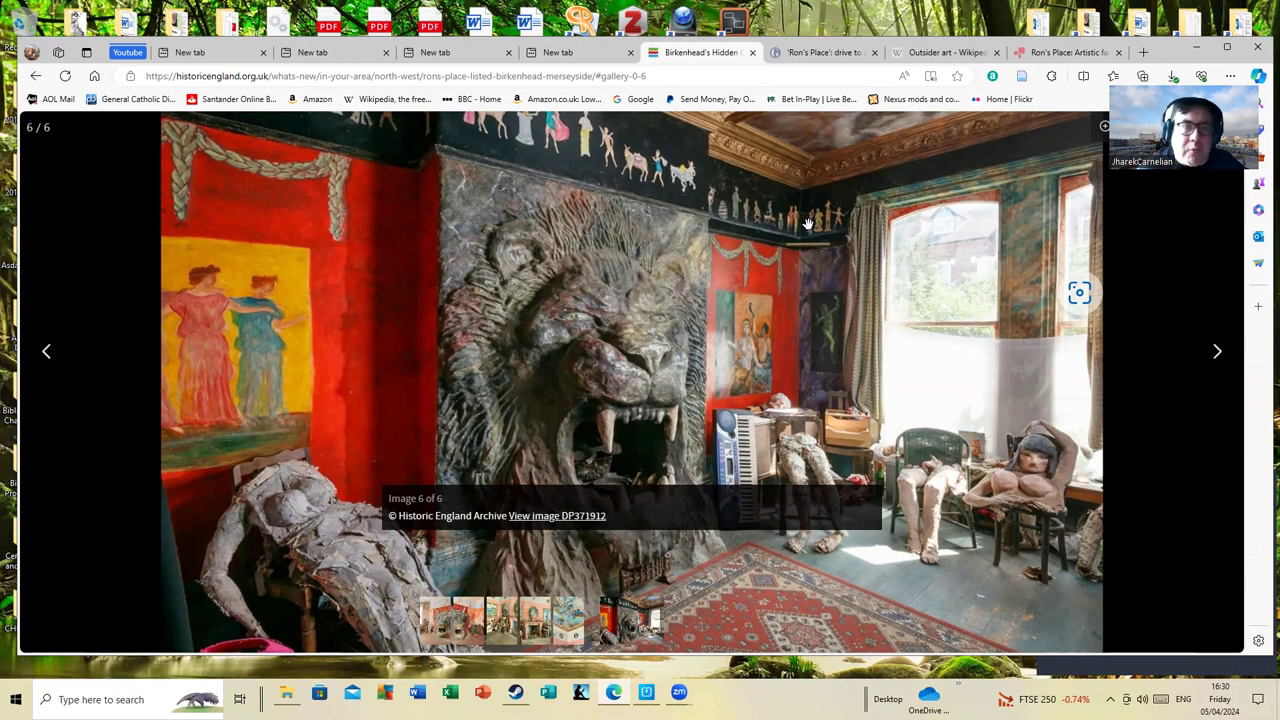
mouse_move(688, 210)
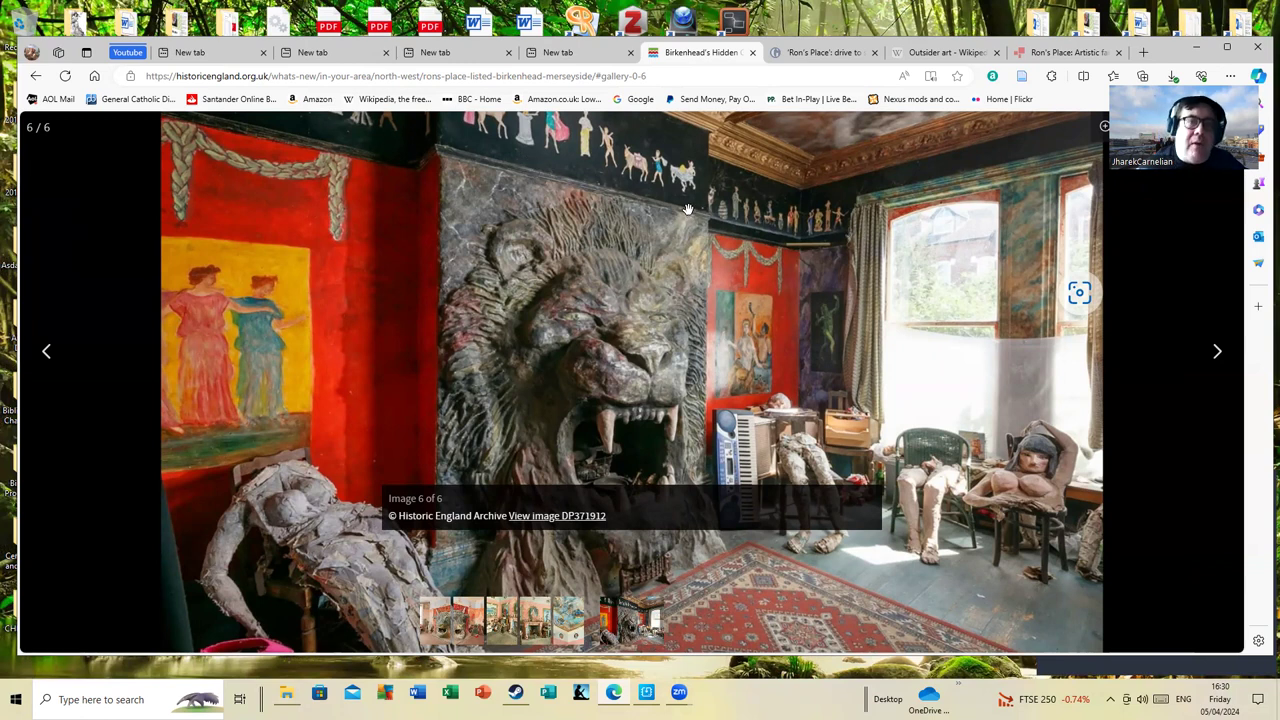
mouse_move(600, 180)
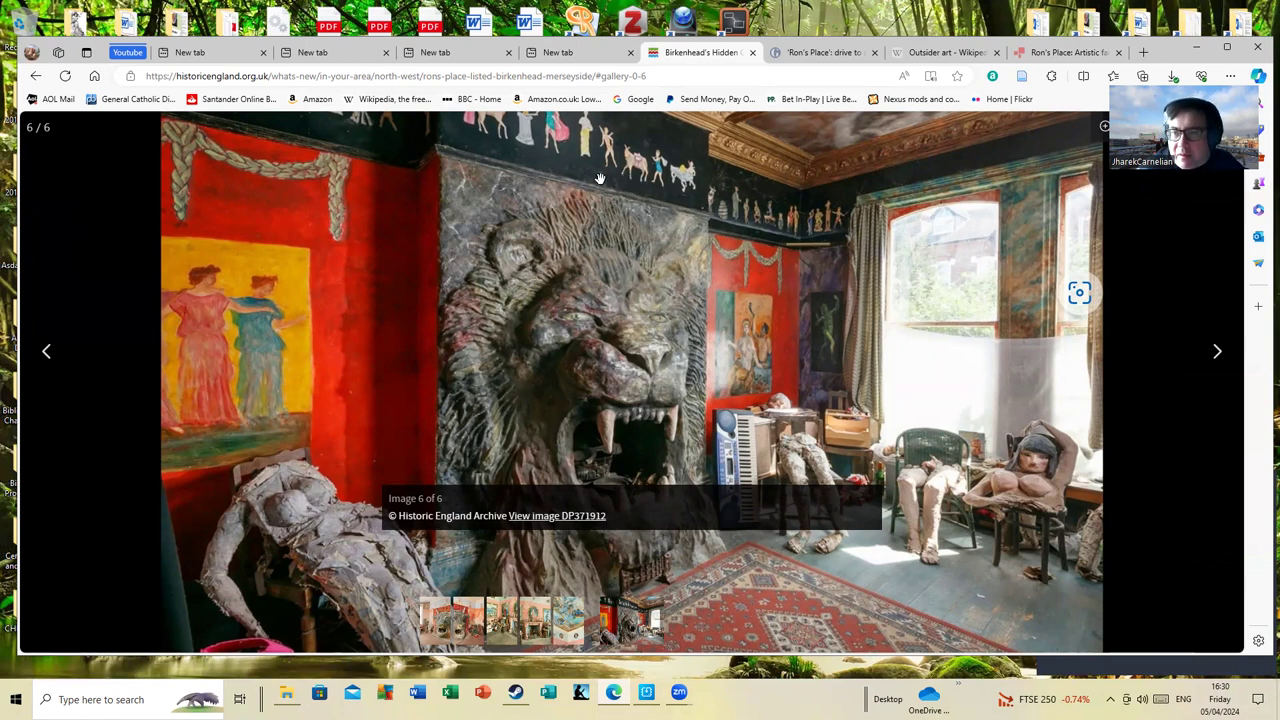
mouse_move(632, 196)
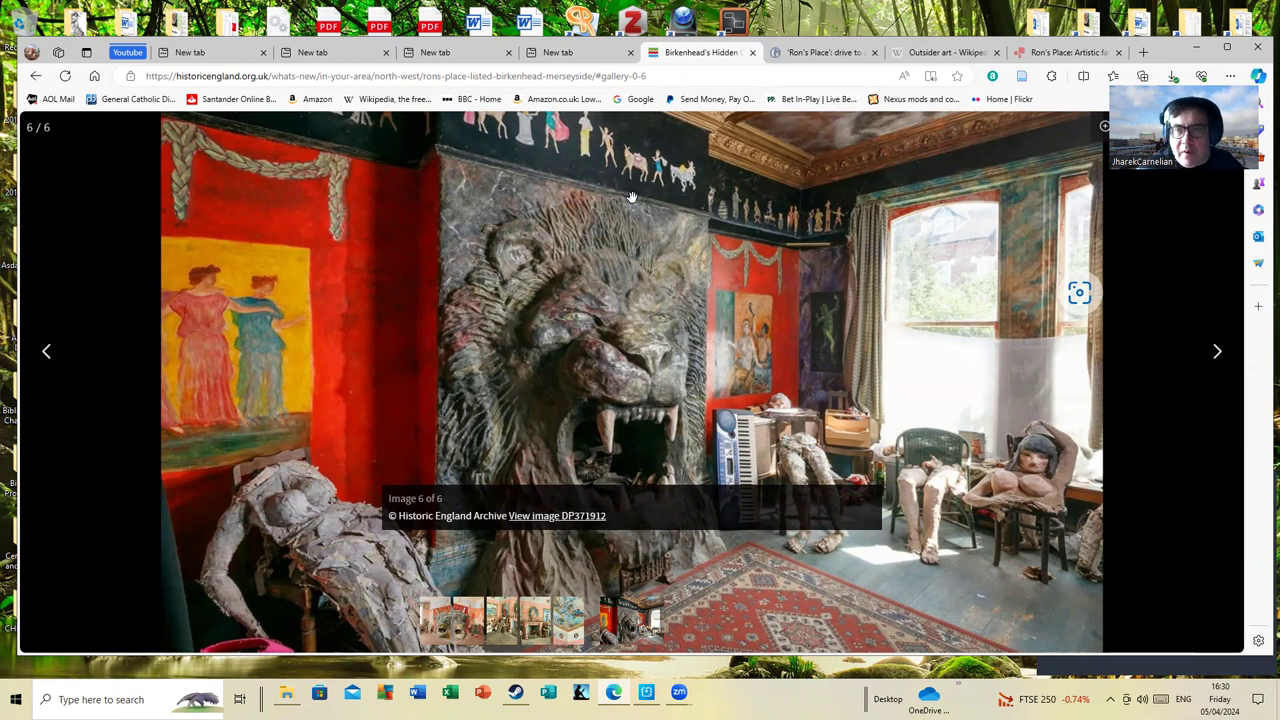
mouse_move(634, 290)
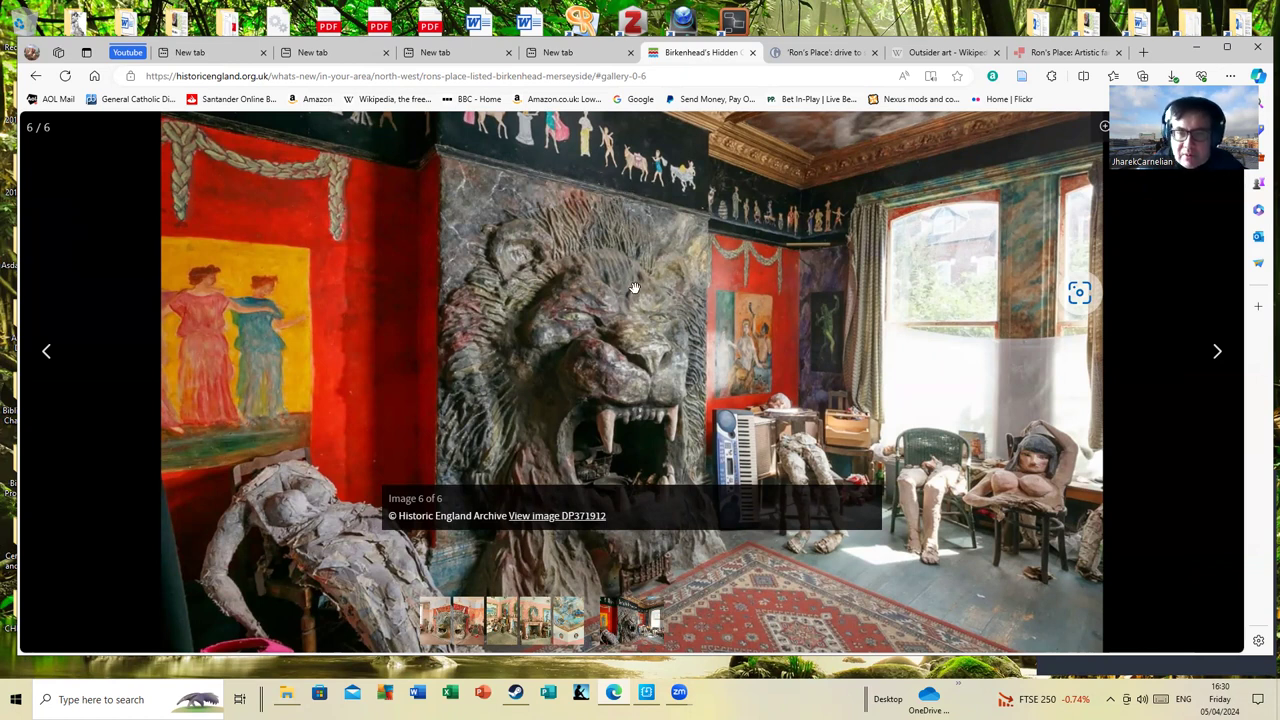
mouse_move(616, 302)
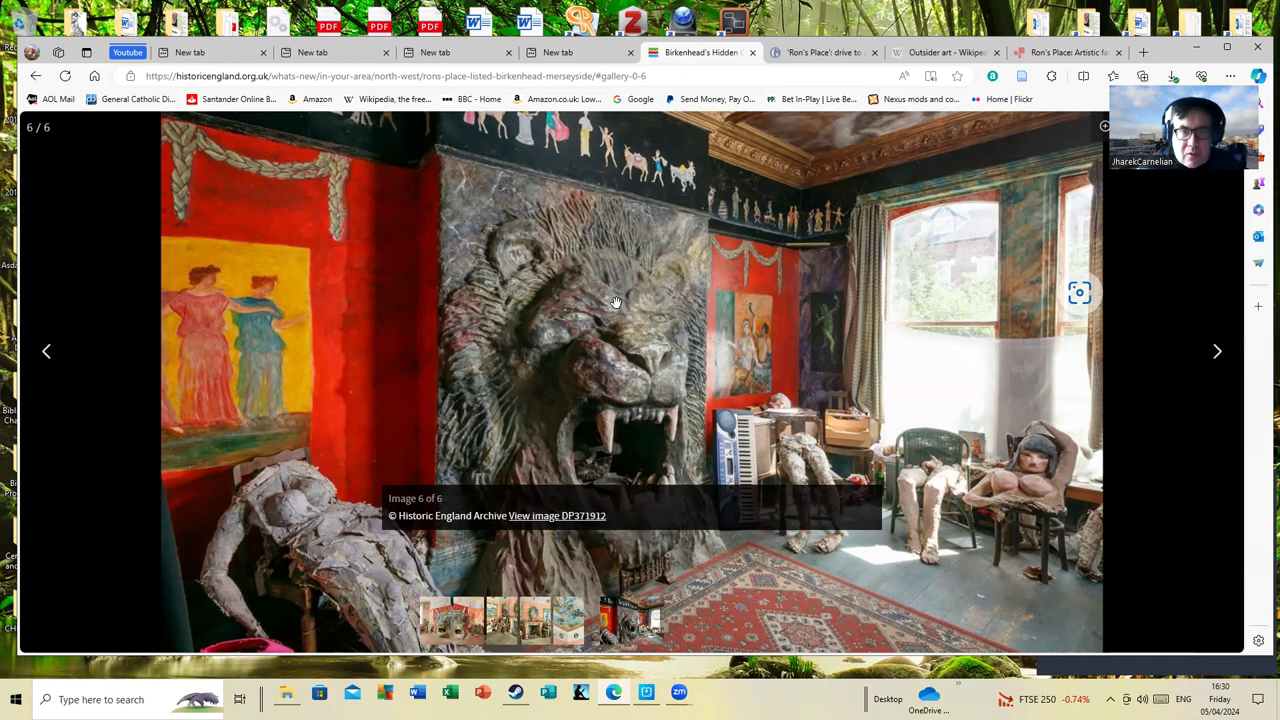
mouse_move(608, 304)
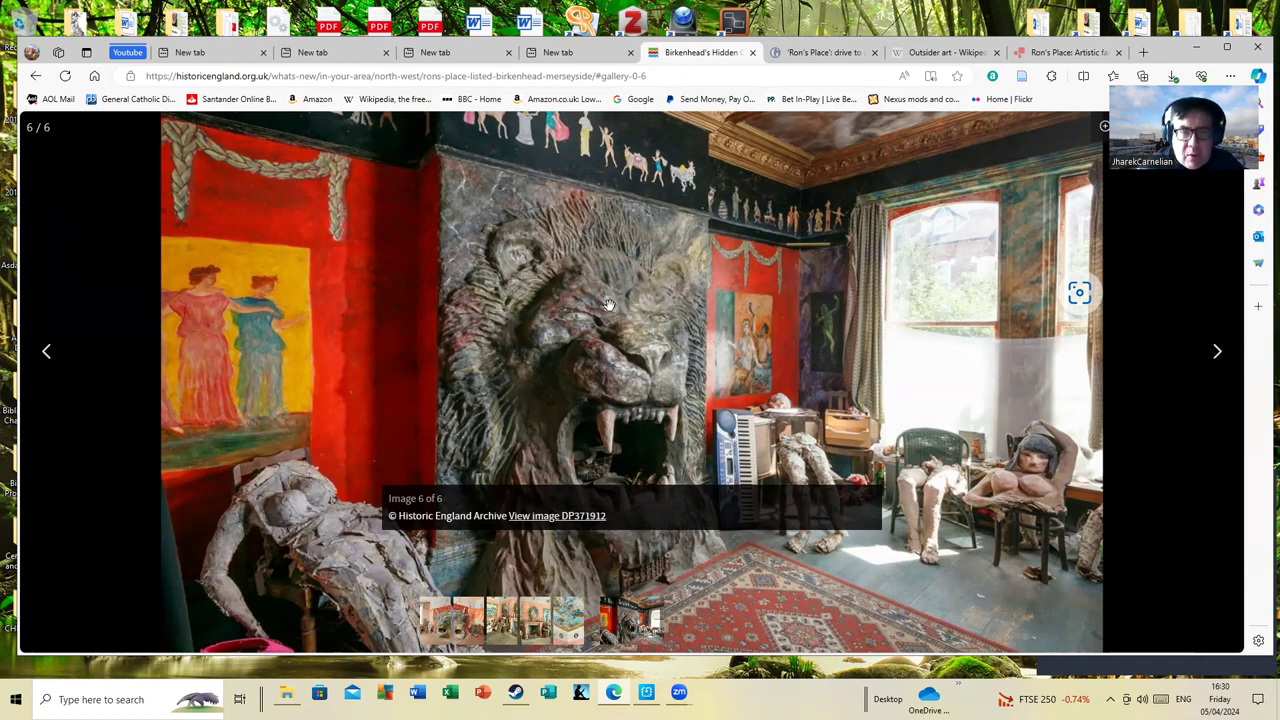
mouse_move(608, 320)
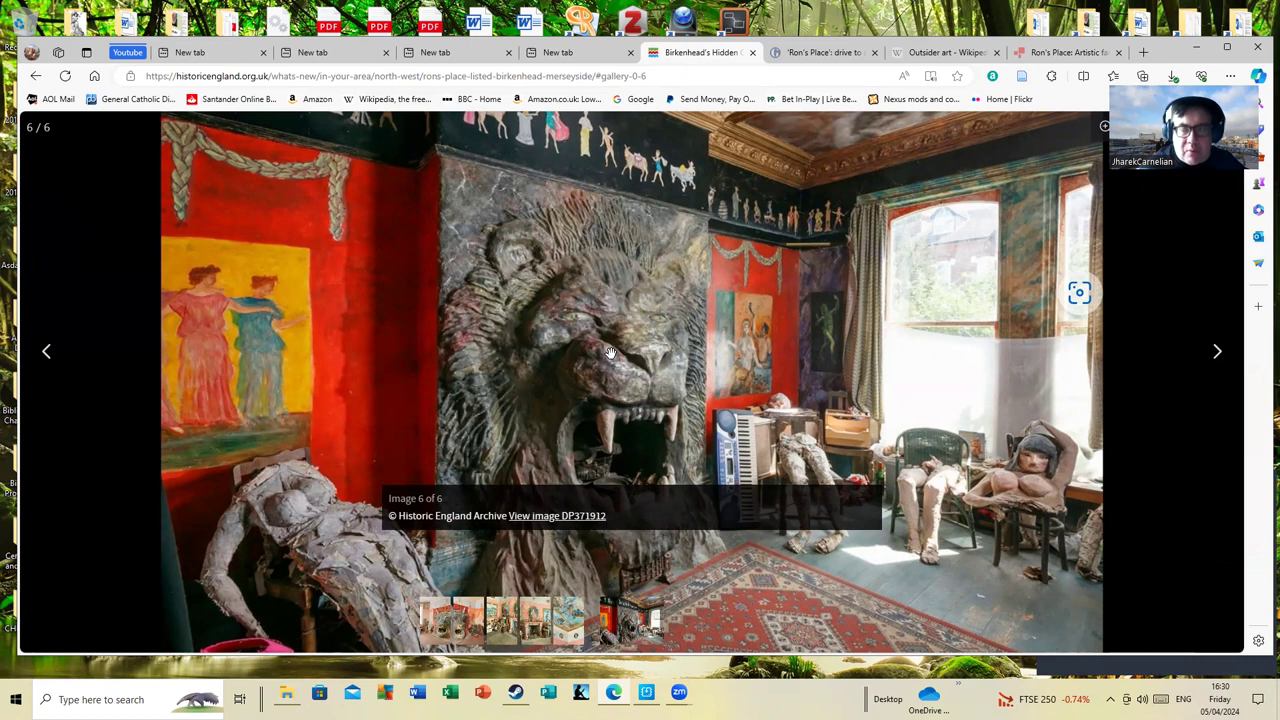
mouse_move(1216, 352)
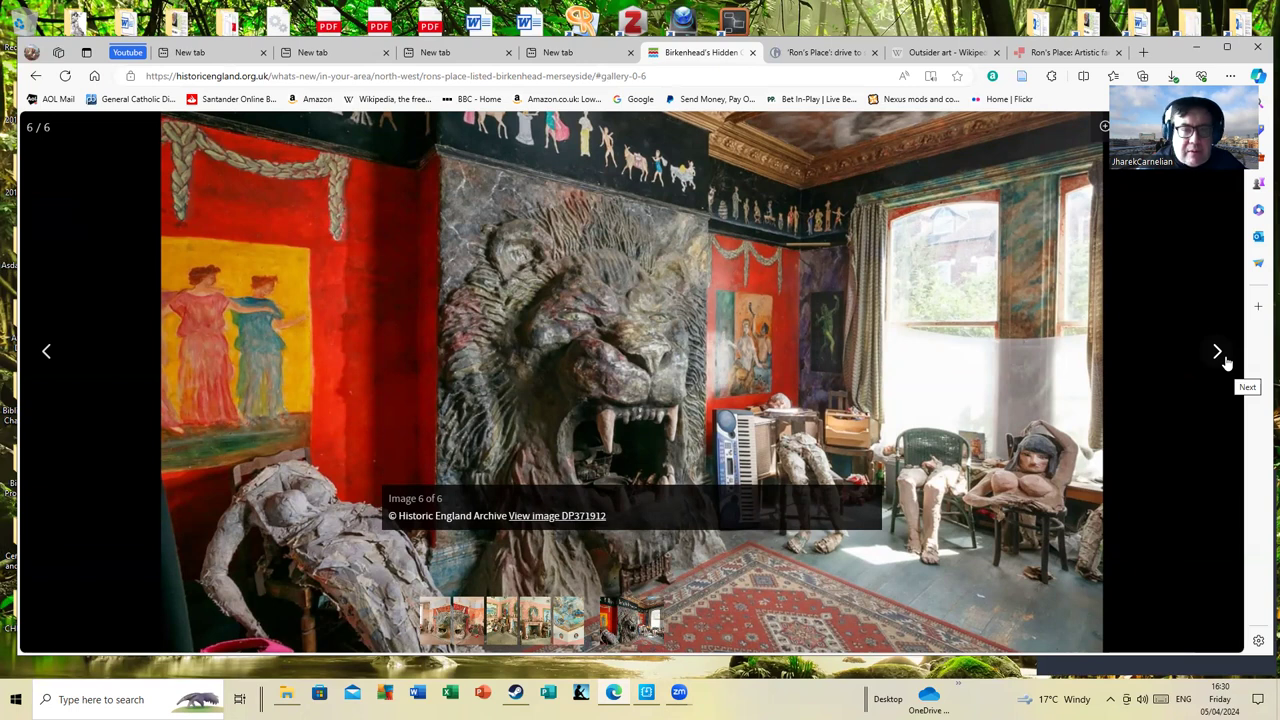
Cycle the gallery past photo 6 through the bull room back to photo 2 of 6.
left_click(1216, 352)
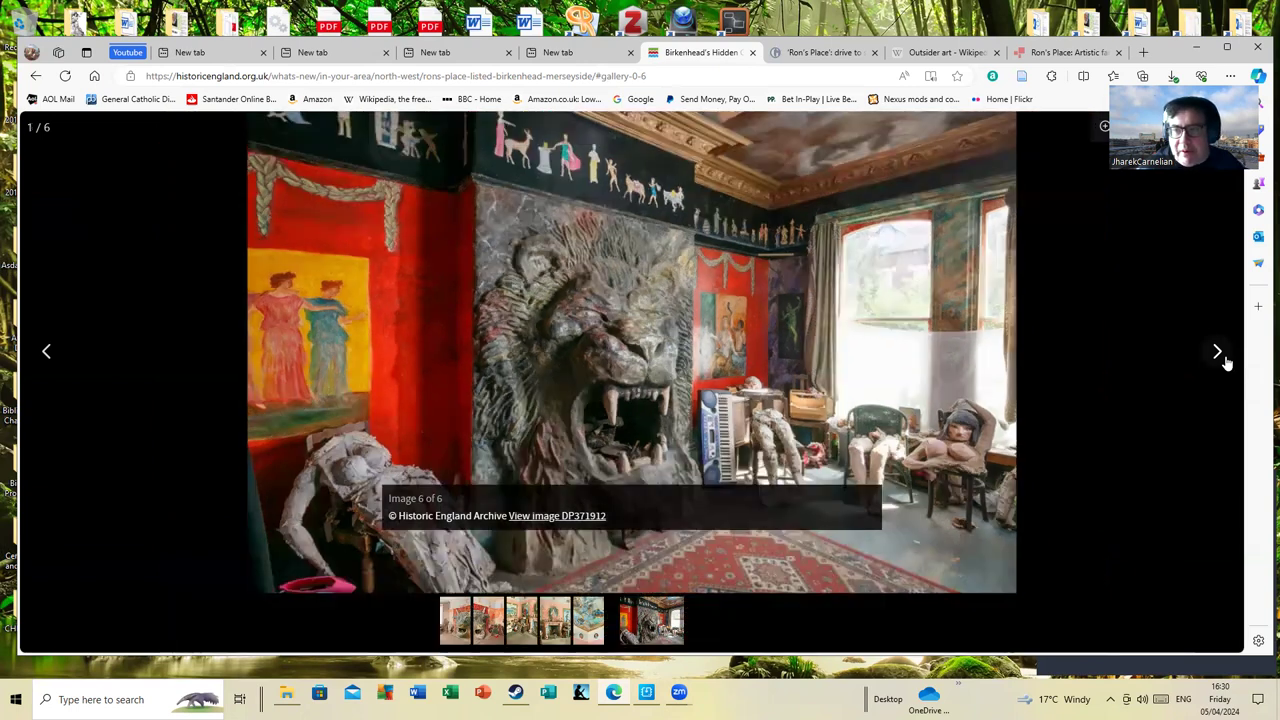
left_click(1216, 352)
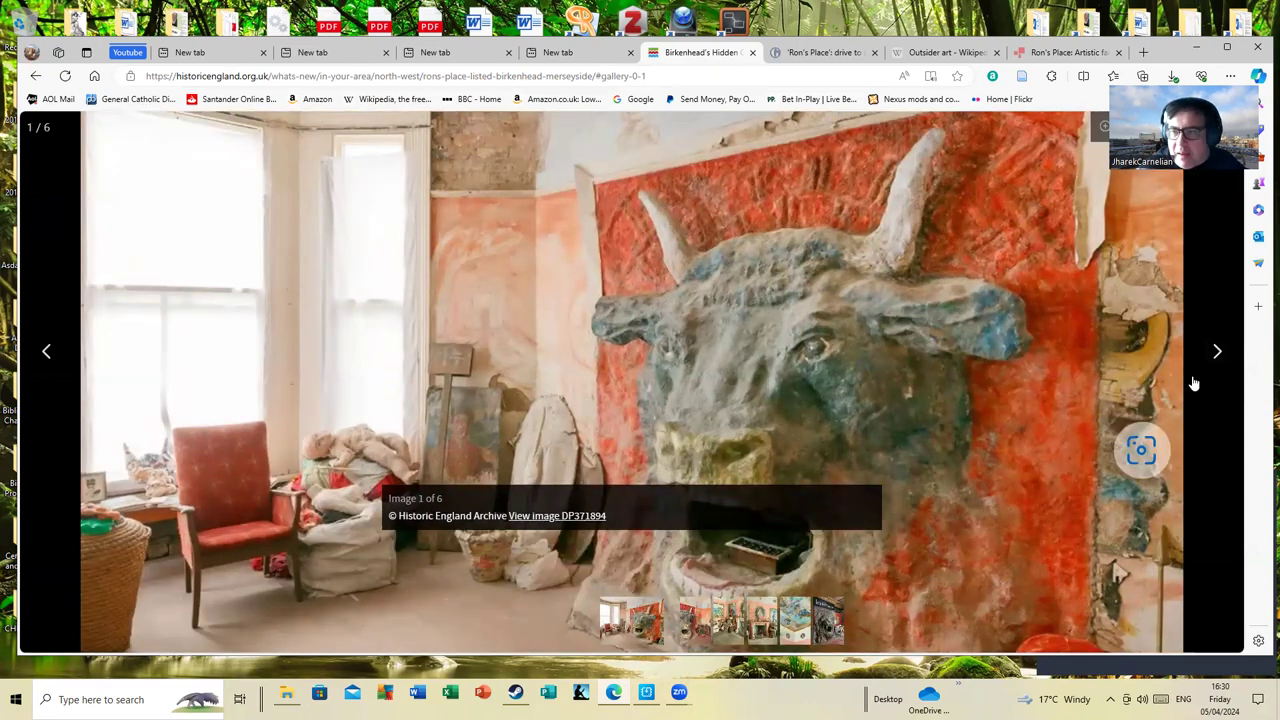
left_click(1216, 352)
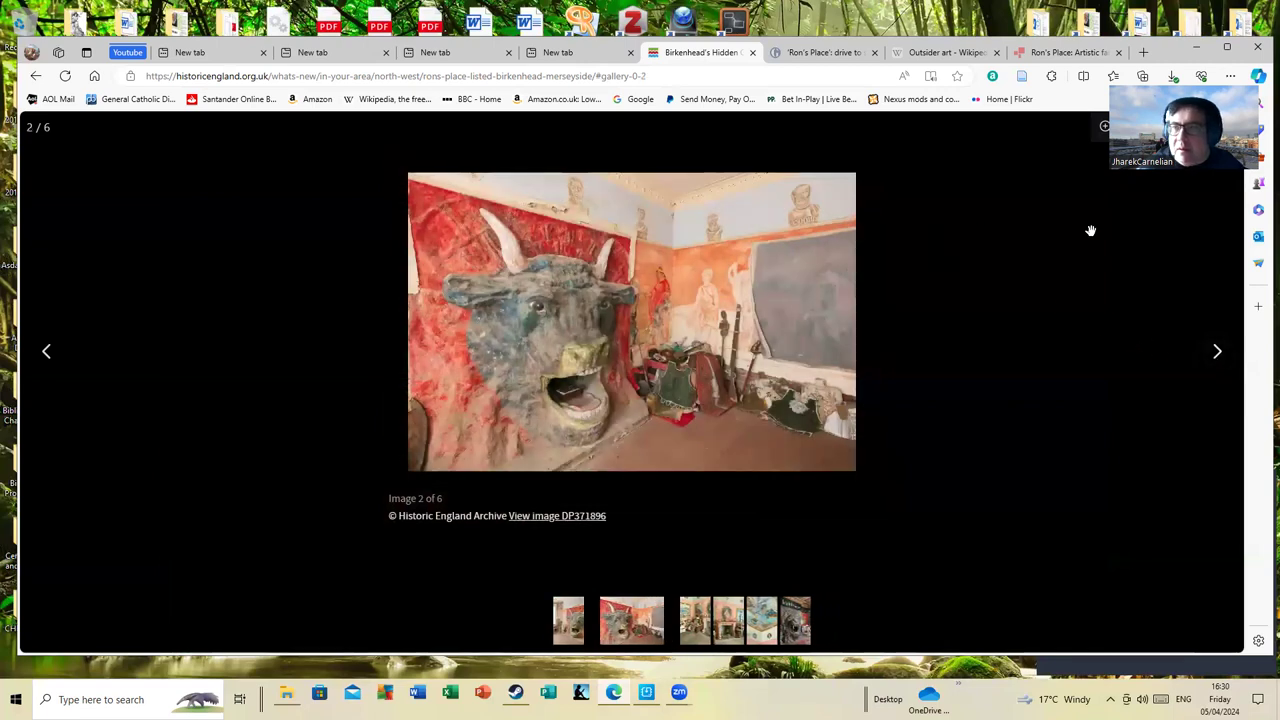
mouse_move(1108, 186)
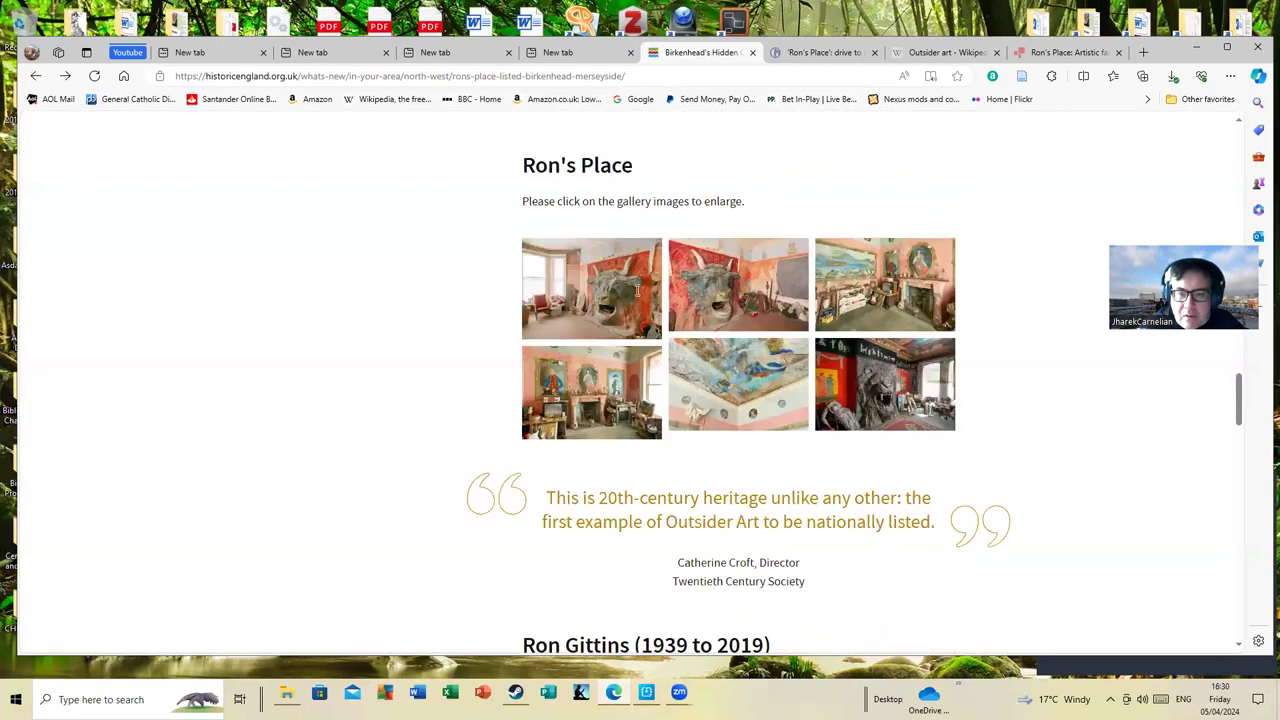
Scroll past the Catherine Croft quote to the Ron Gittins (1939 to 2019) biography and his niece's quote.
scroll("down", 3)
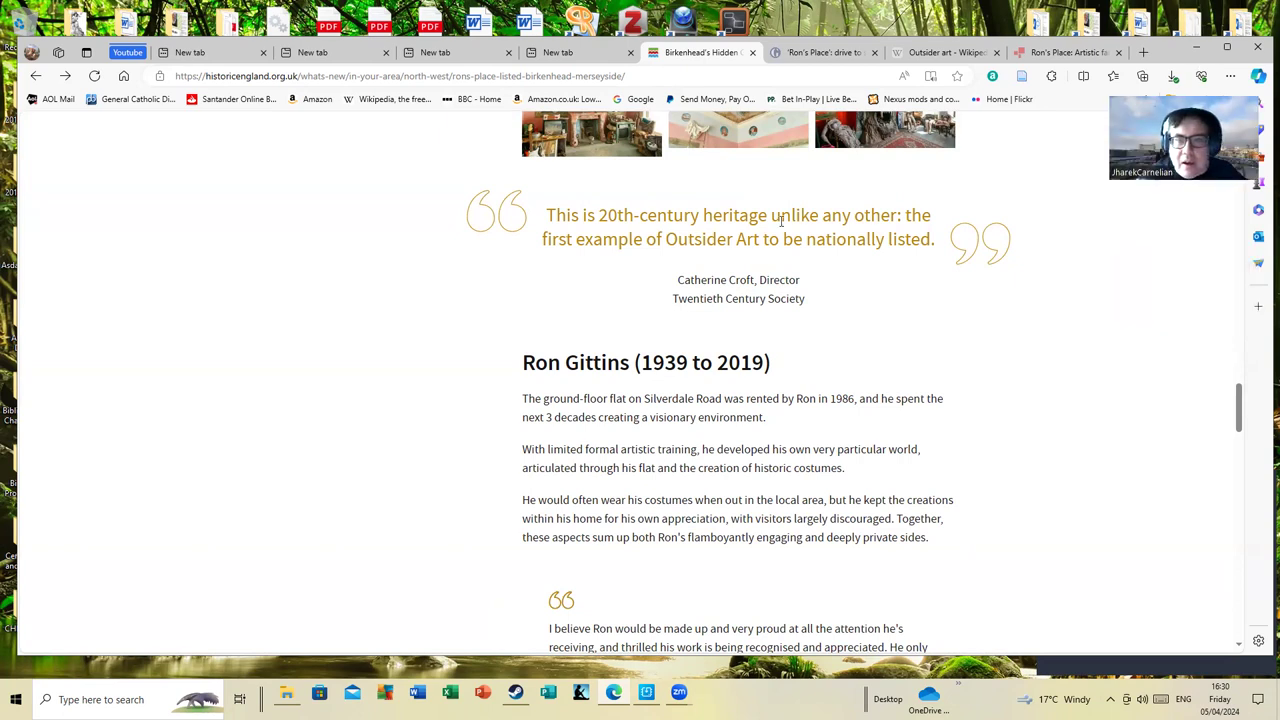
mouse_move(866, 284)
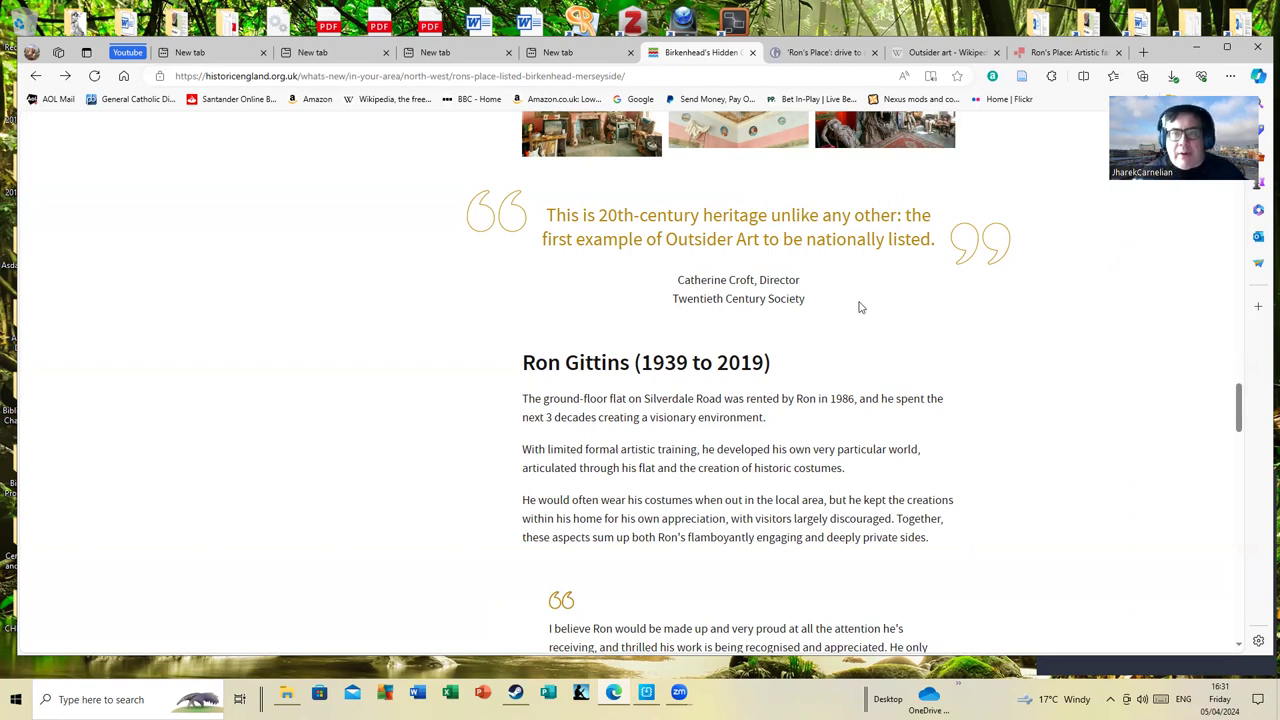
mouse_move(816, 370)
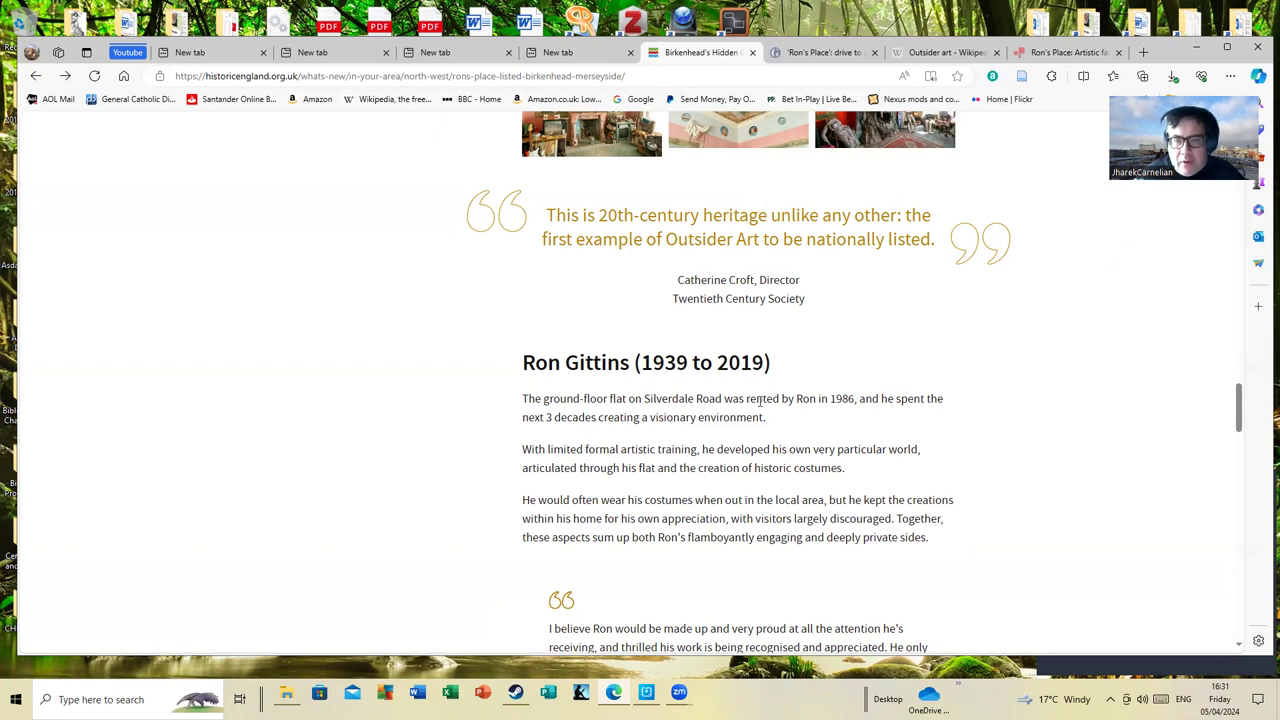
scroll("down", 3)
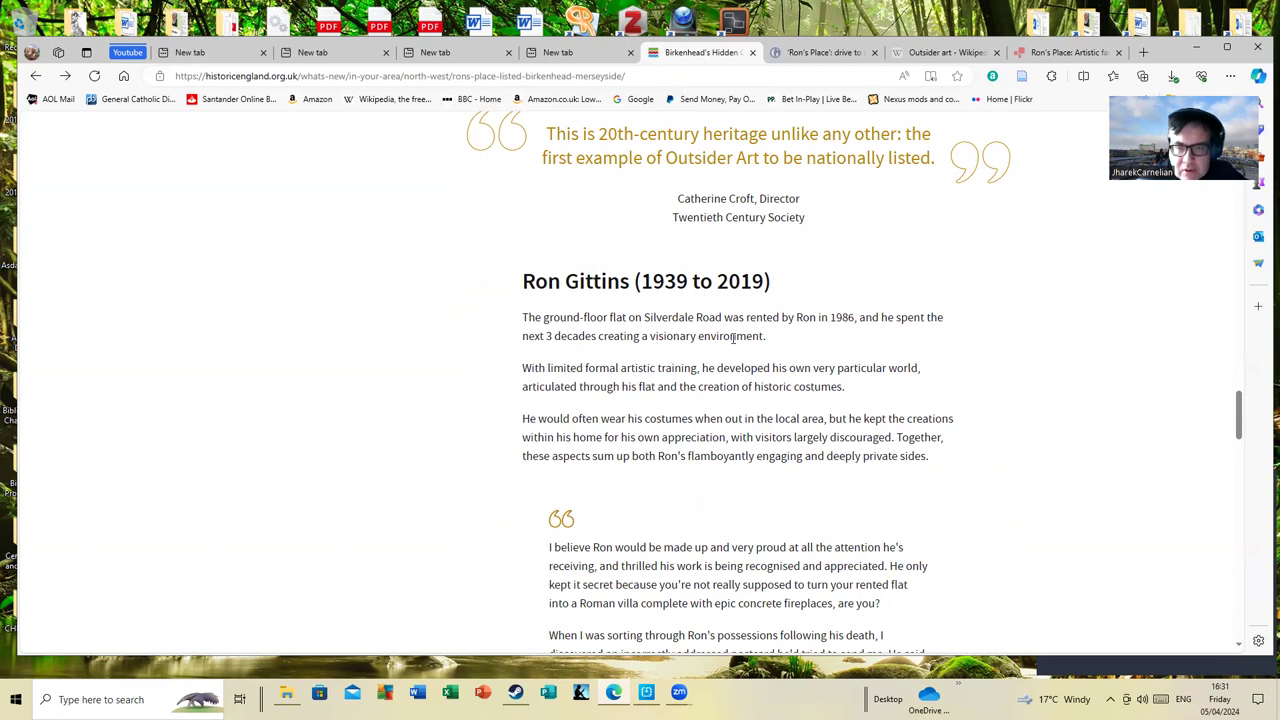
scroll("down", 3)
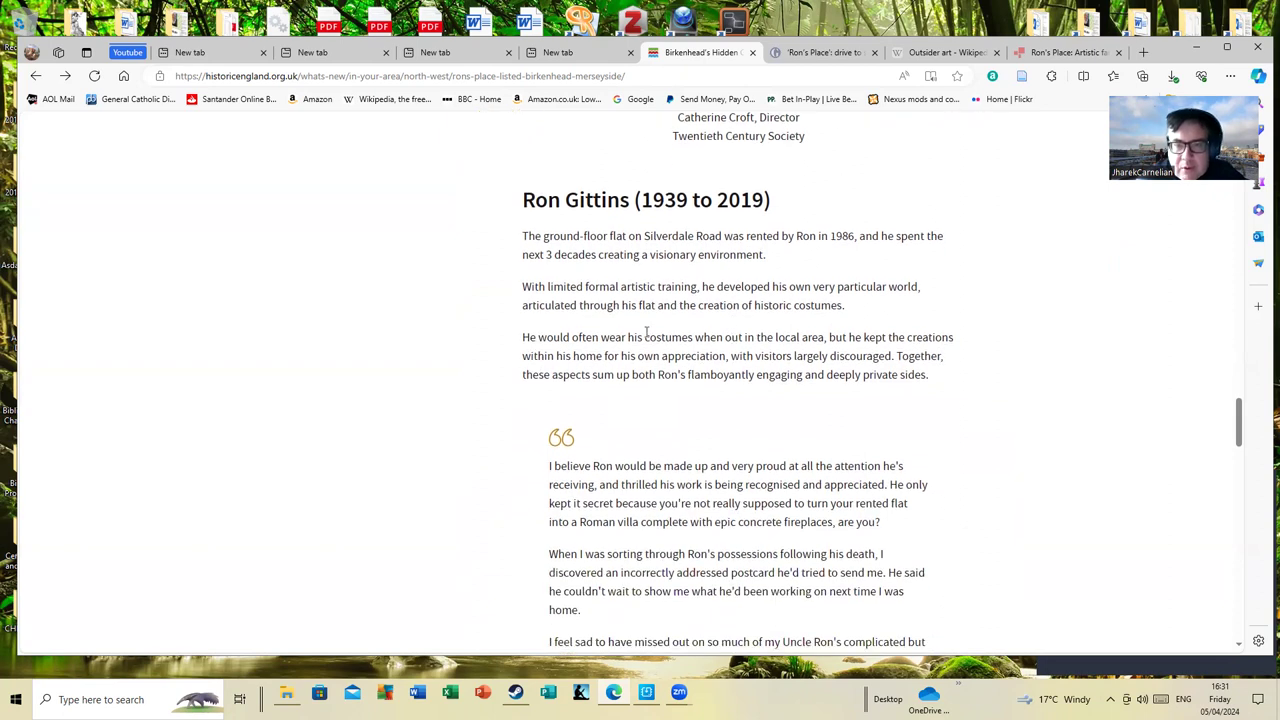
scroll("down", 3)
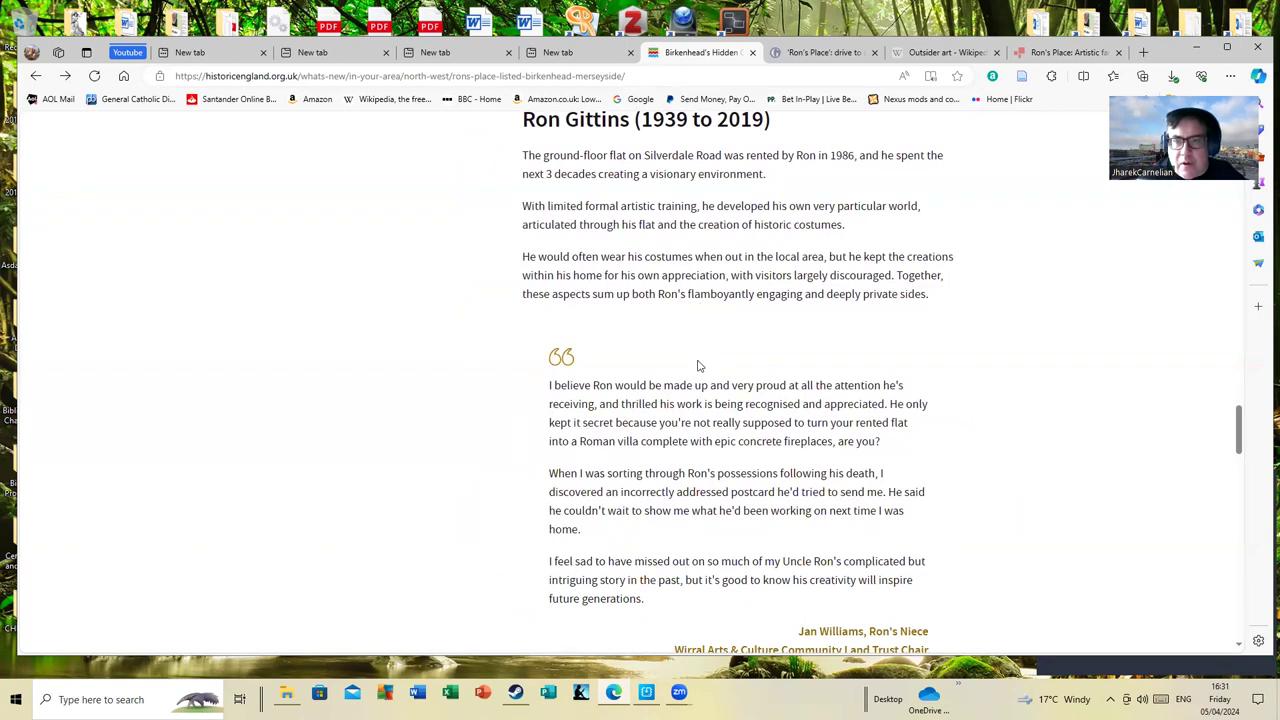
mouse_move(750, 330)
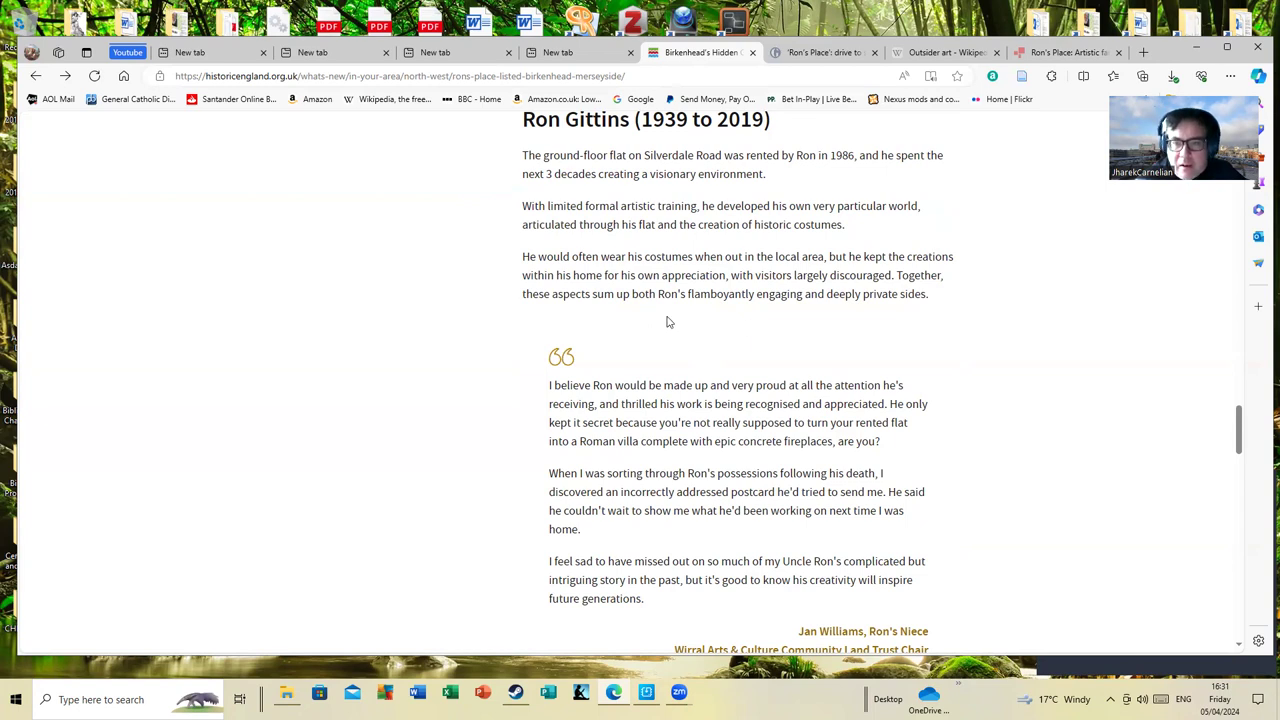
Read past the underwater bathroom photo to the patron's quote and the 'What is Outsider Art?' heading.
scroll("down", 3)
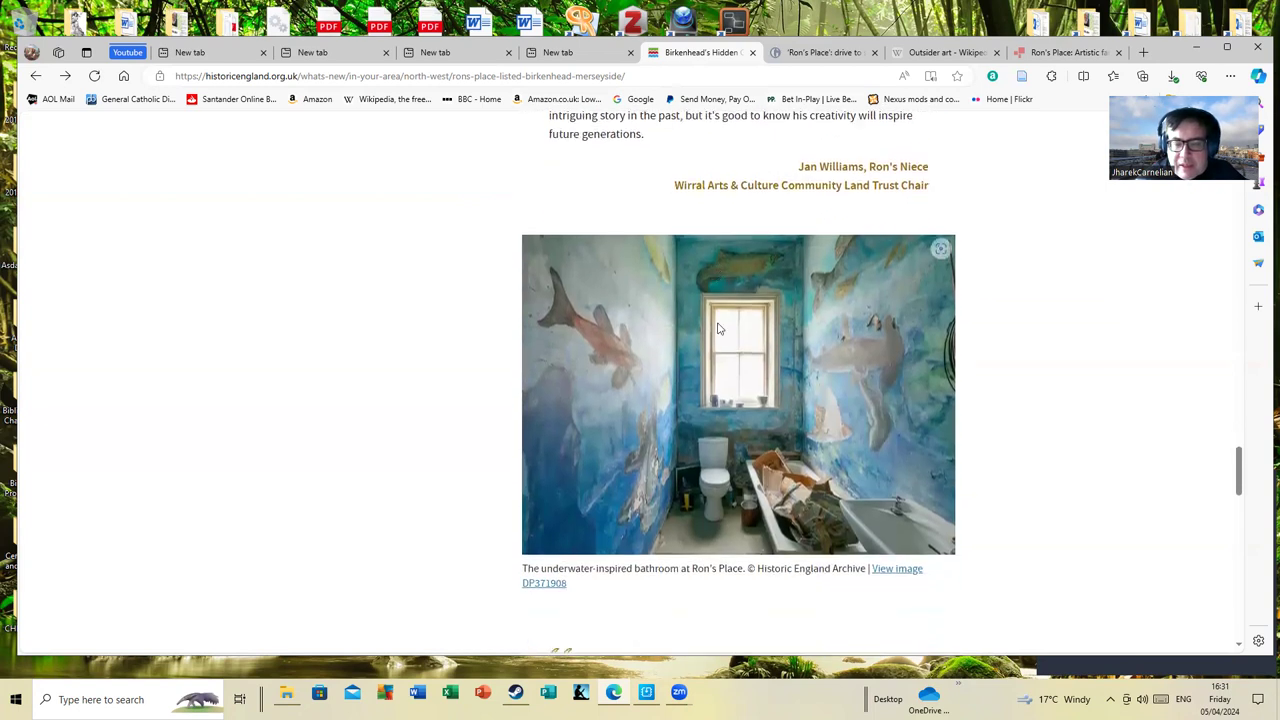
scroll("down", 3)
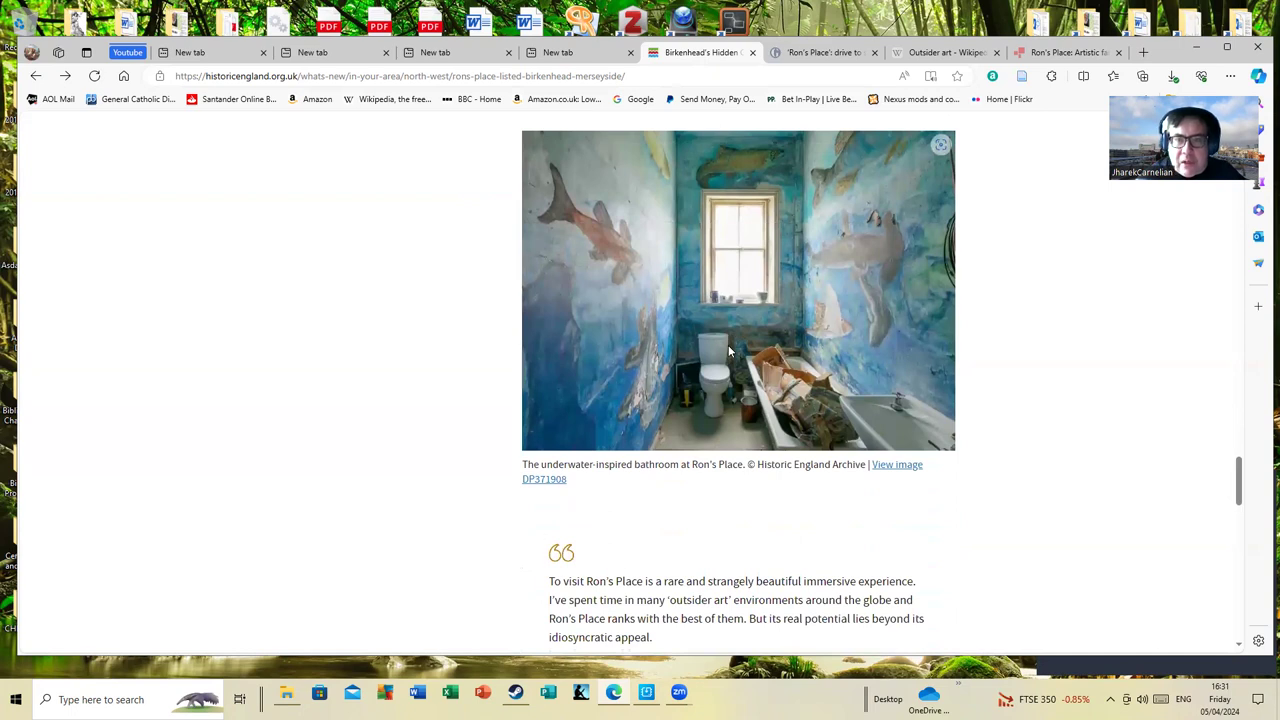
mouse_move(224, 436)
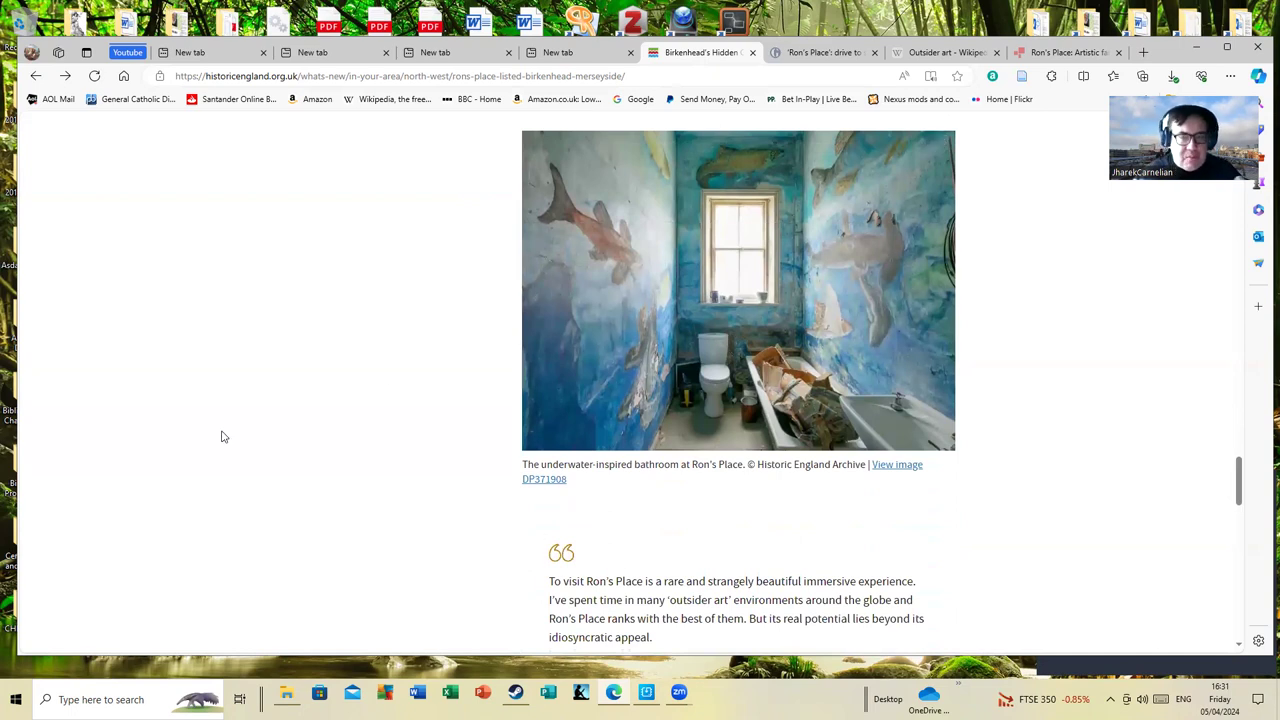
mouse_move(40, 472)
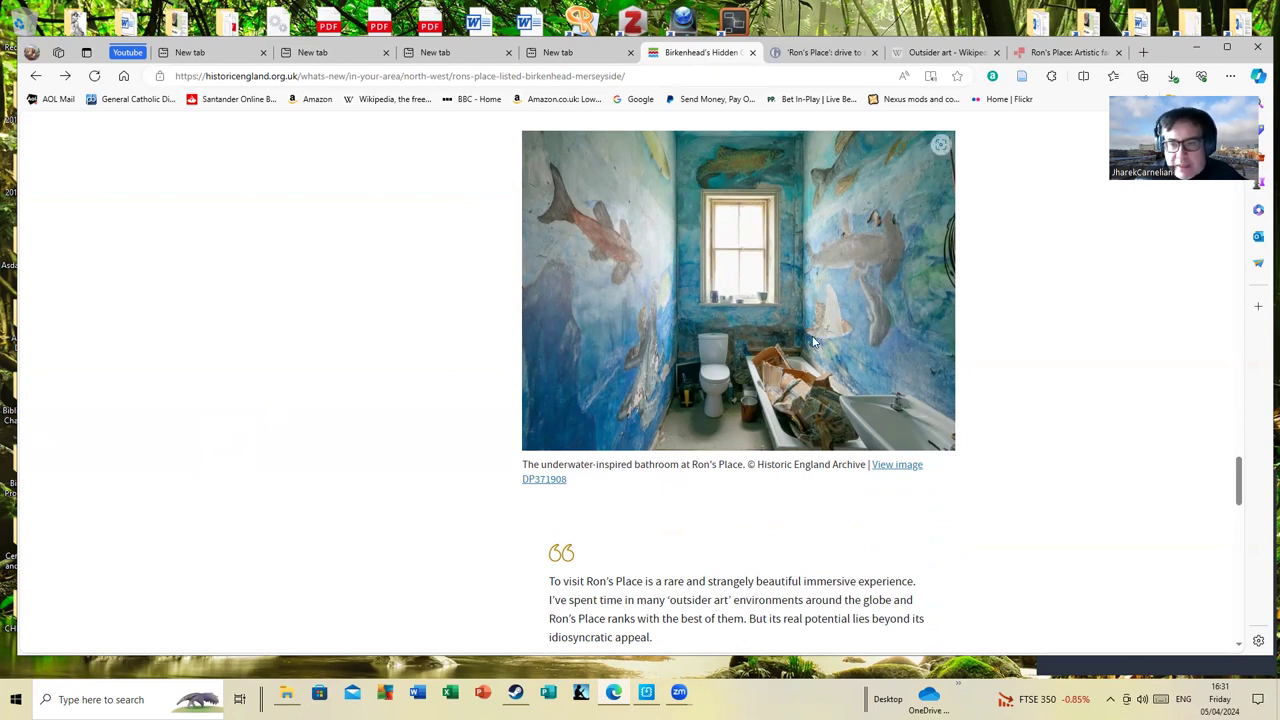
scroll("down", 3)
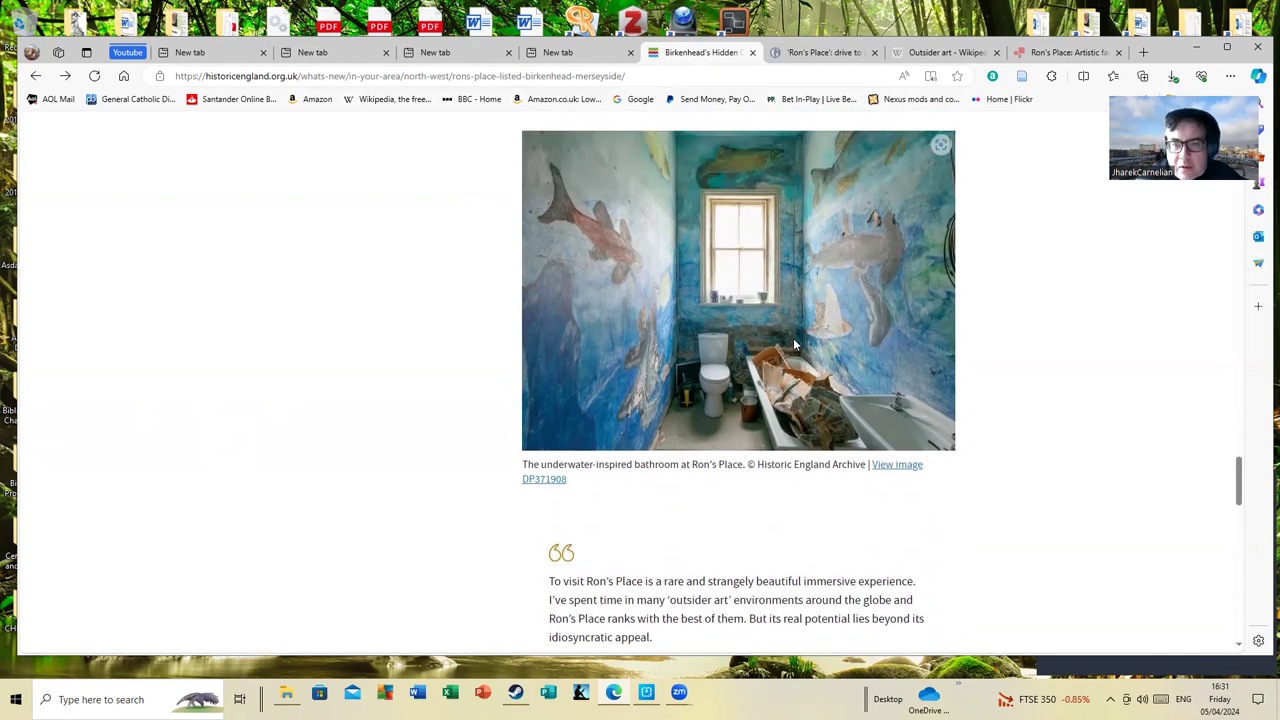
mouse_move(776, 360)
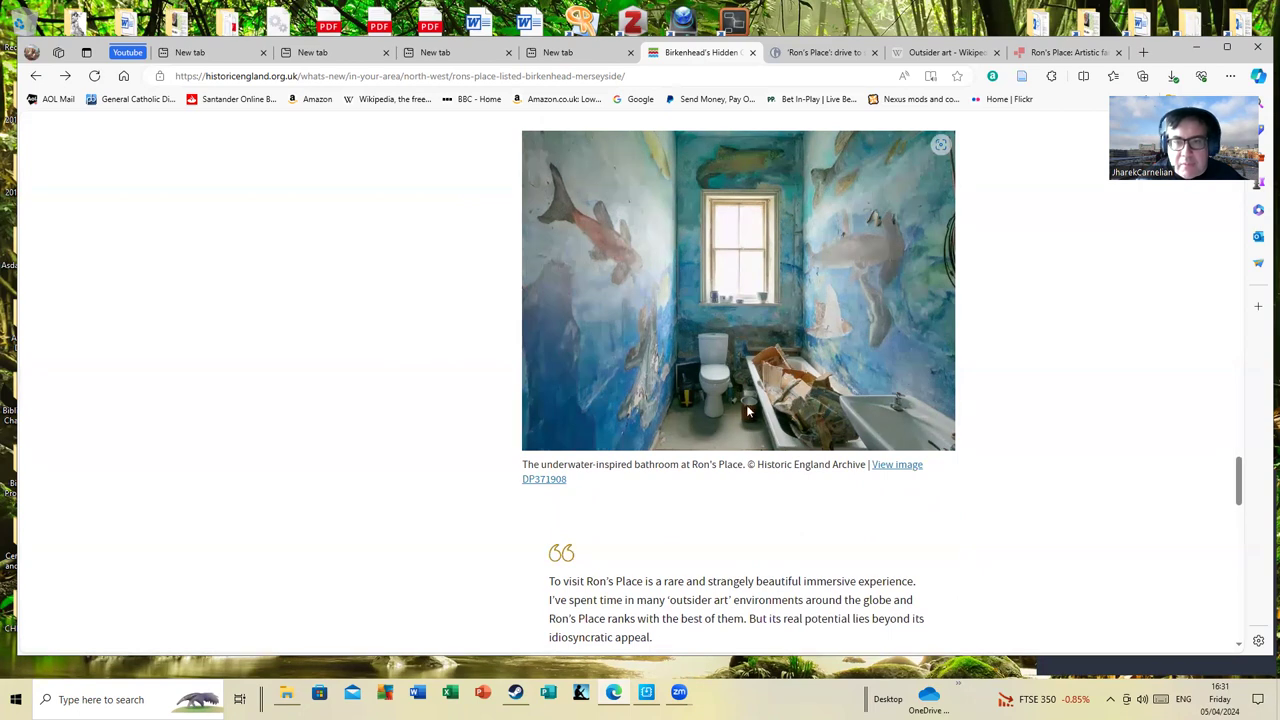
mouse_move(828, 424)
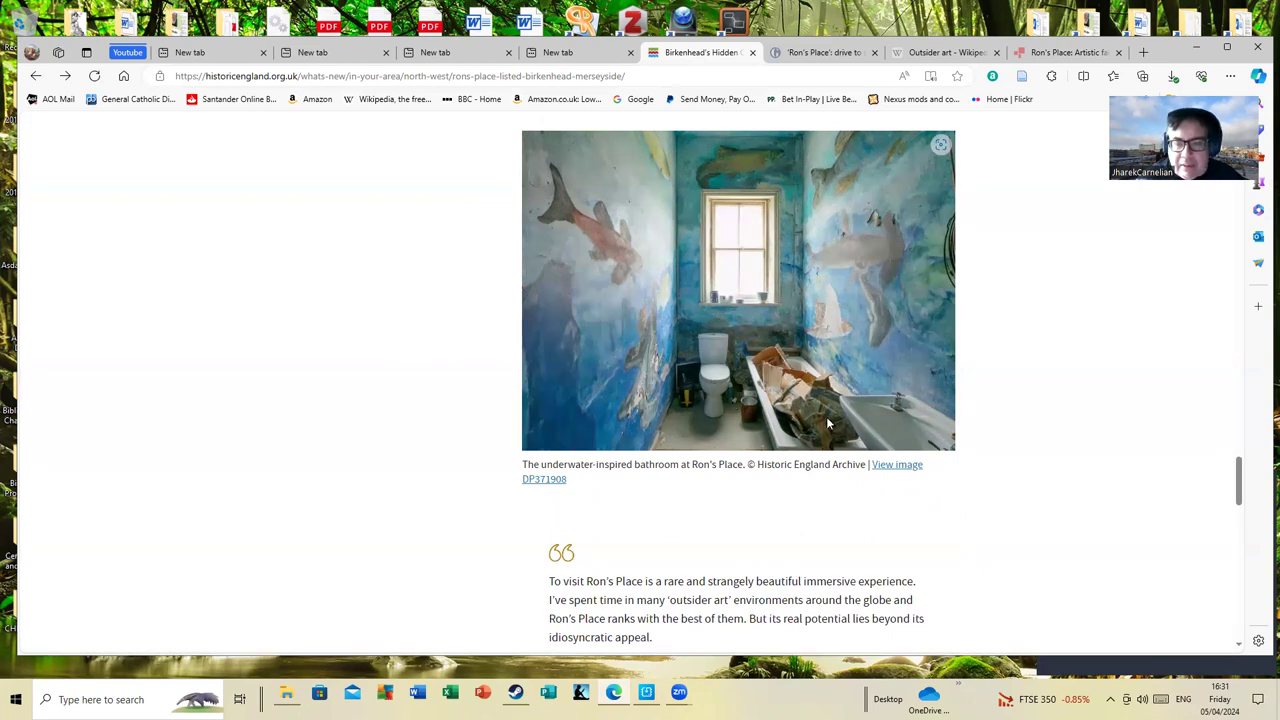
mouse_move(800, 432)
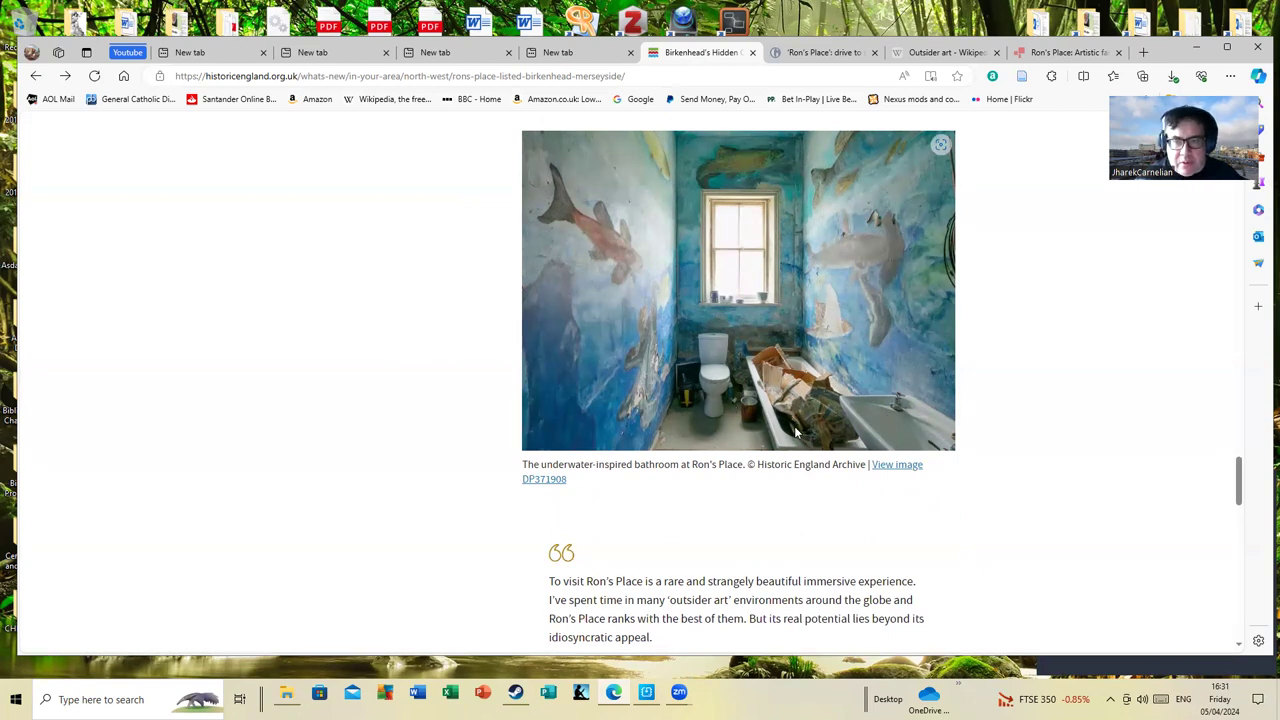
scroll("down", 3)
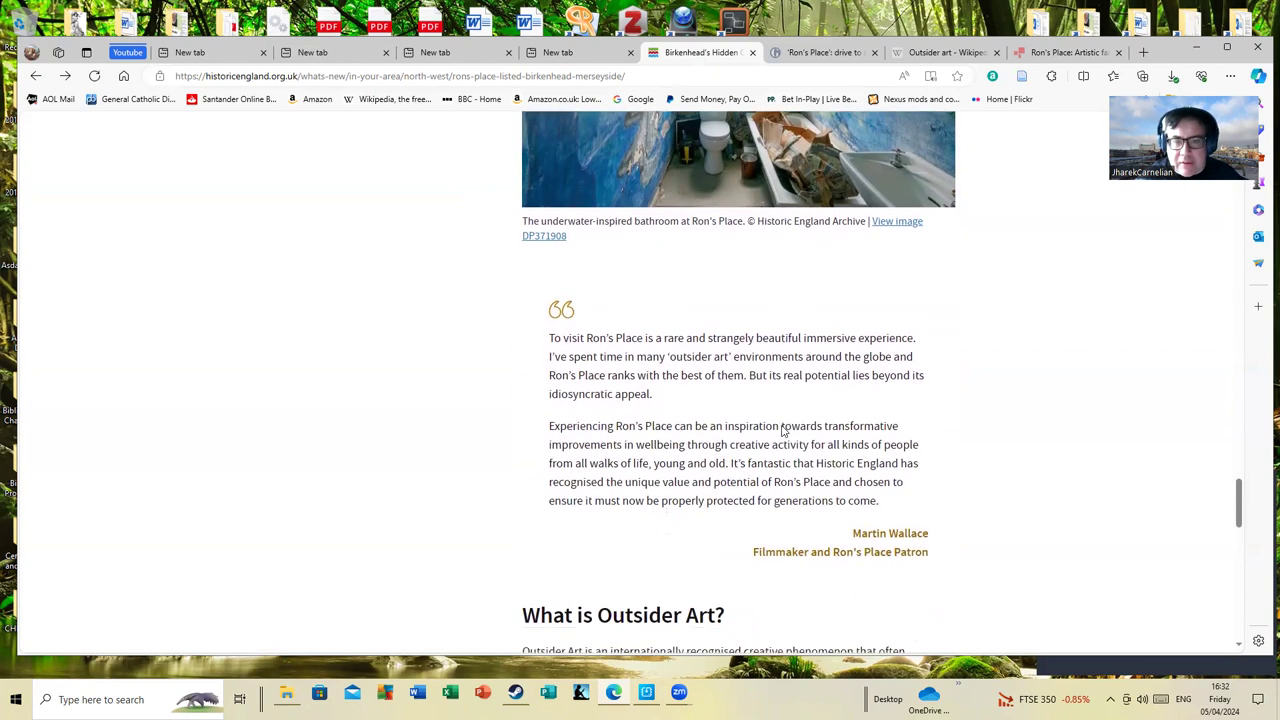
scroll("down", 3)
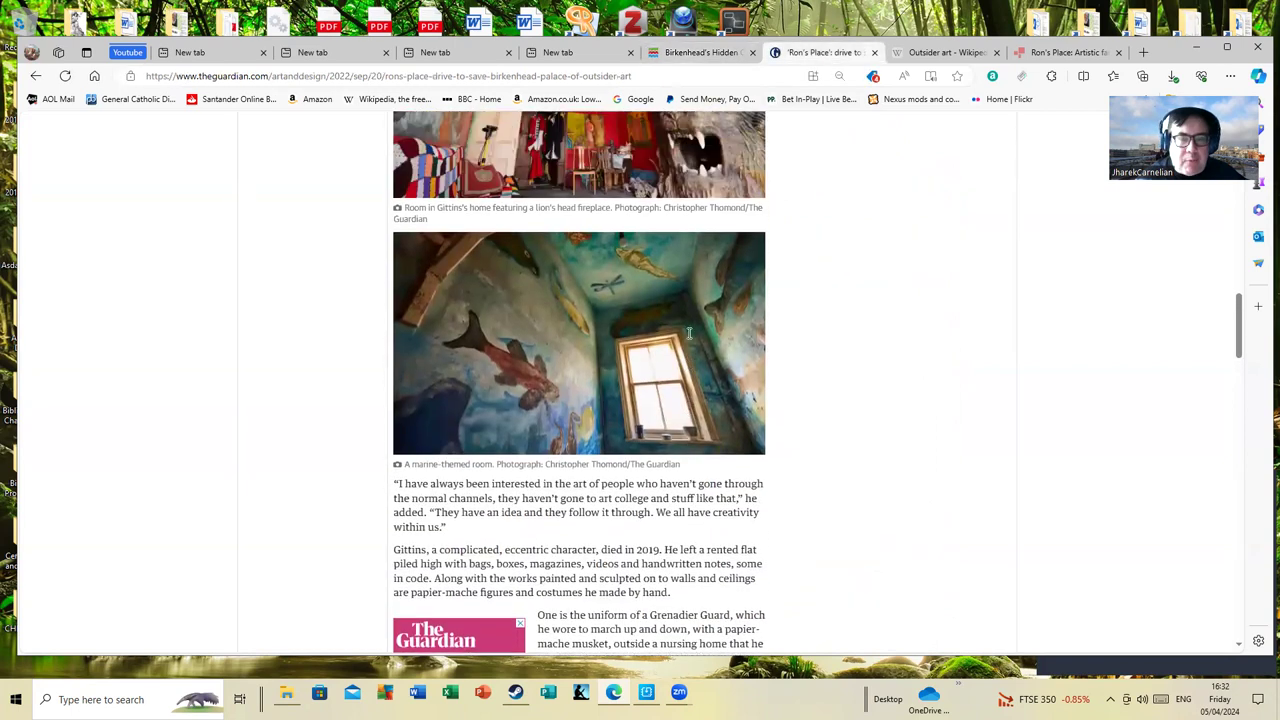
Scroll the Guardian Ron's Place article back toward its headline.
scroll("up", 3)
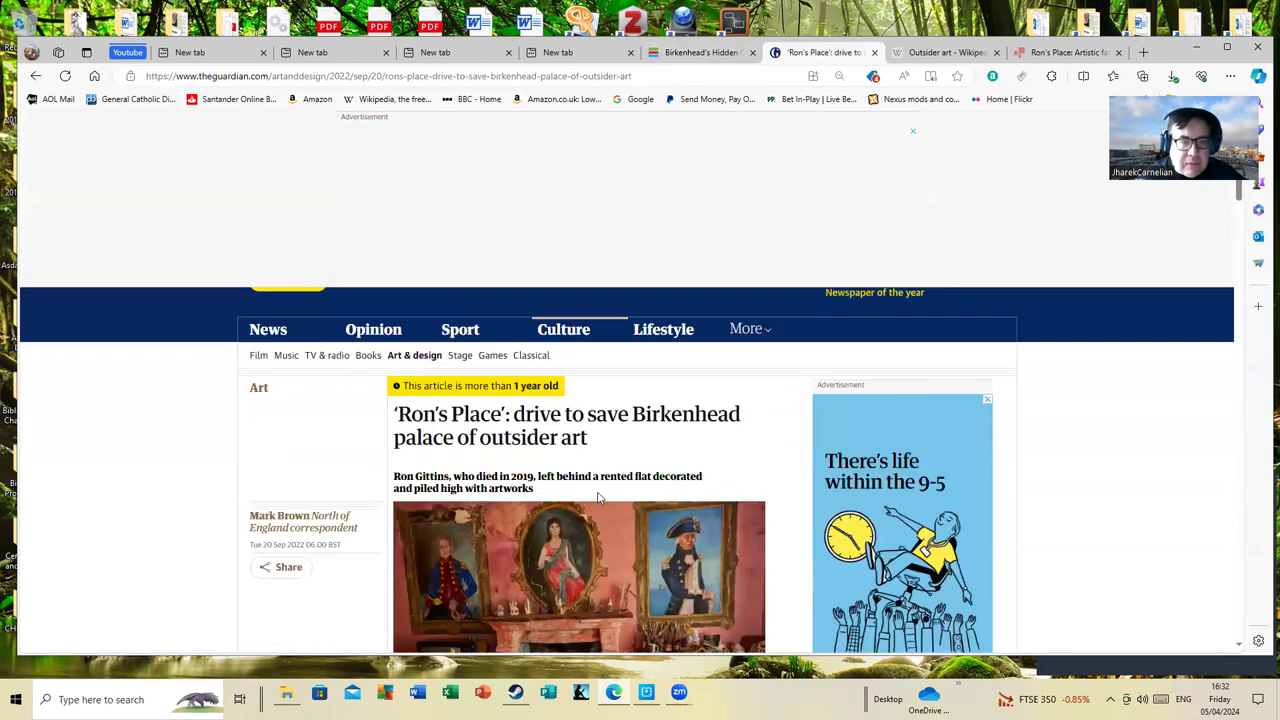
scroll("down", 3)
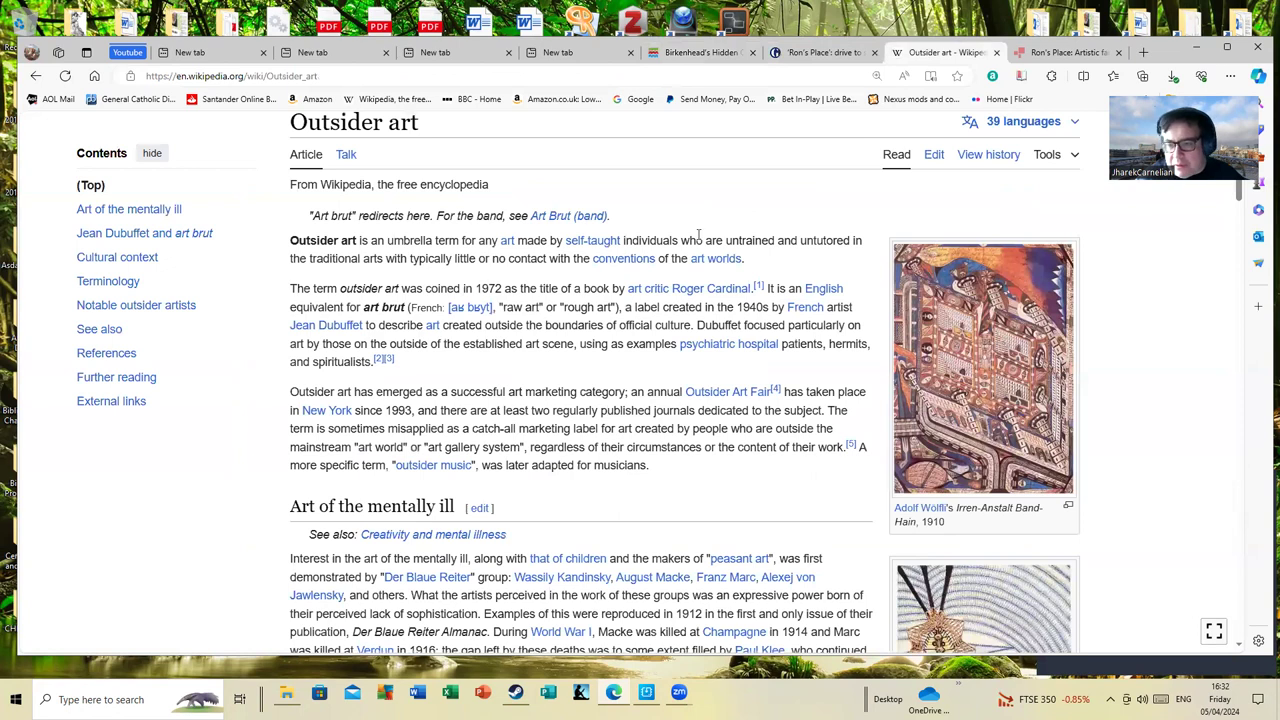
Read the Outsider art article down to References, then switch to the BBC News Ron's Place article.
scroll("down", 3)
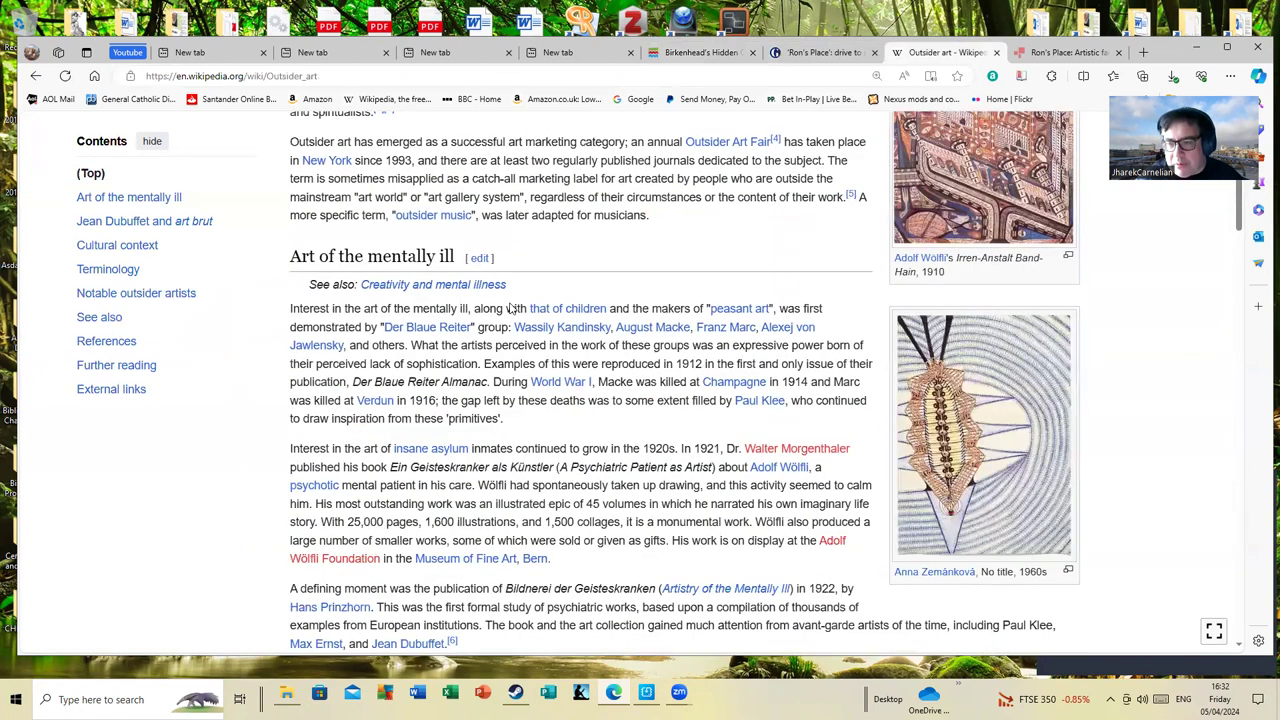
scroll("down", 3)
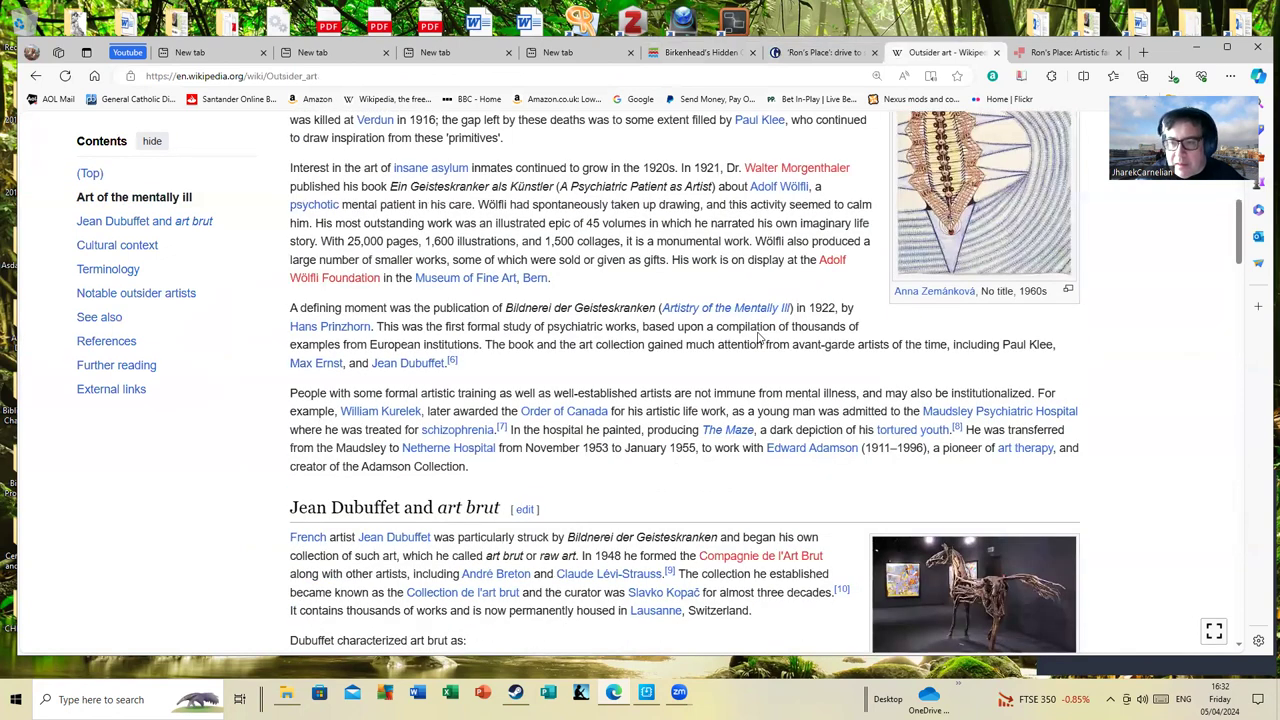
scroll("down", 3)
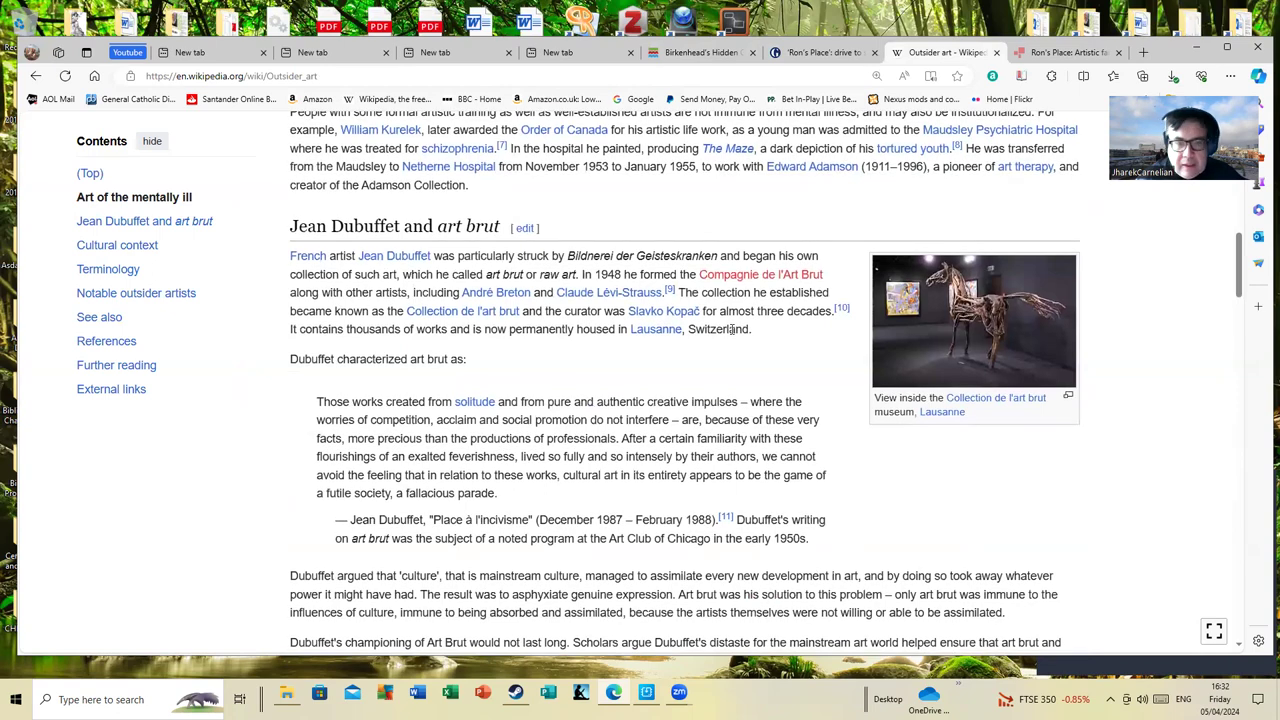
scroll("down", 3)
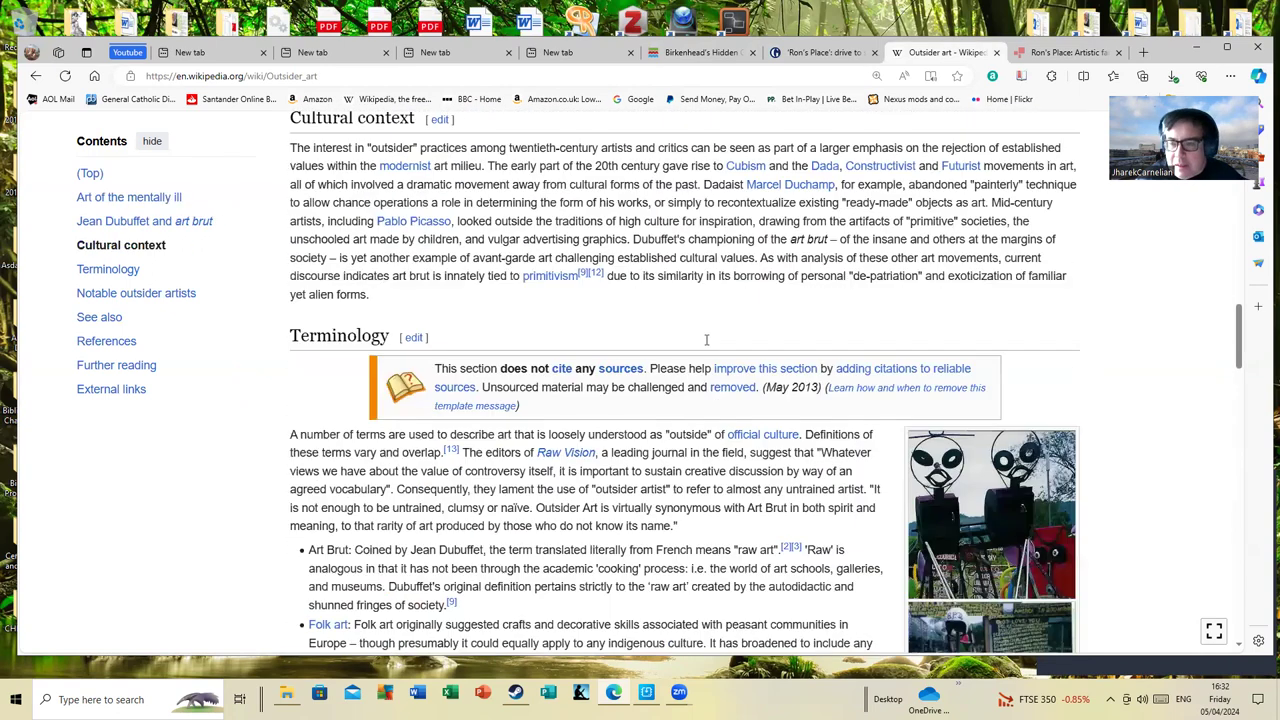
scroll("down", 3)
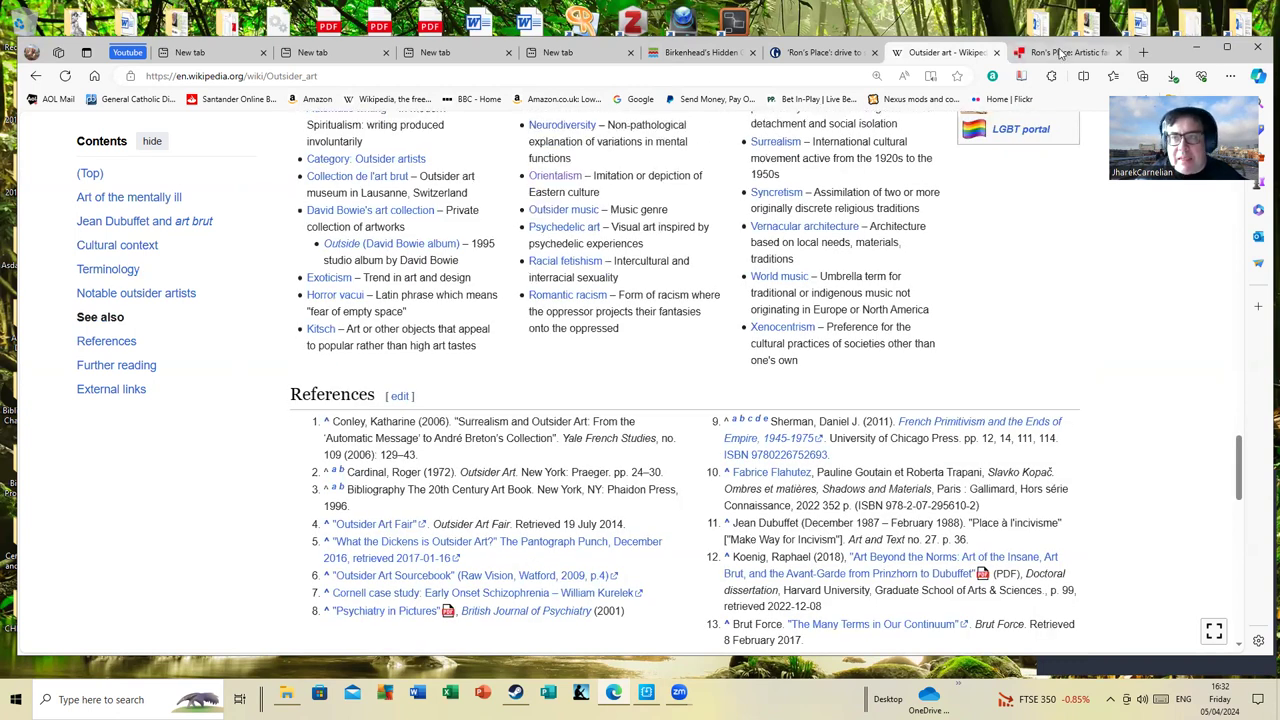
left_click(1064, 52)
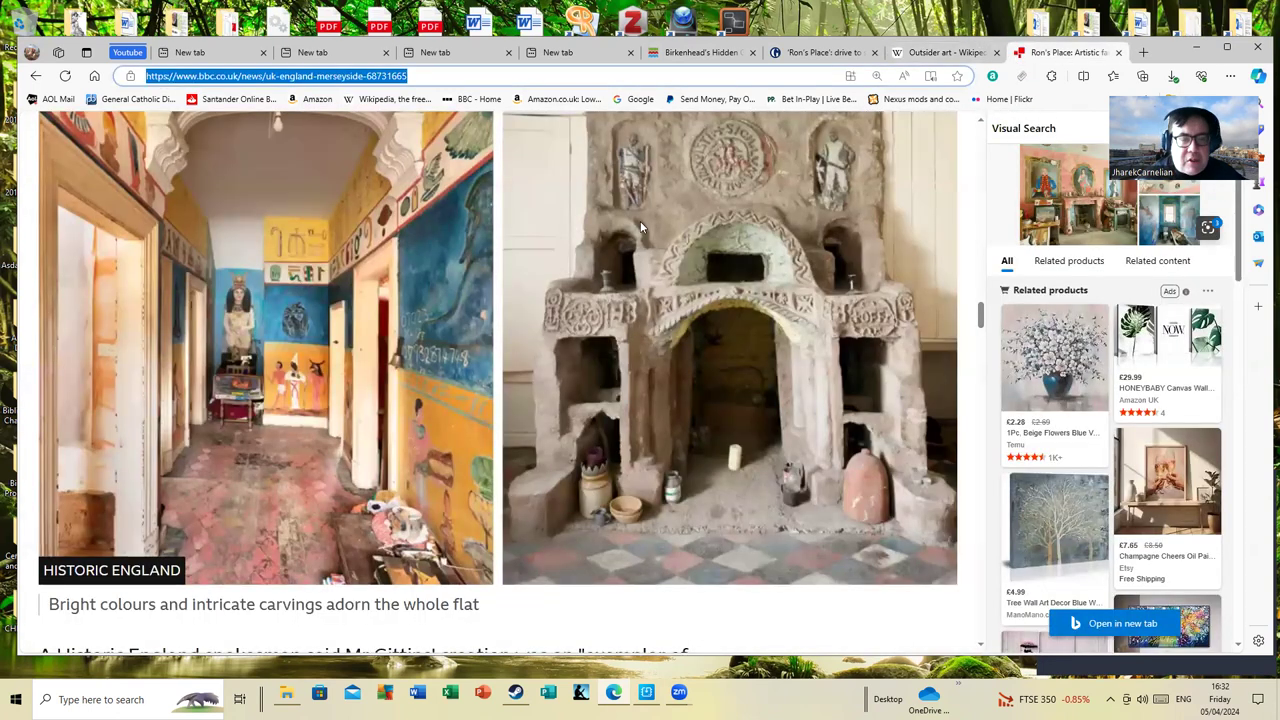
Scroll through the decorated-flat photos and Ron Gittins portrait to the Related Topics section.
scroll("down", 3)
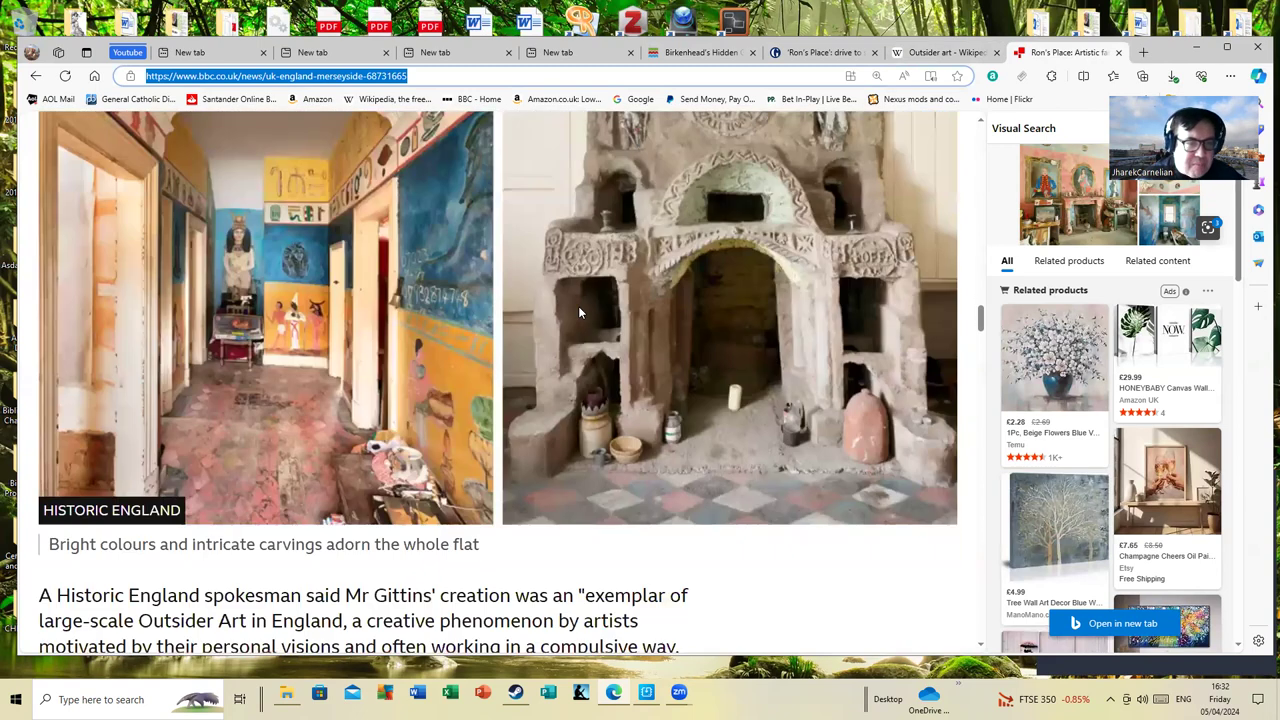
scroll("down", 3)
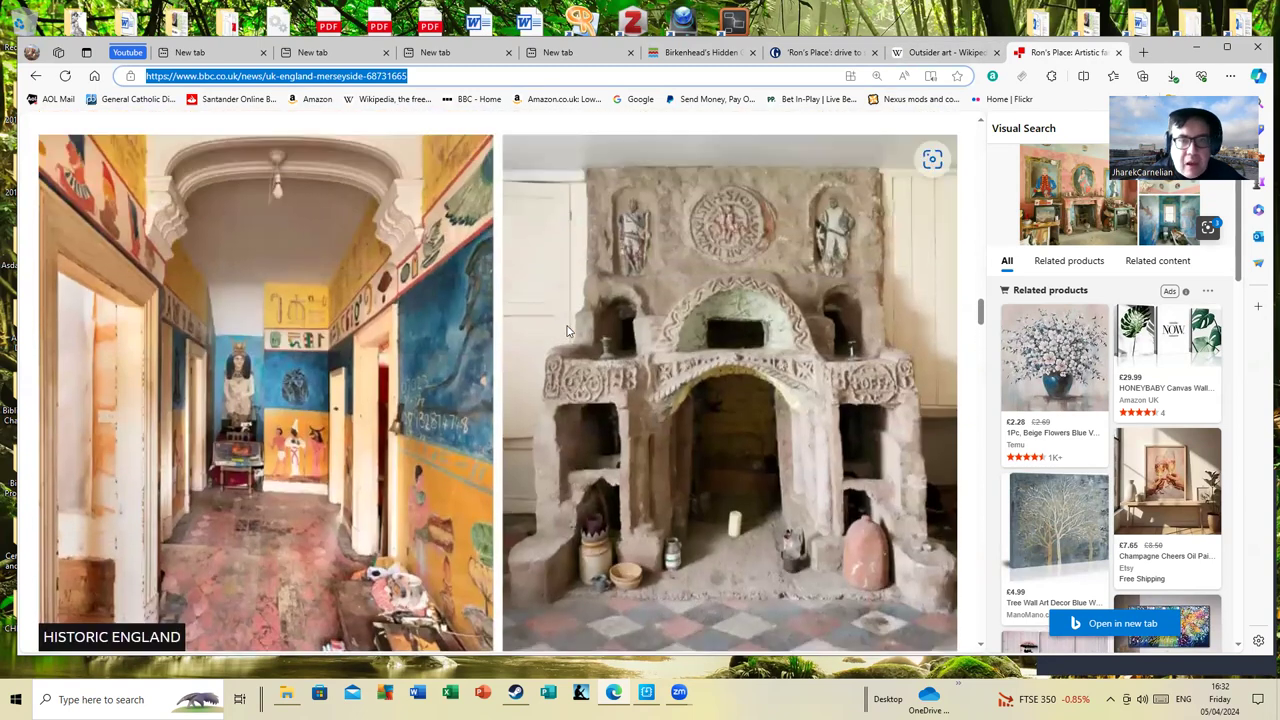
scroll("down", 3)
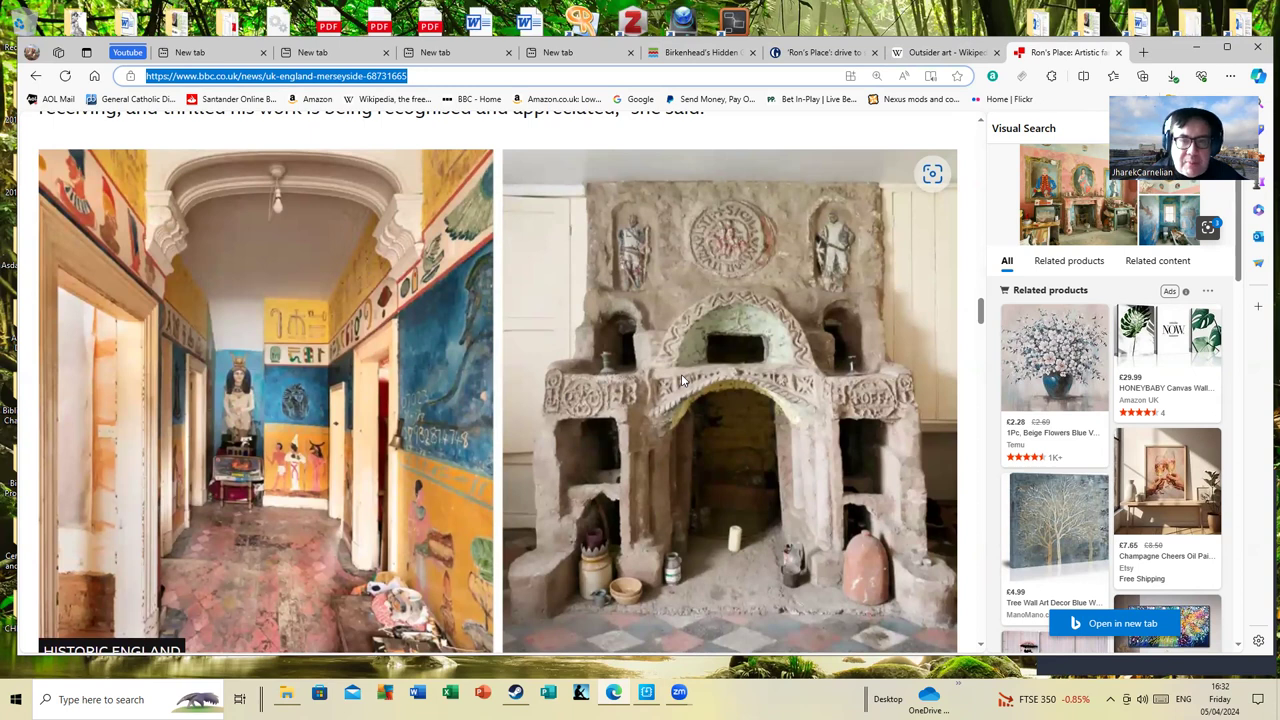
scroll("down", 3)
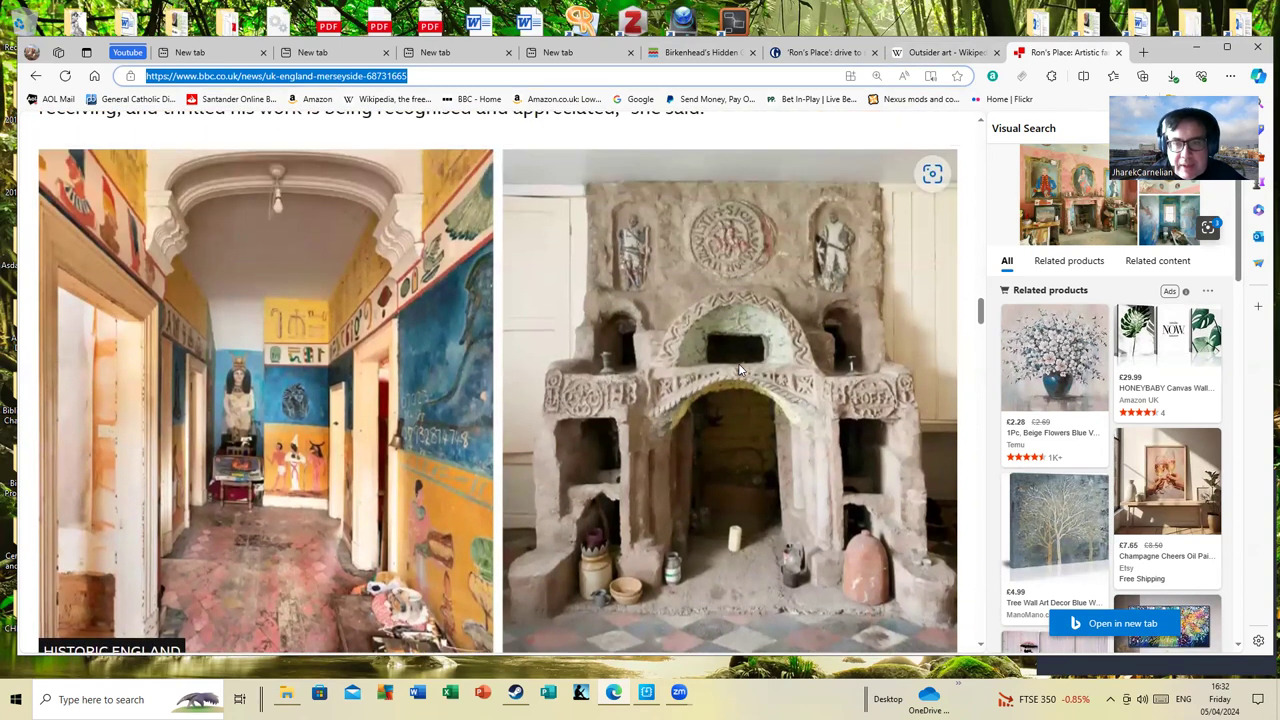
mouse_move(728, 392)
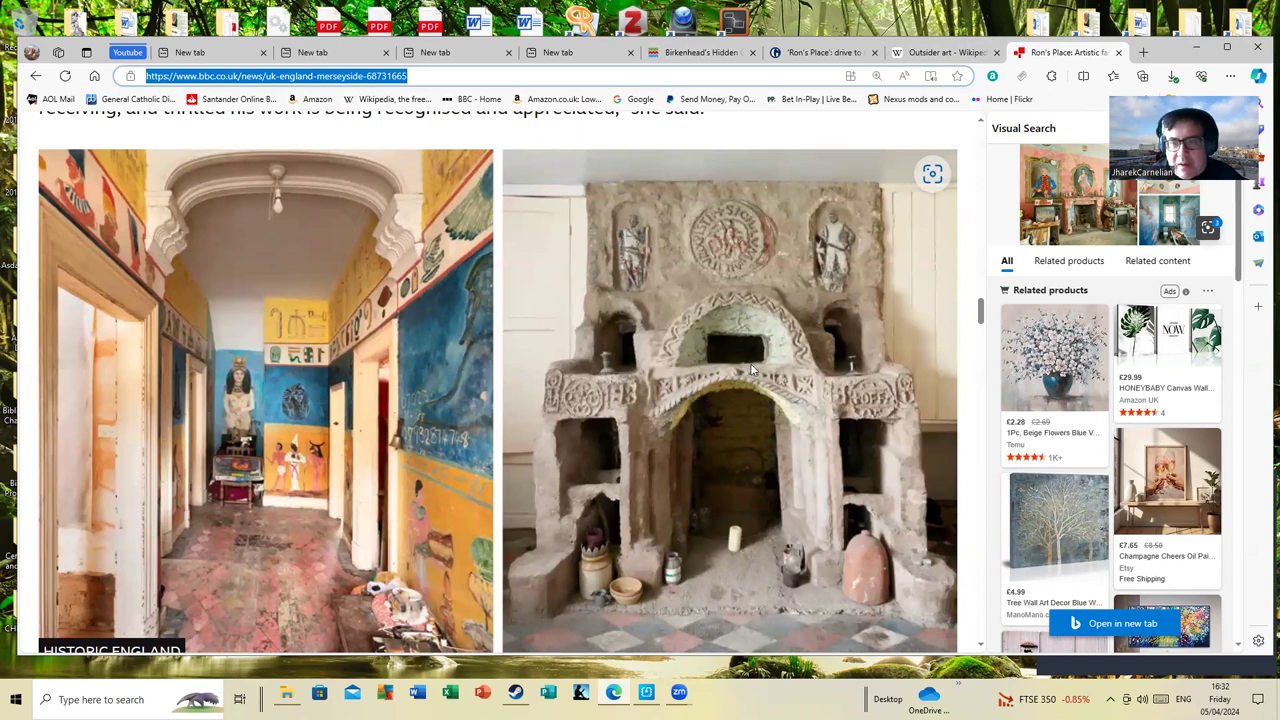
mouse_move(736, 390)
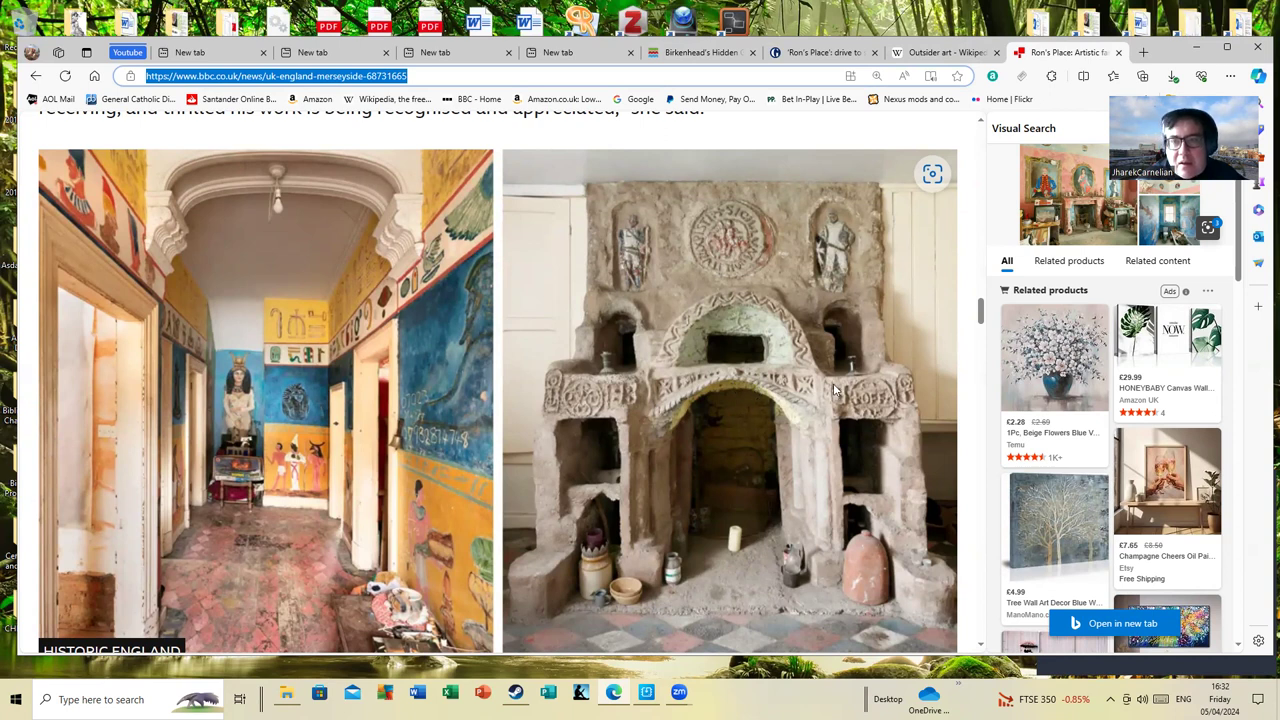
mouse_move(790, 414)
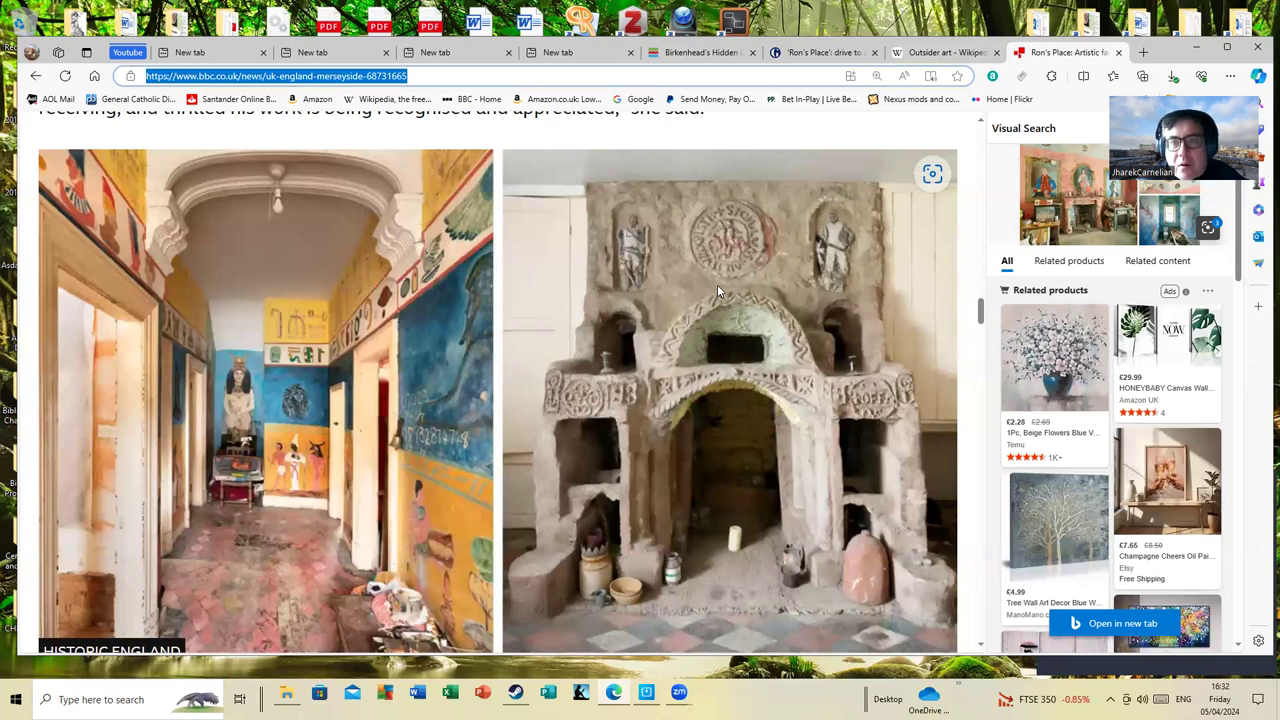
mouse_move(736, 252)
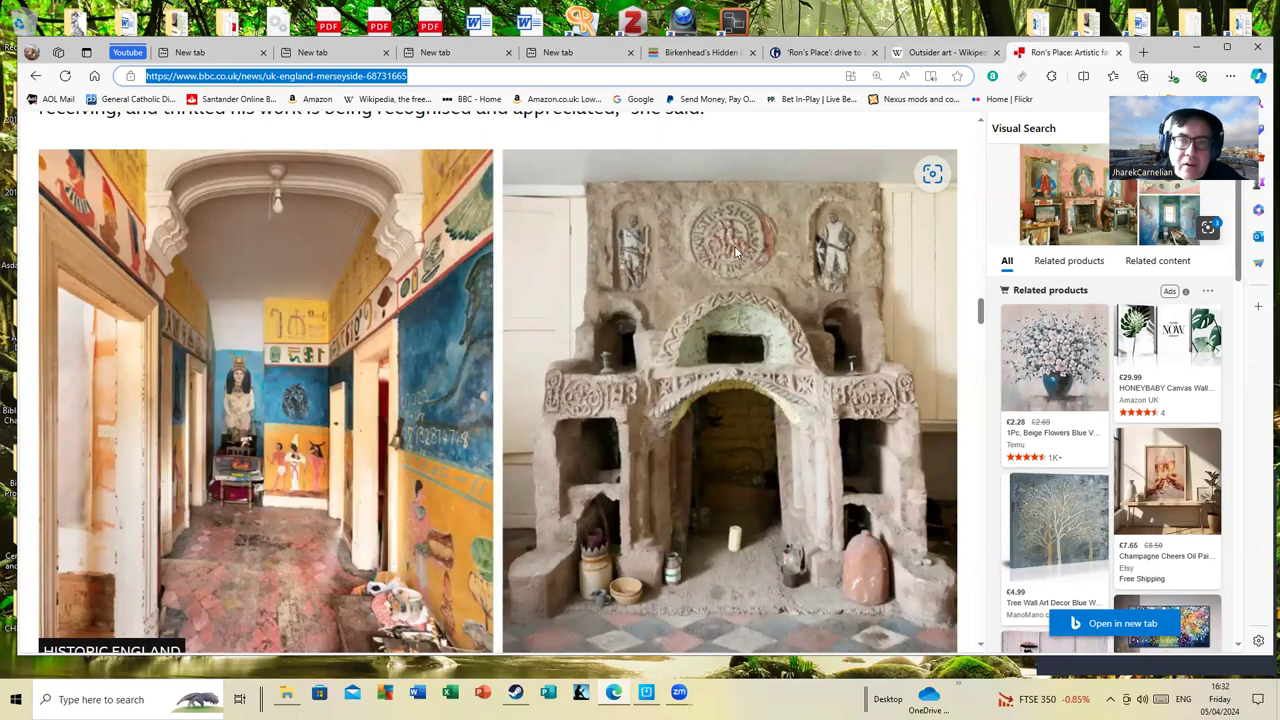
mouse_move(728, 268)
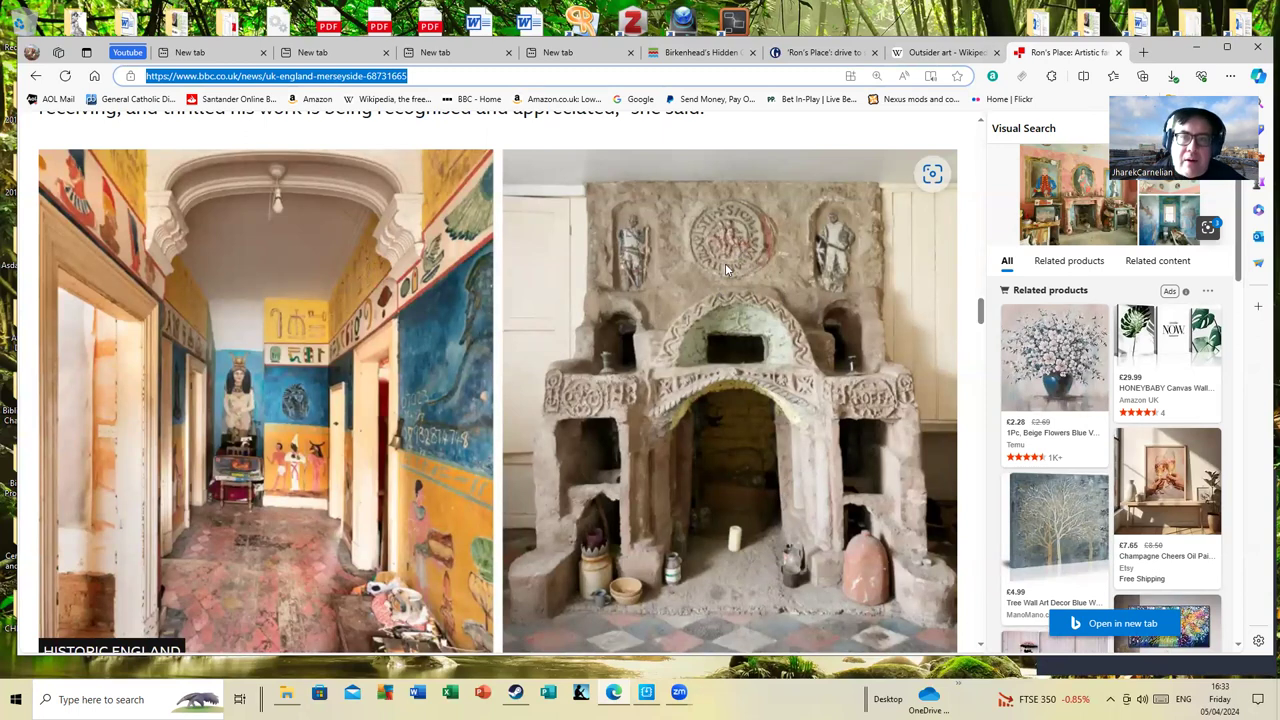
scroll("down", 3)
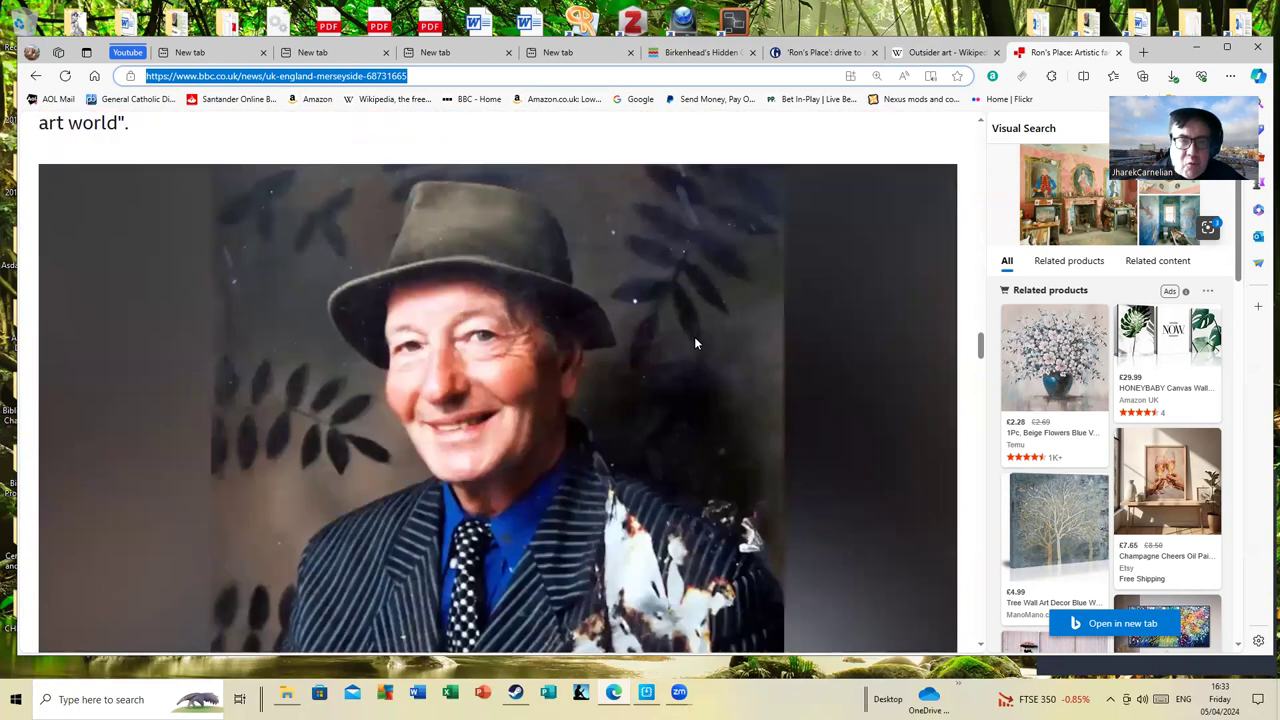
scroll("down", 3)
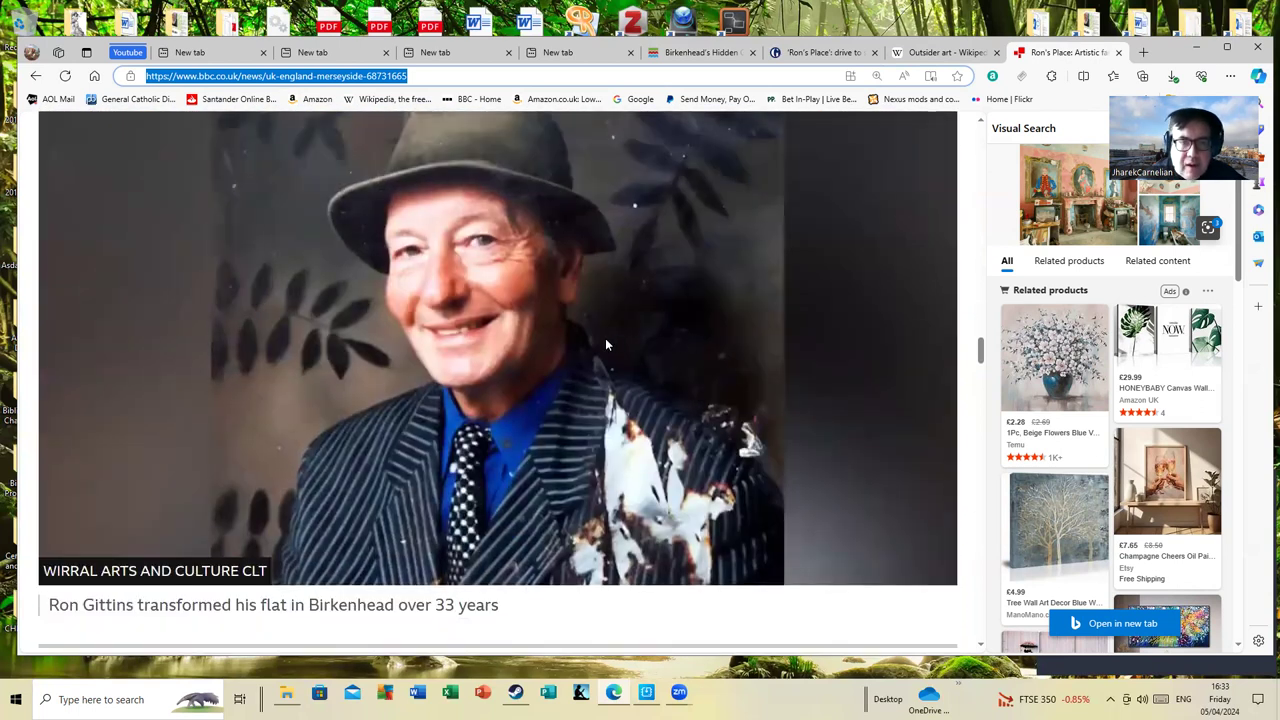
scroll("down", 3)
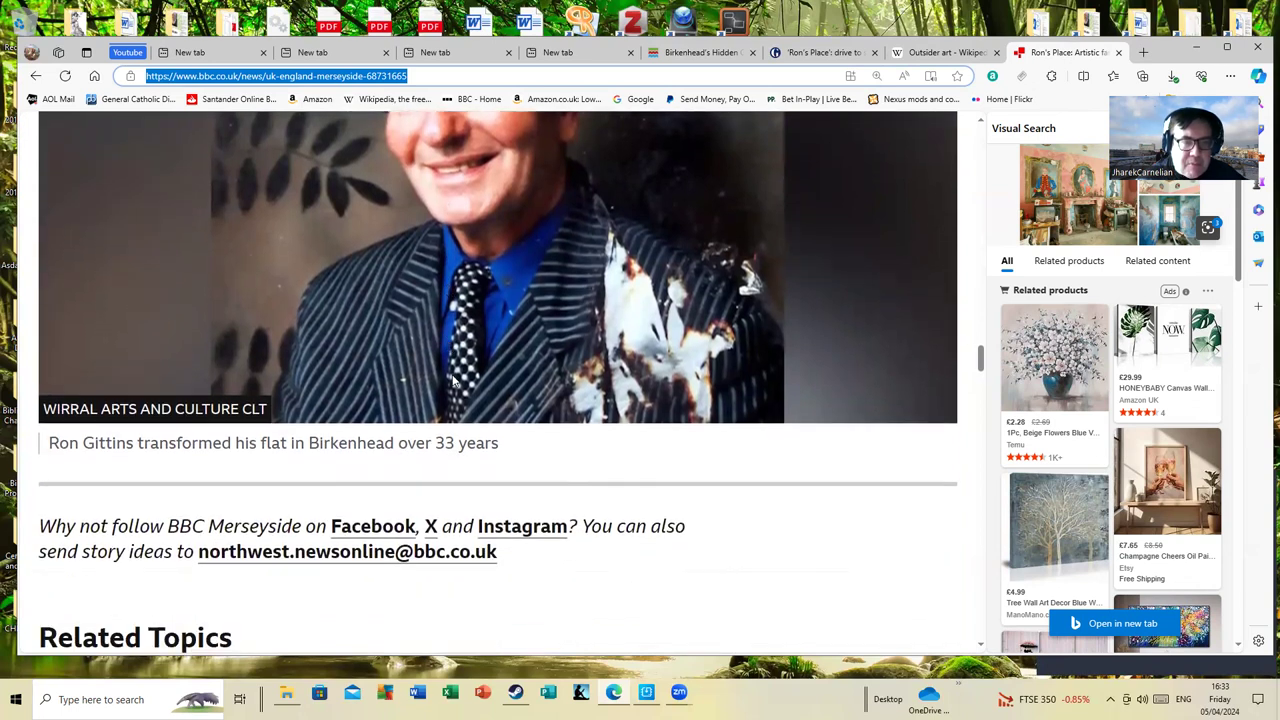